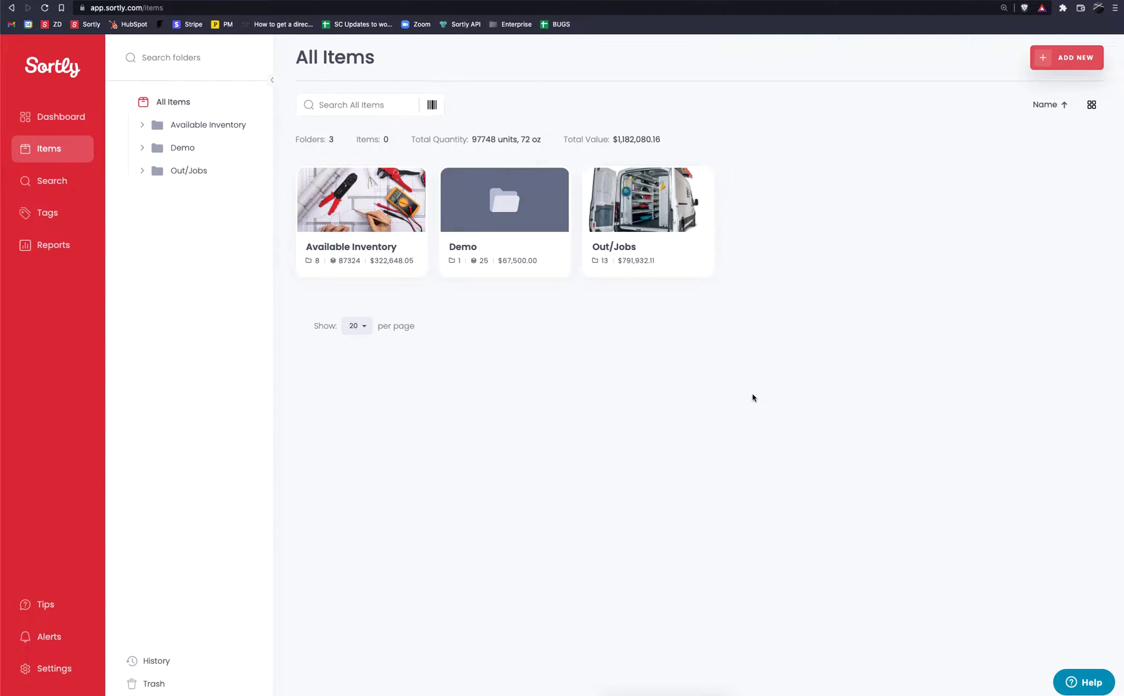
pyautogui.moveTo(684, 399)
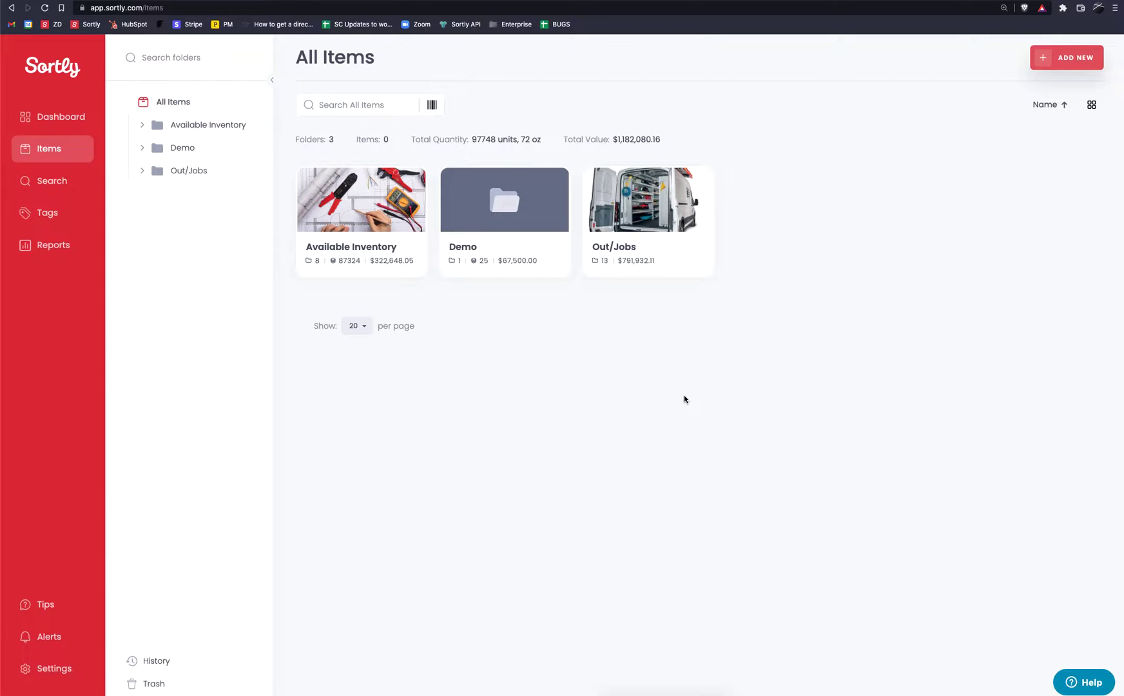
pyautogui.moveTo(653, 395)
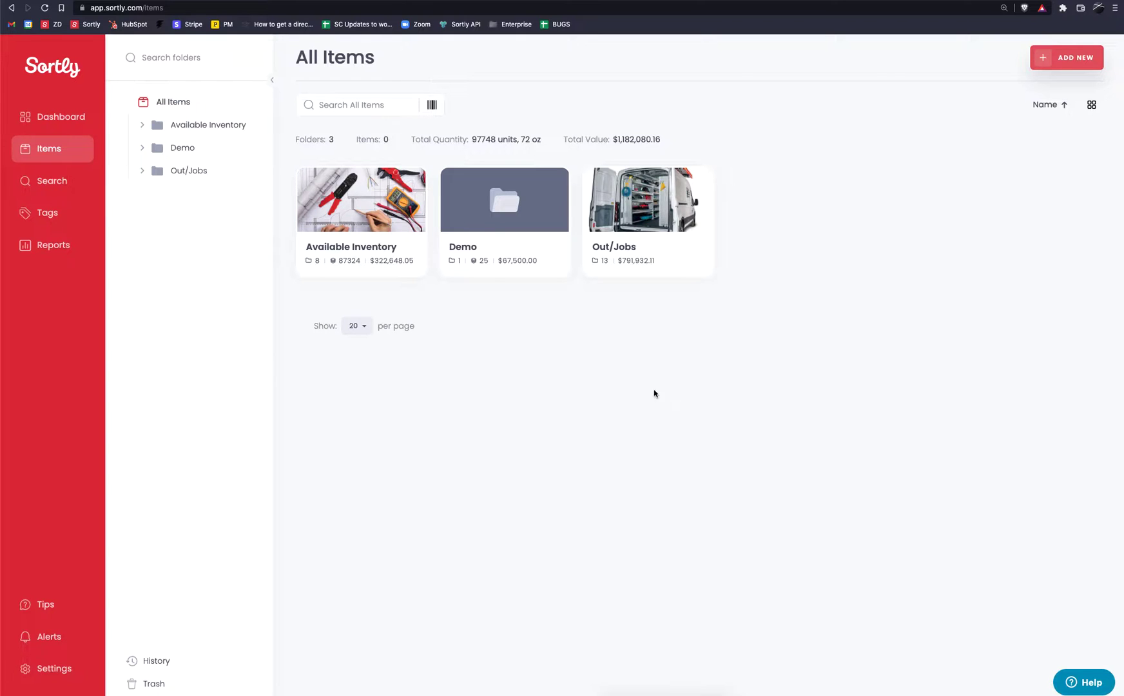
pyautogui.moveTo(509, 231)
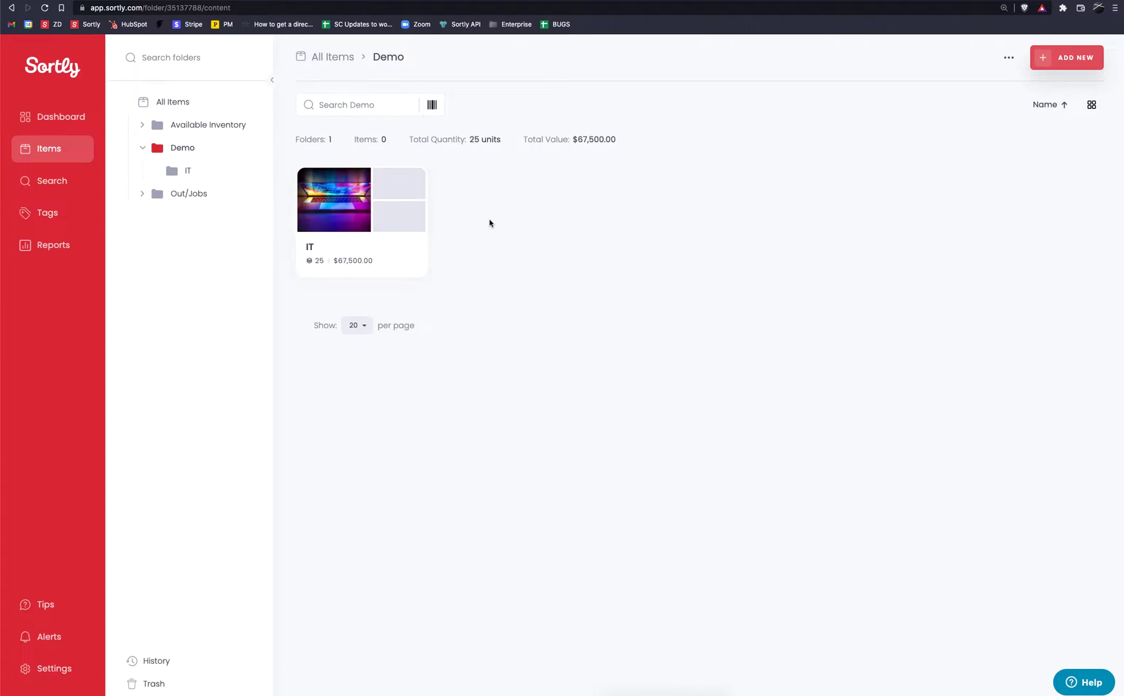
# Step: Open the IT folder and start Create Label from the MacBook Pro item's menu
pyautogui.click(334, 199)
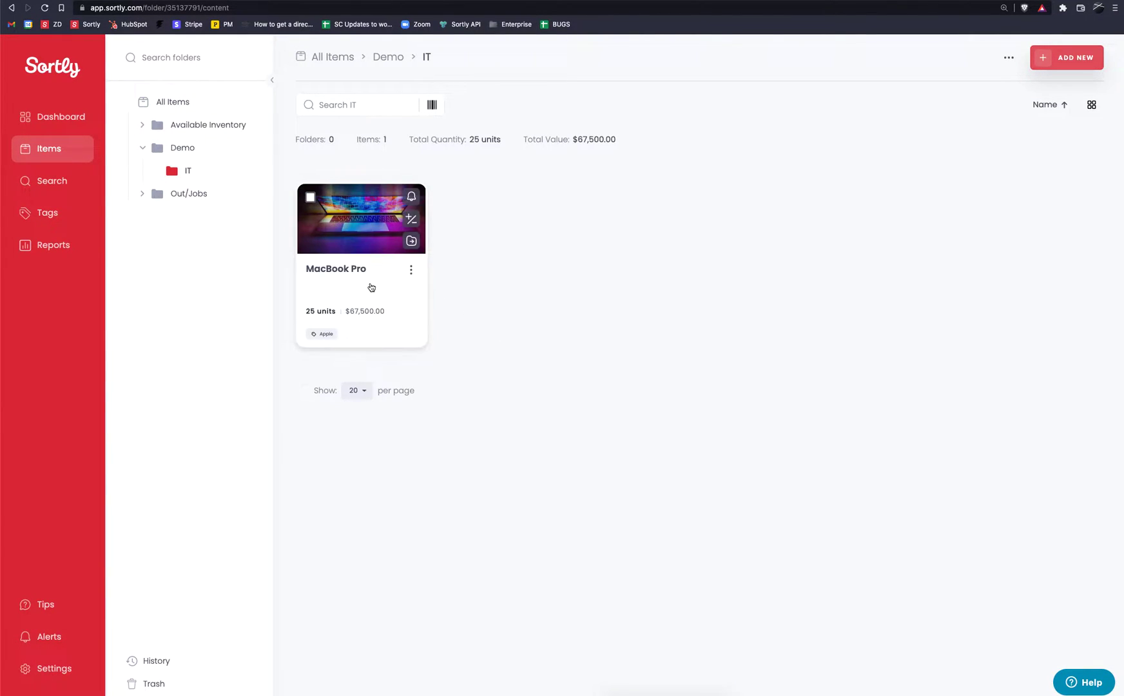
pyautogui.moveTo(403, 292)
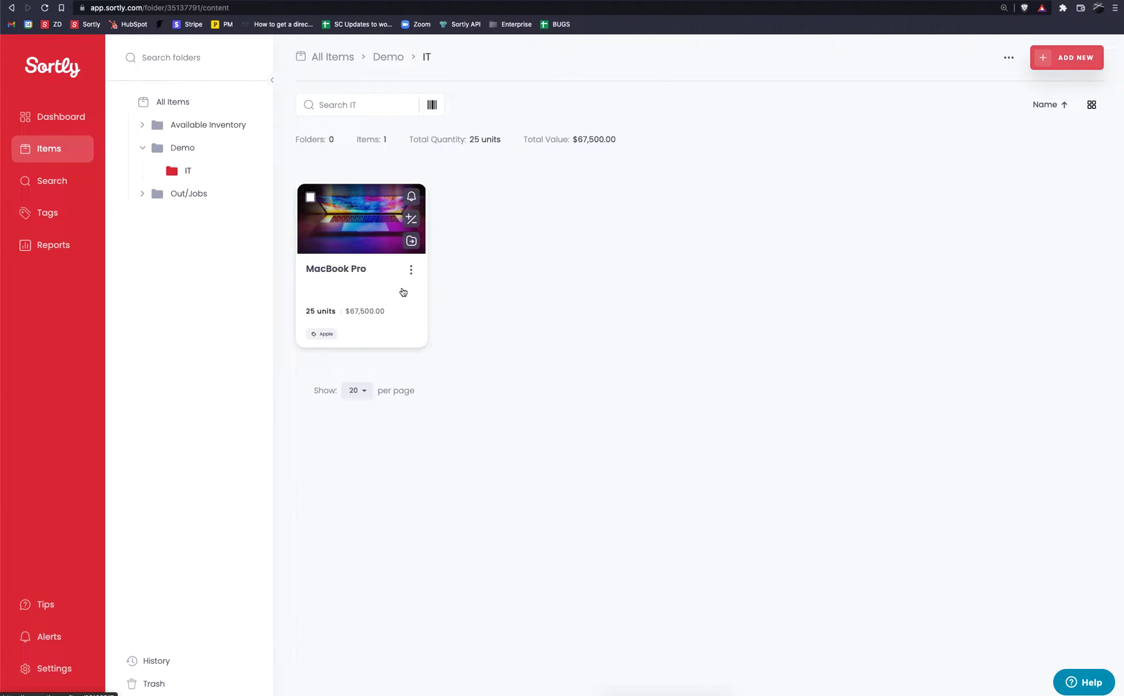
pyautogui.click(410, 270)
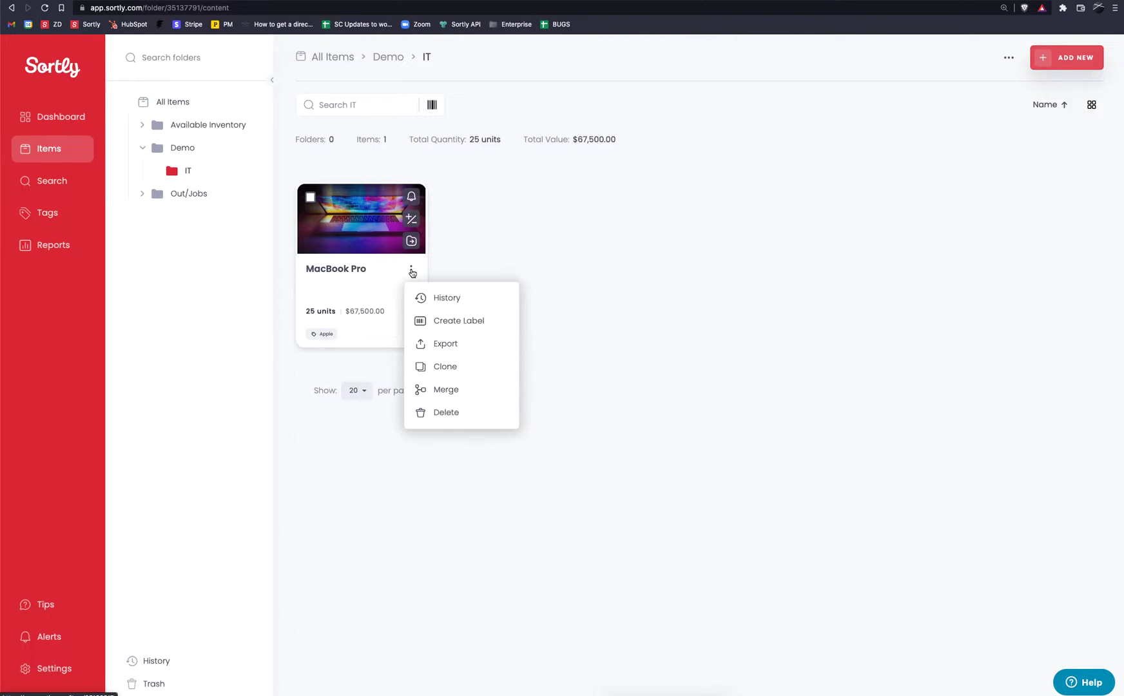
pyautogui.moveTo(459, 320)
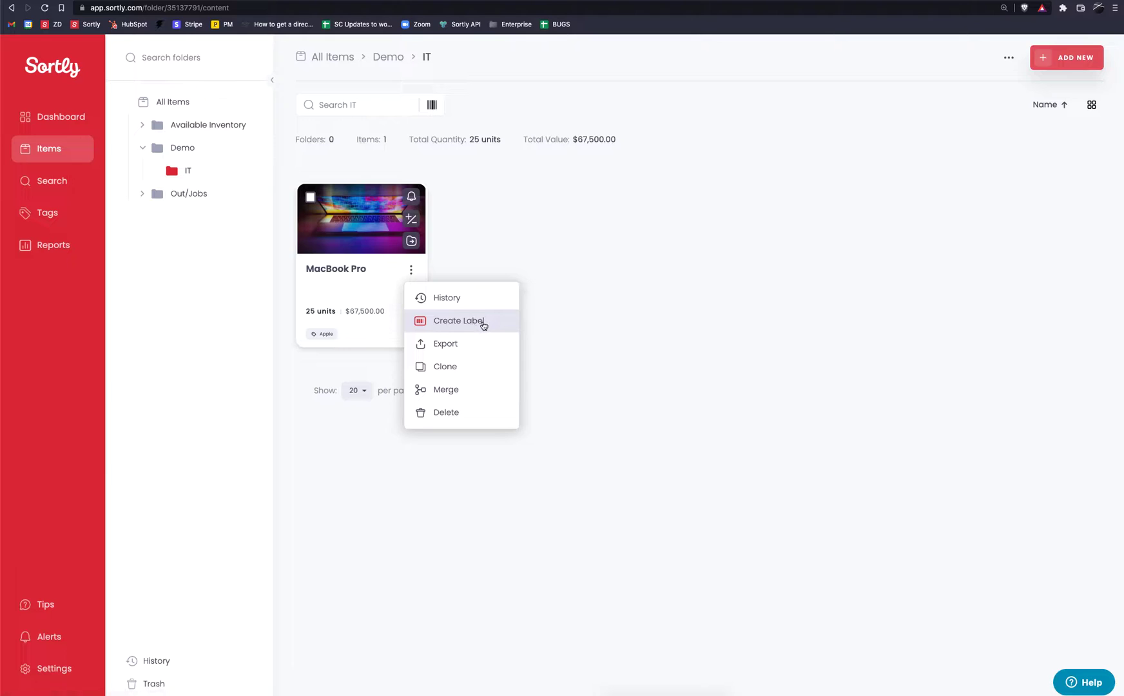
pyautogui.click(458, 321)
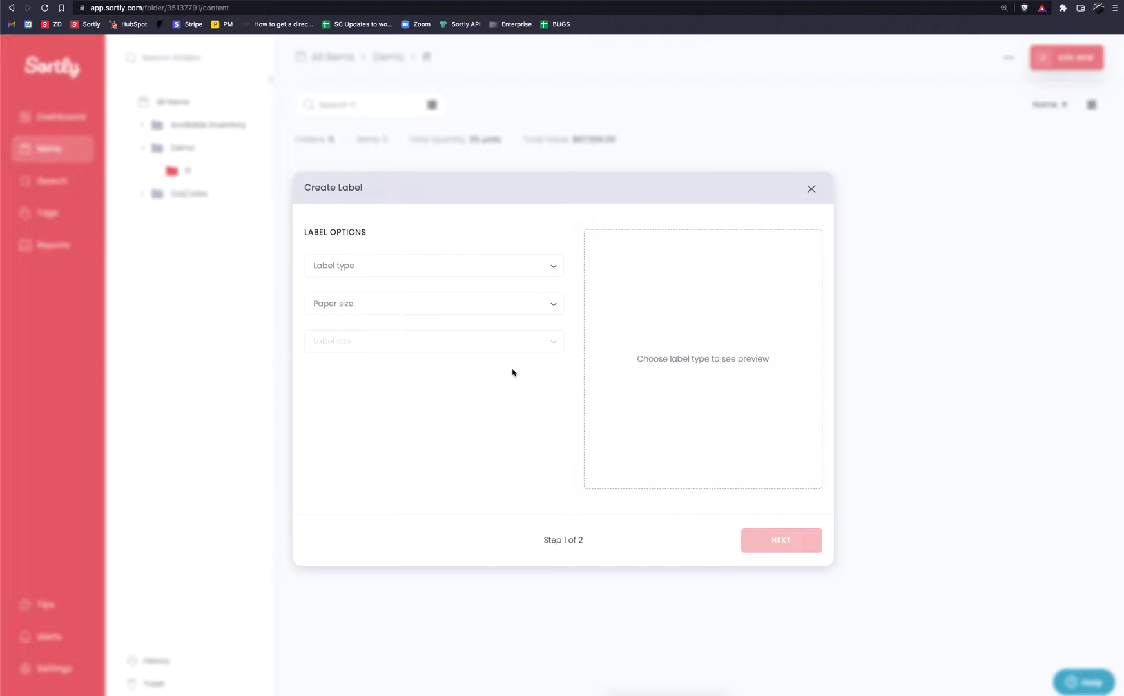
# Step: Choose QR Label as the label type and open the paper size choices
pyautogui.click(433, 265)
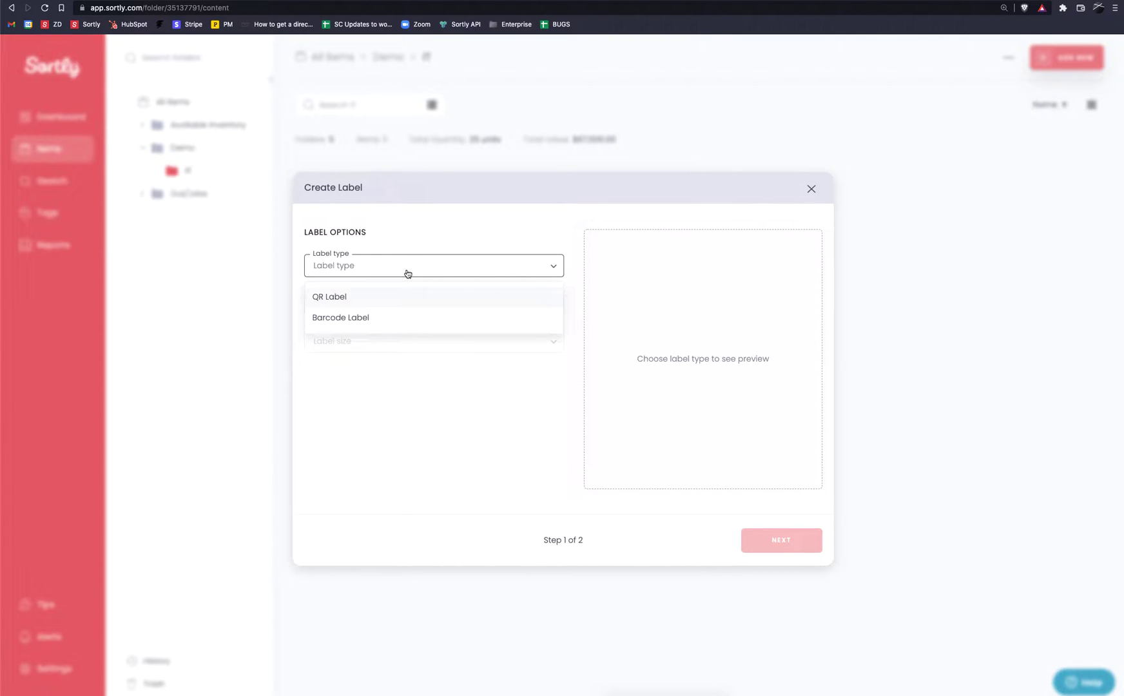
pyautogui.moveTo(395, 303)
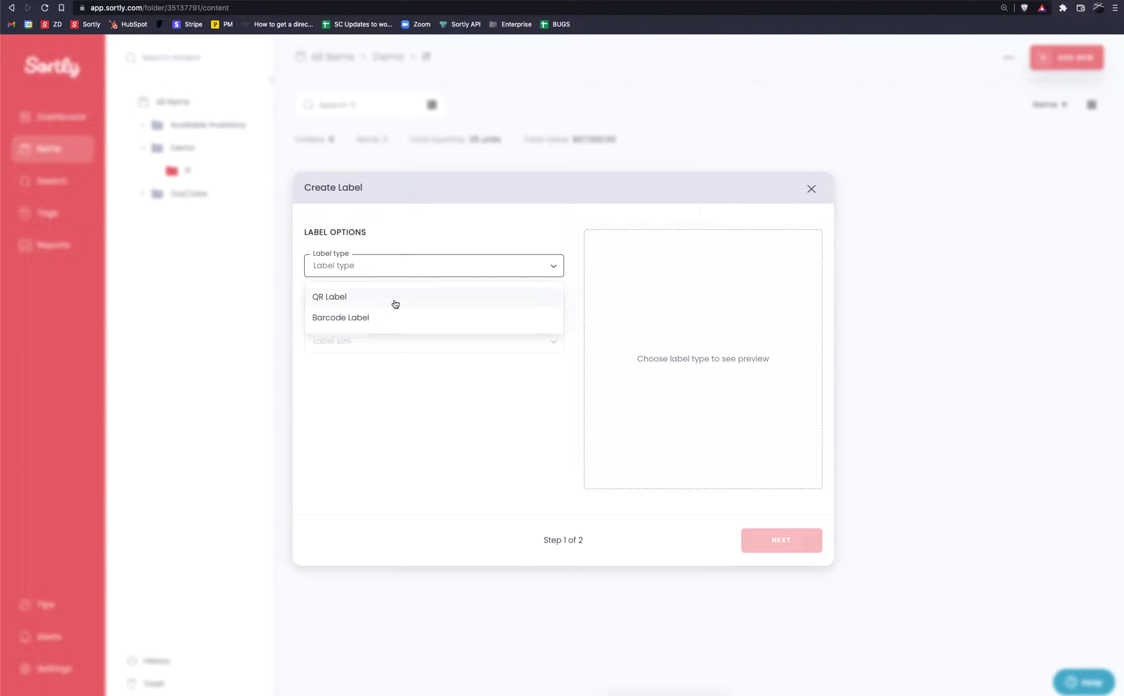
pyautogui.moveTo(404, 320)
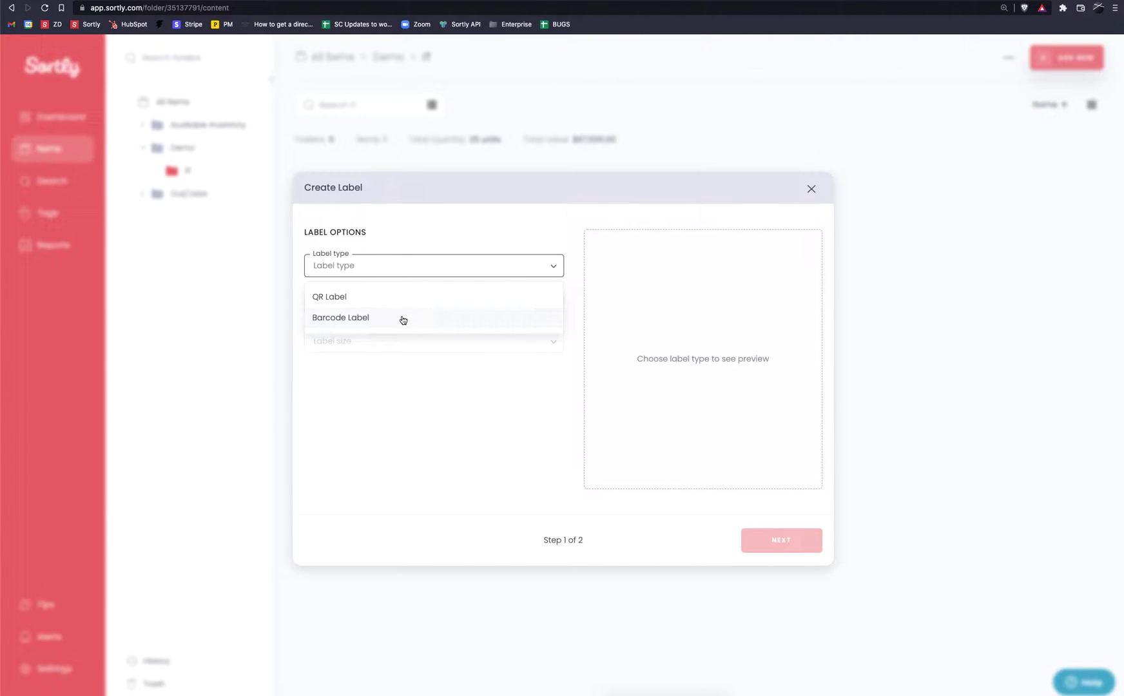
pyautogui.moveTo(371, 301)
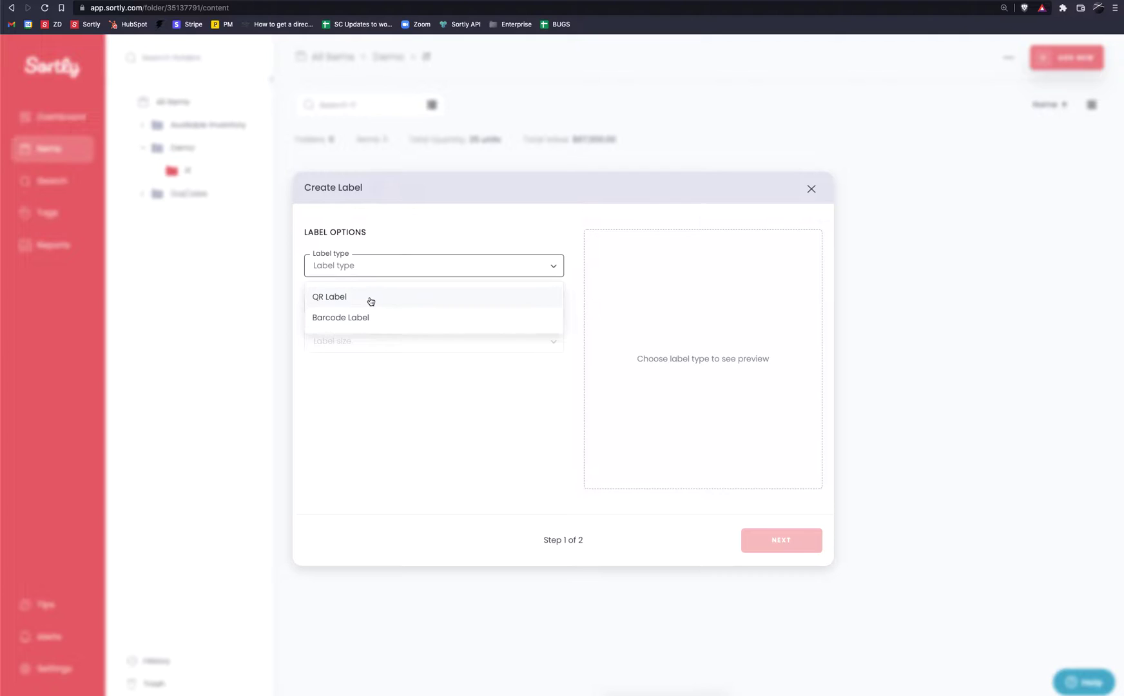
pyautogui.click(329, 296)
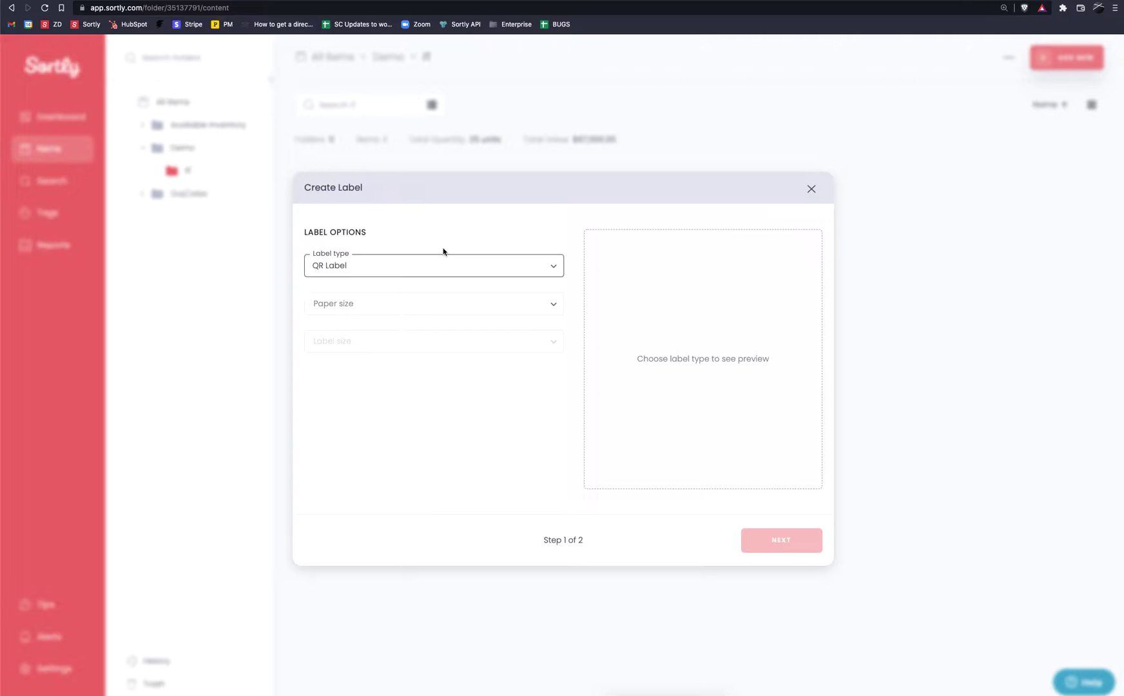
pyautogui.moveTo(440, 267)
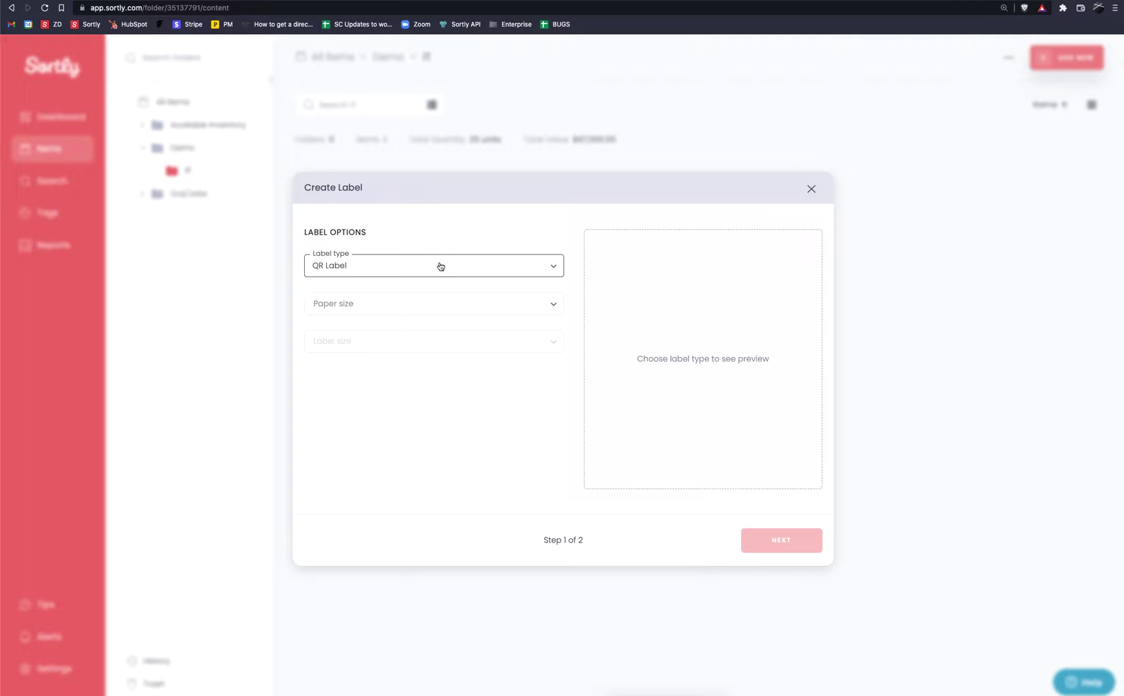
pyautogui.click(434, 303)
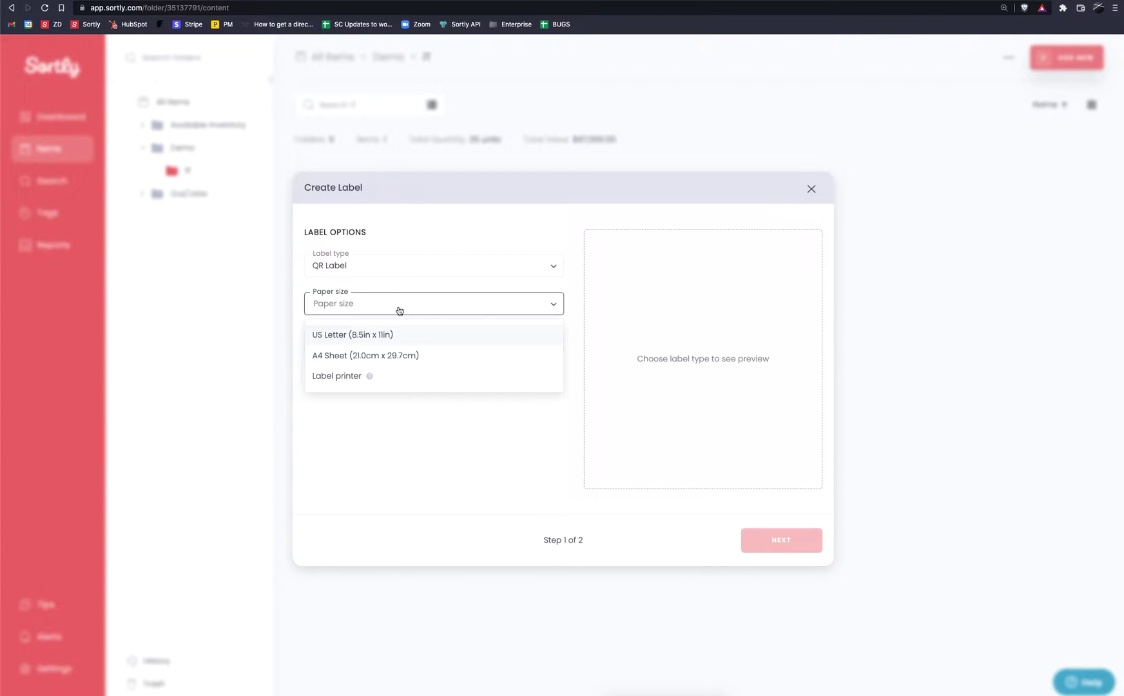
pyautogui.moveTo(402, 343)
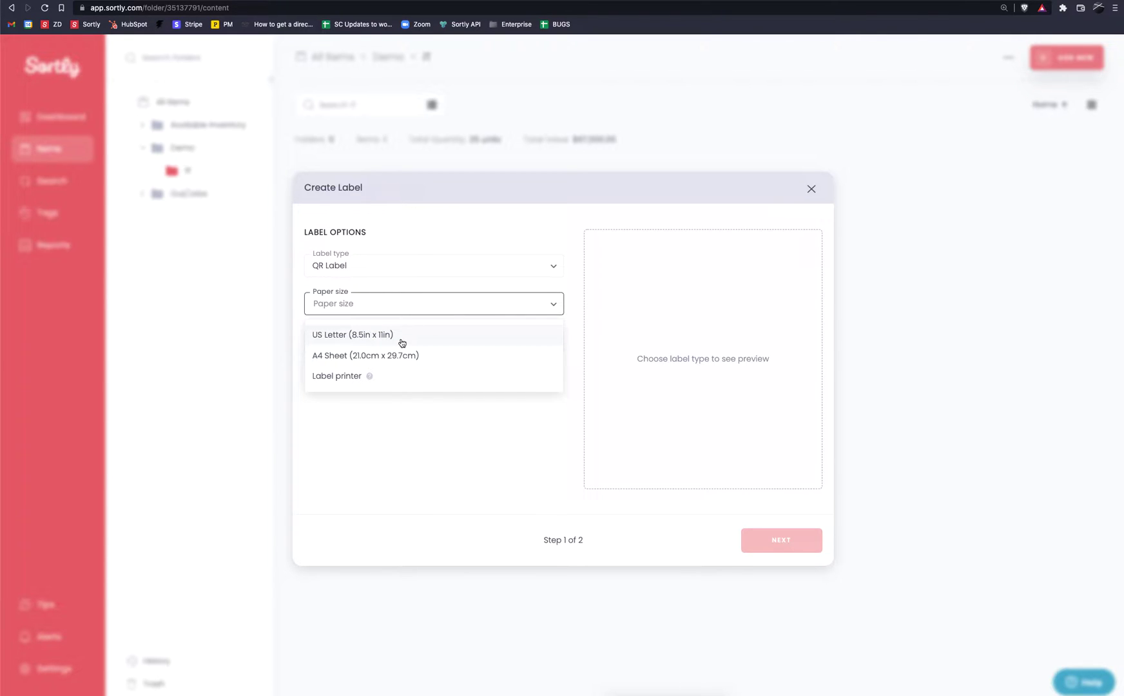
pyautogui.moveTo(432, 358)
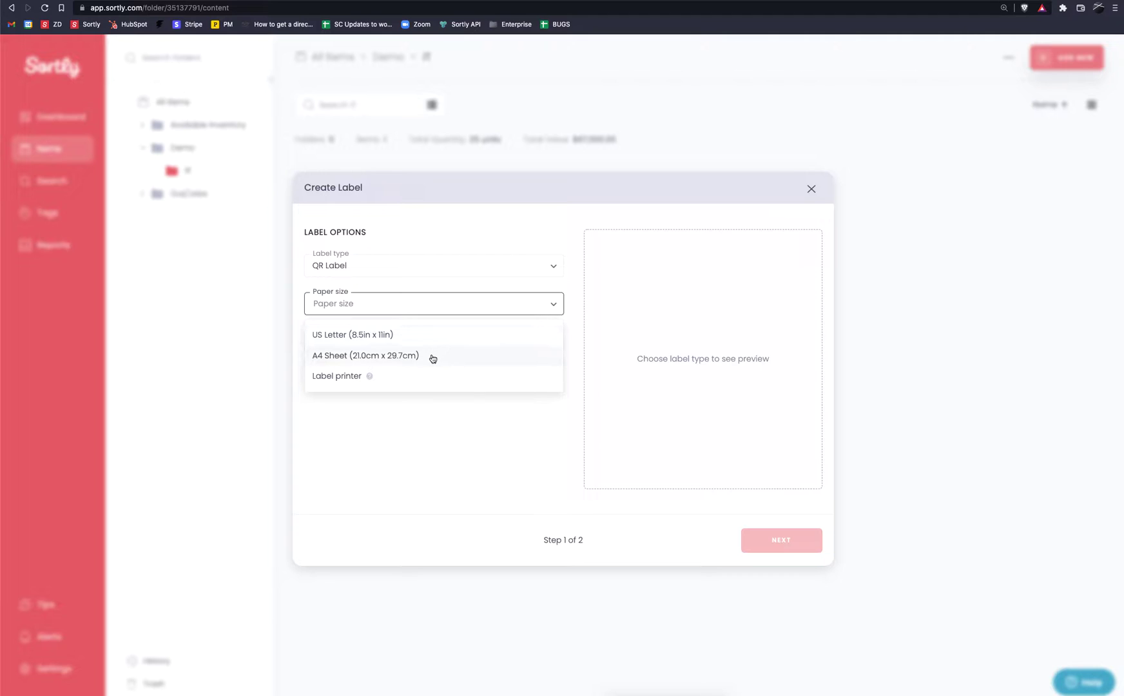
pyautogui.moveTo(433, 359)
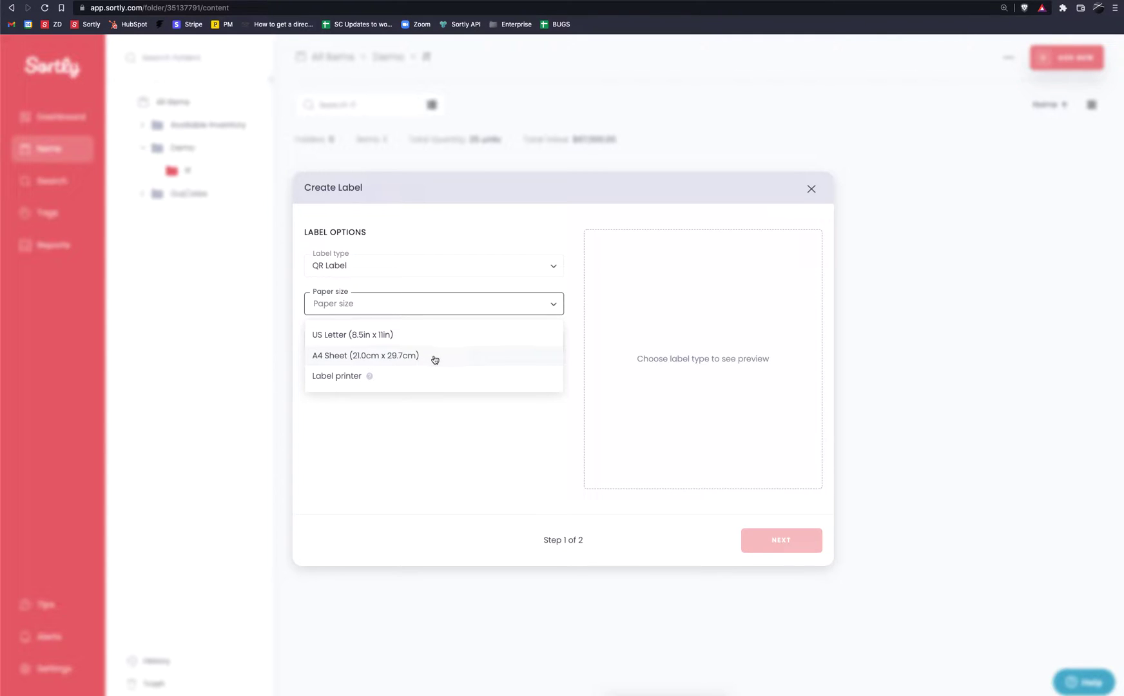
pyautogui.moveTo(420, 379)
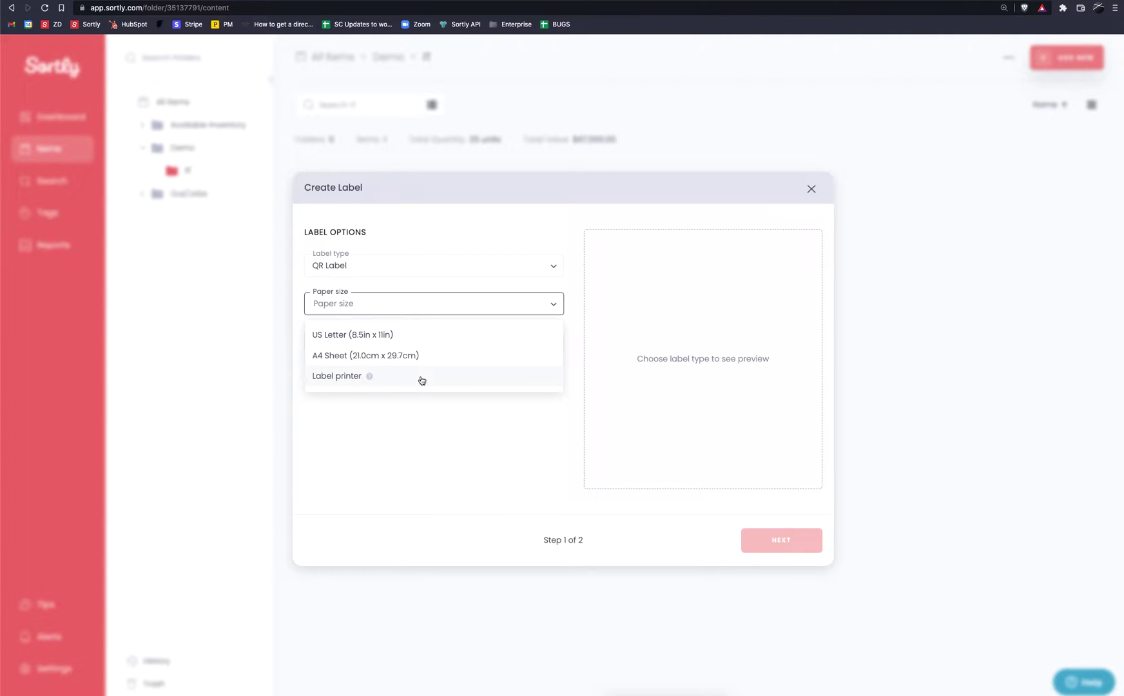
# Step: Try Label printer, then switch paper size to US Letter for an Extra Large label
pyautogui.click(337, 376)
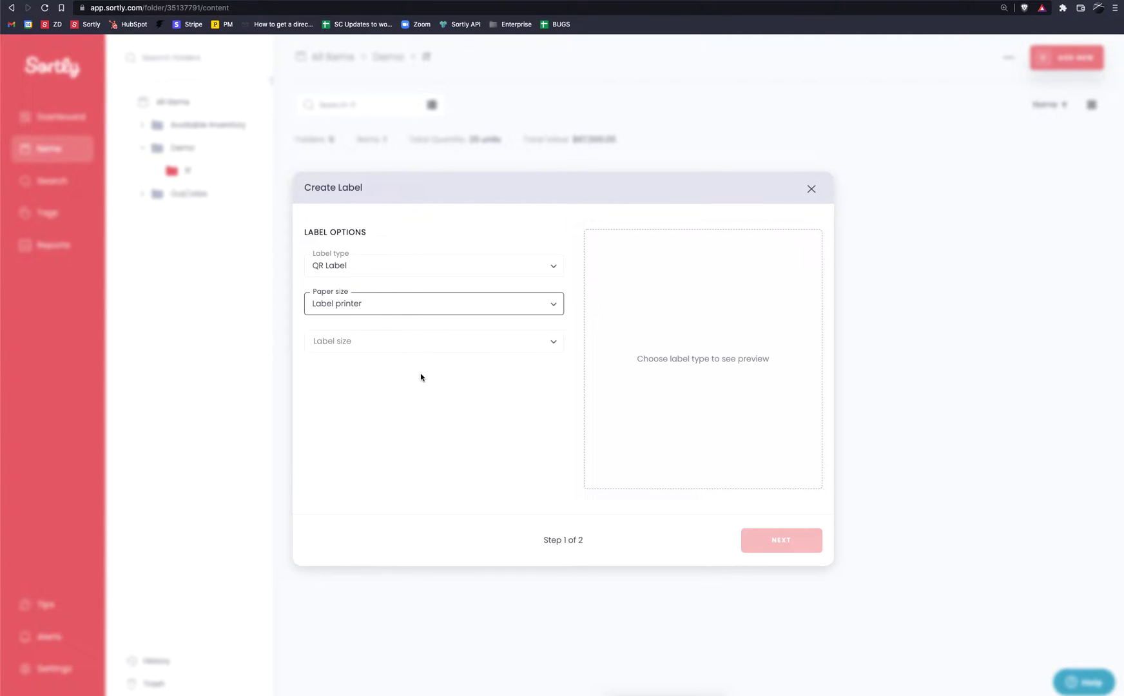
pyautogui.moveTo(378, 347)
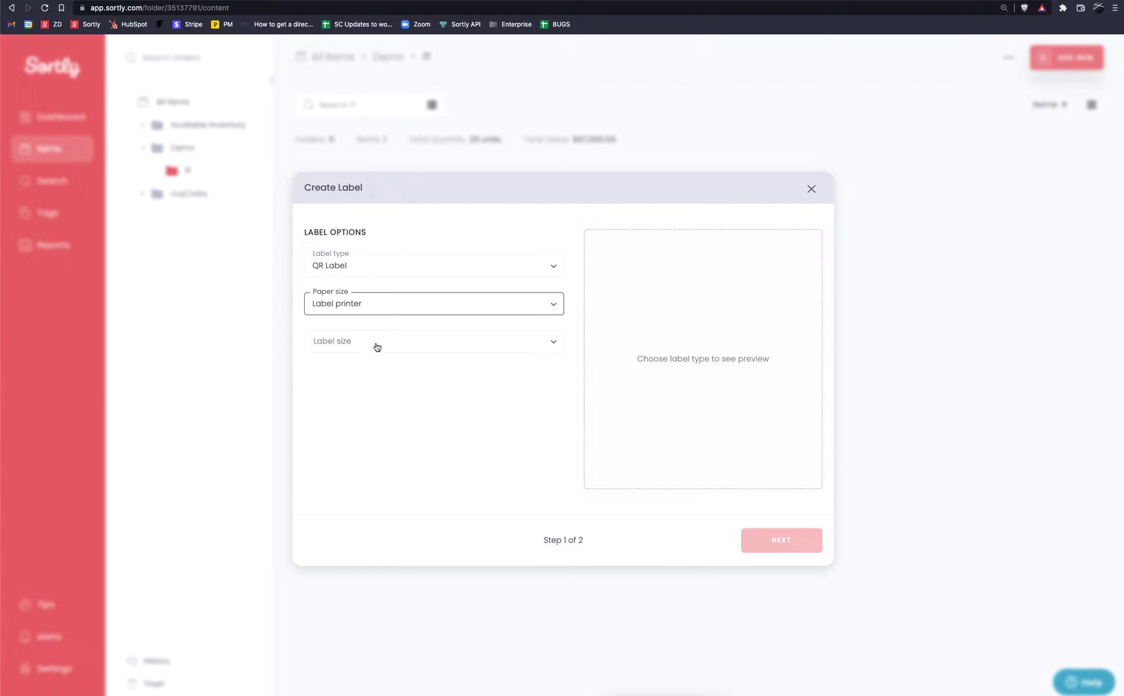
pyautogui.click(434, 341)
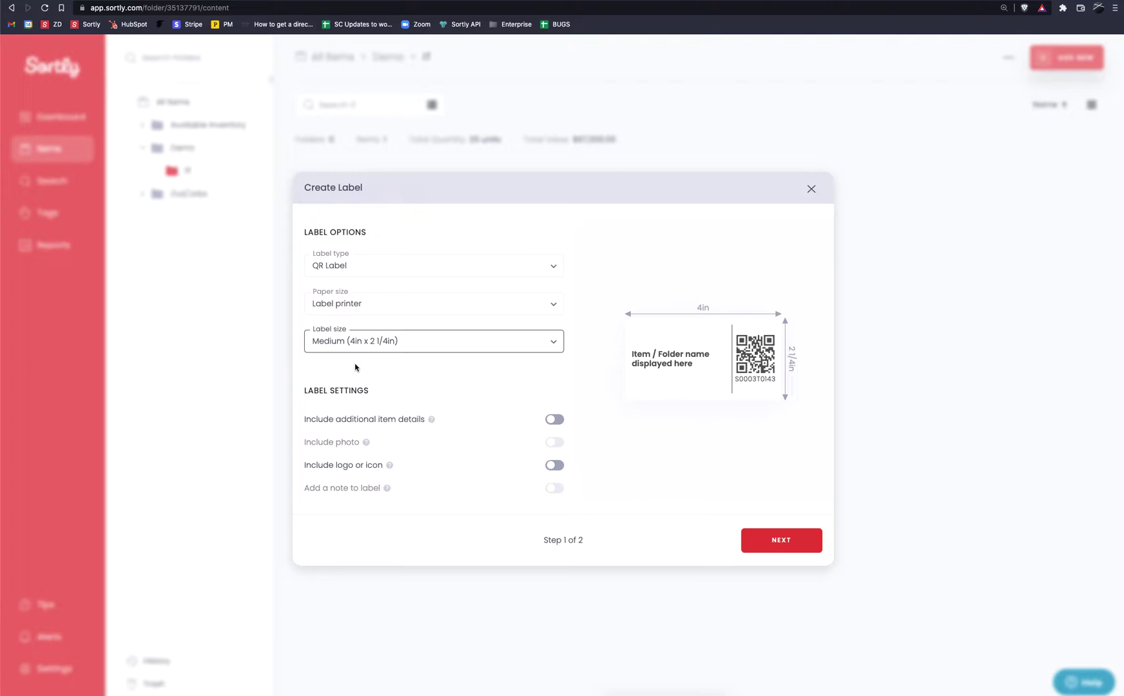
pyautogui.moveTo(684, 379)
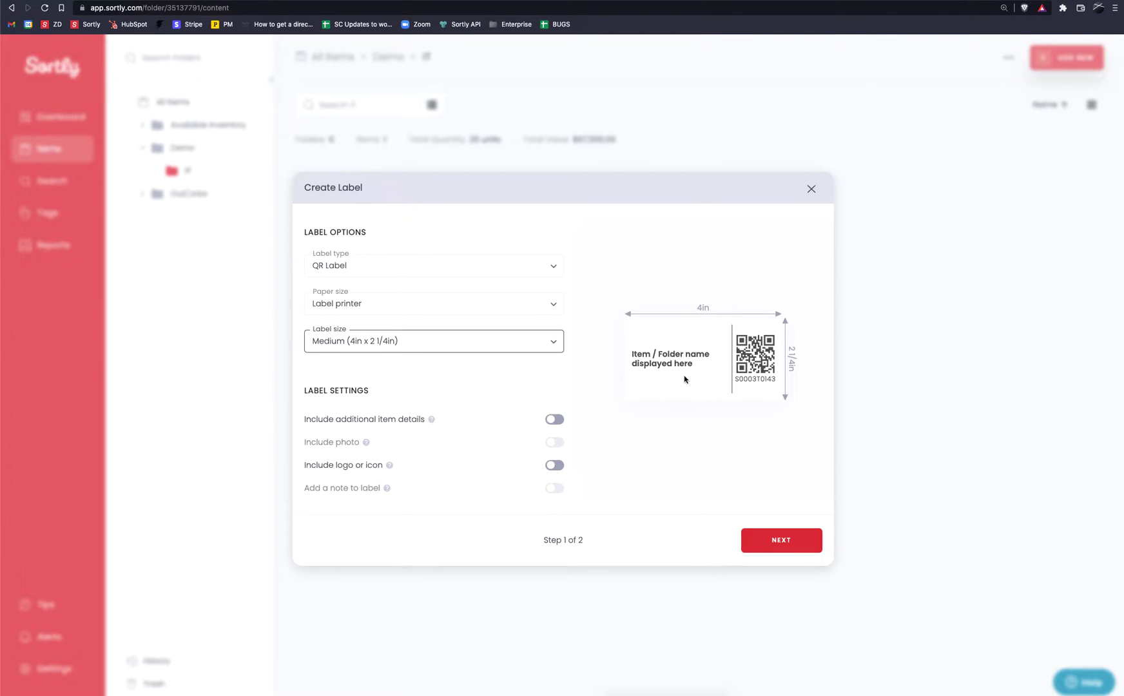
pyautogui.moveTo(394, 321)
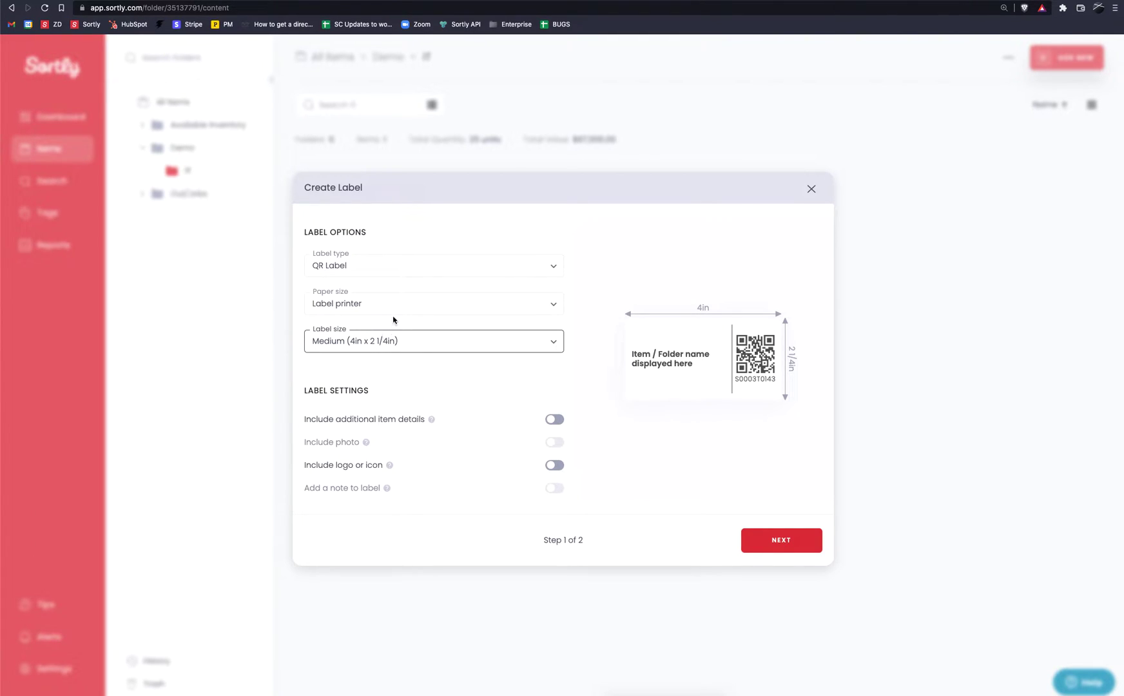
pyautogui.click(434, 303)
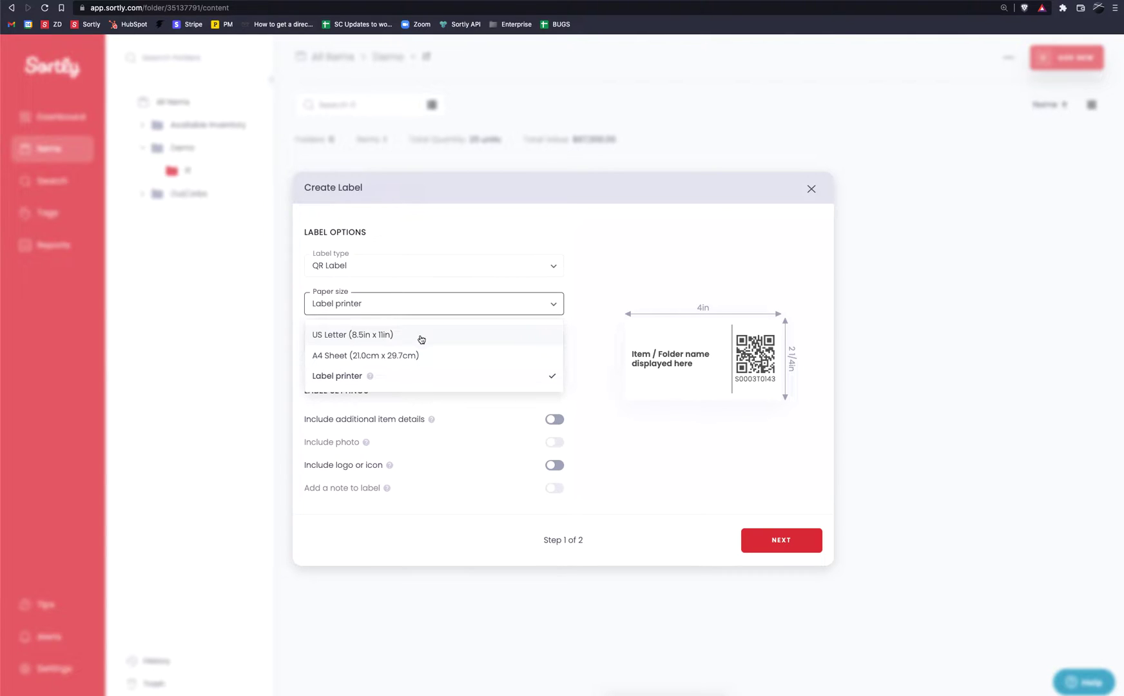
pyautogui.click(352, 335)
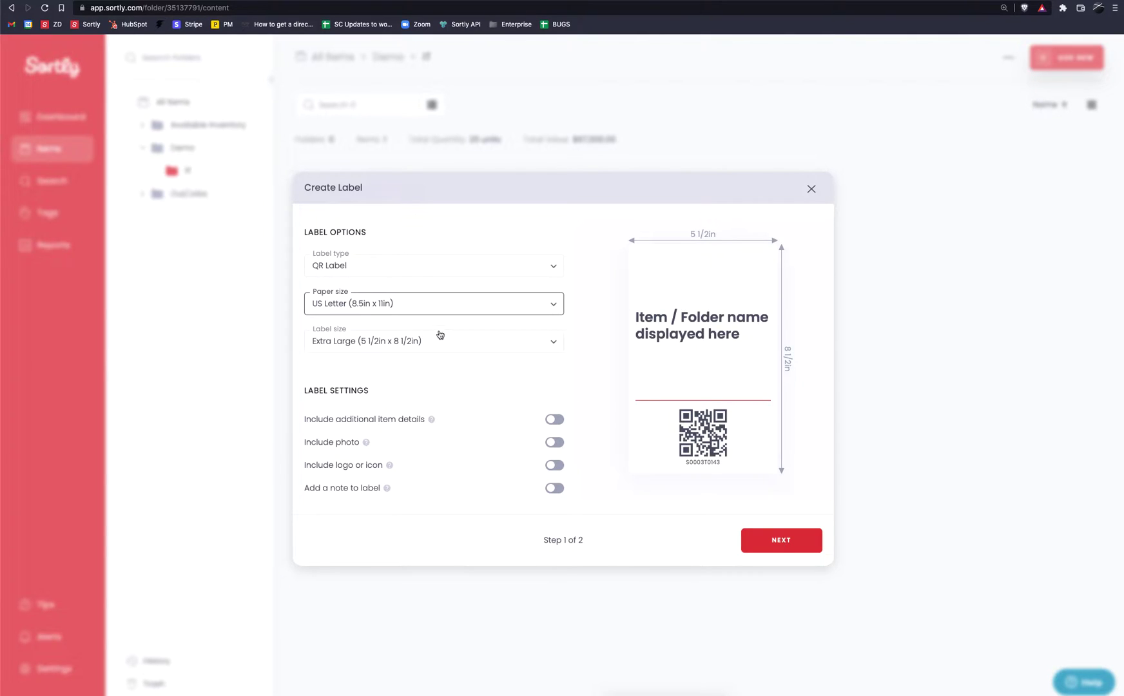
pyautogui.click(433, 340)
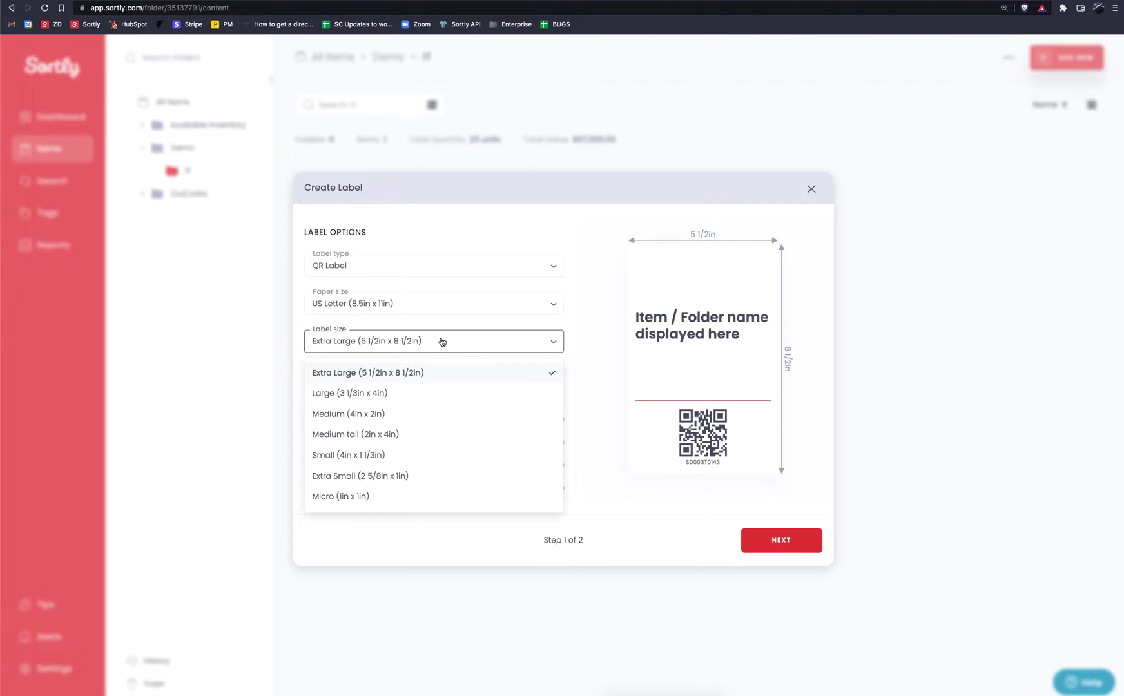
# Step: Switch the label type to Barcode Label, giving a Medium-size barcode preview
pyautogui.click(433, 265)
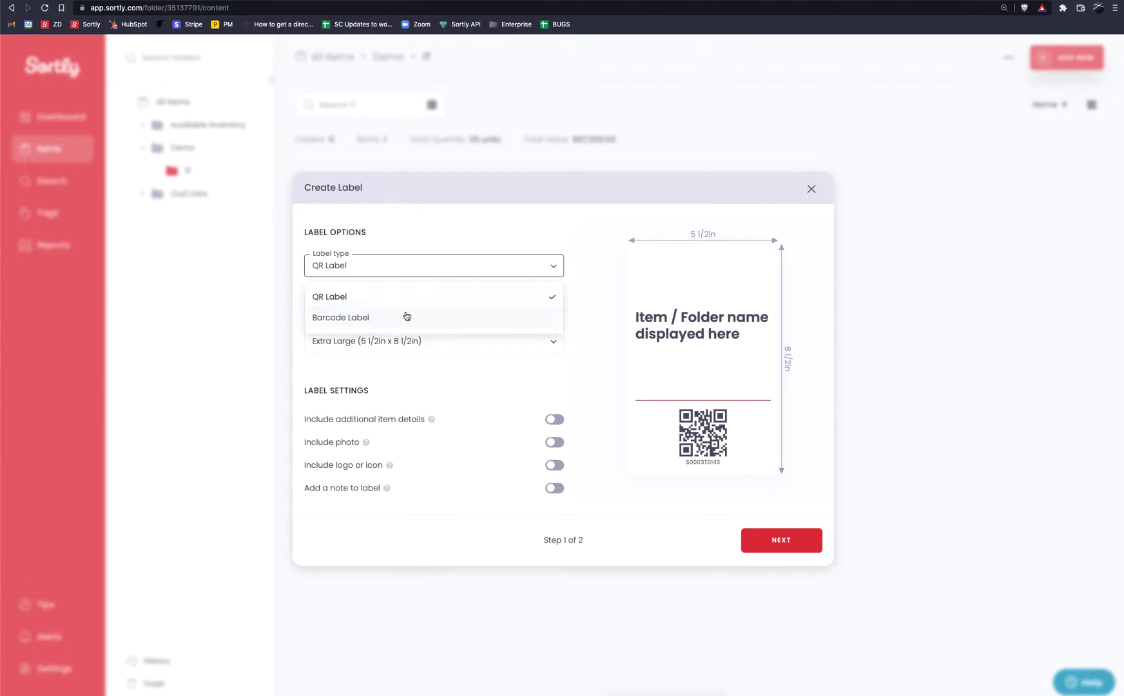
pyautogui.click(340, 318)
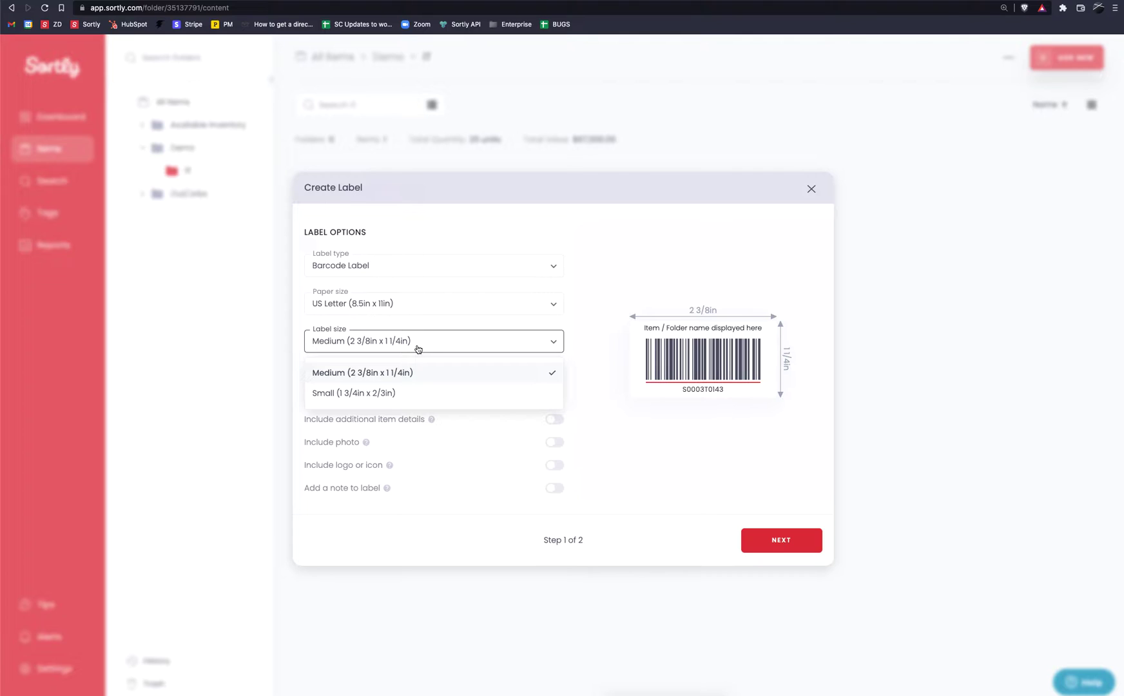
pyautogui.moveTo(428, 378)
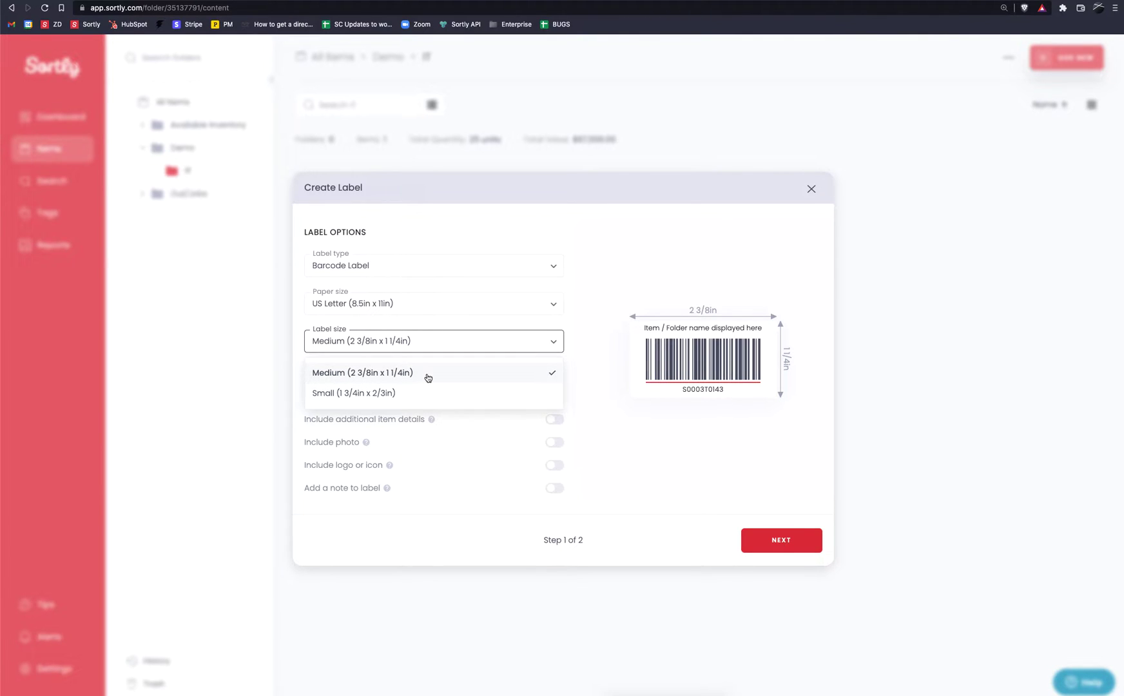
pyautogui.moveTo(676, 351)
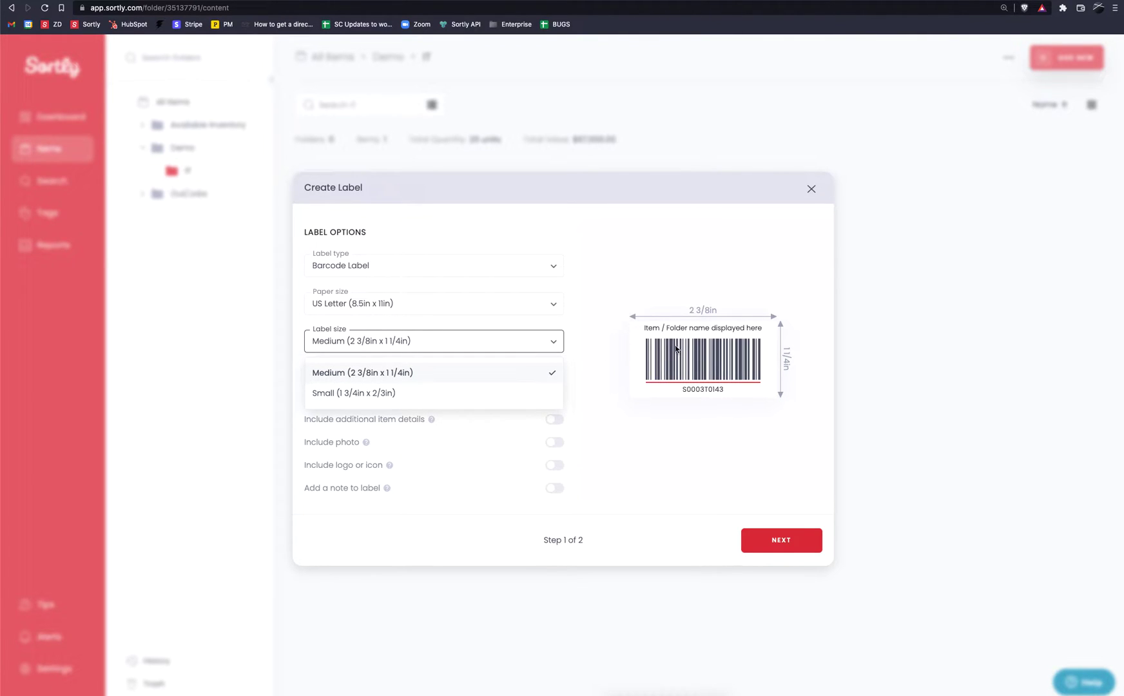
pyautogui.moveTo(715, 340)
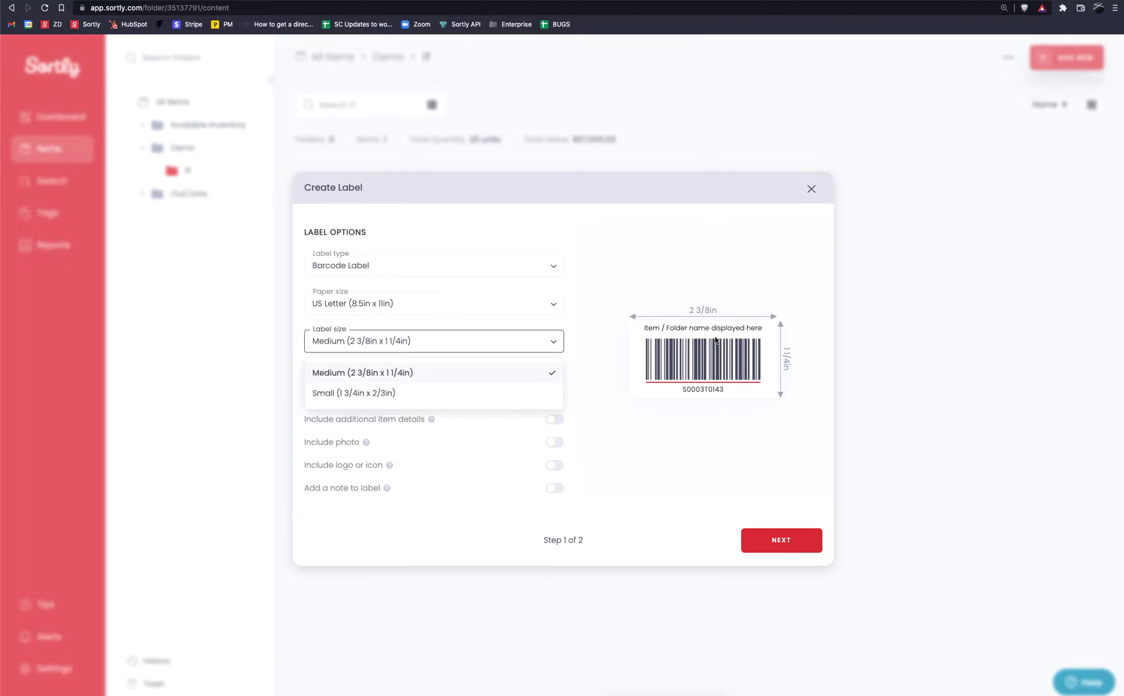
pyautogui.moveTo(573, 296)
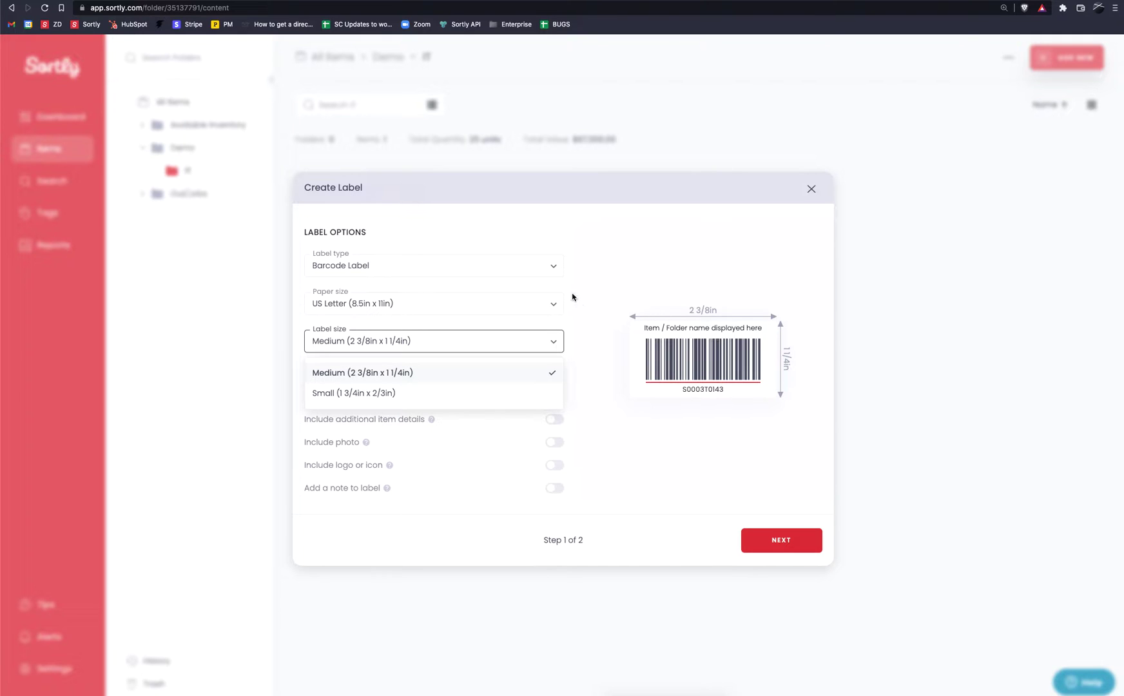
# Step: Switch back to QR Label and keep the Extra Large (5 1/2in x 8 1/2in) size
pyautogui.click(433, 266)
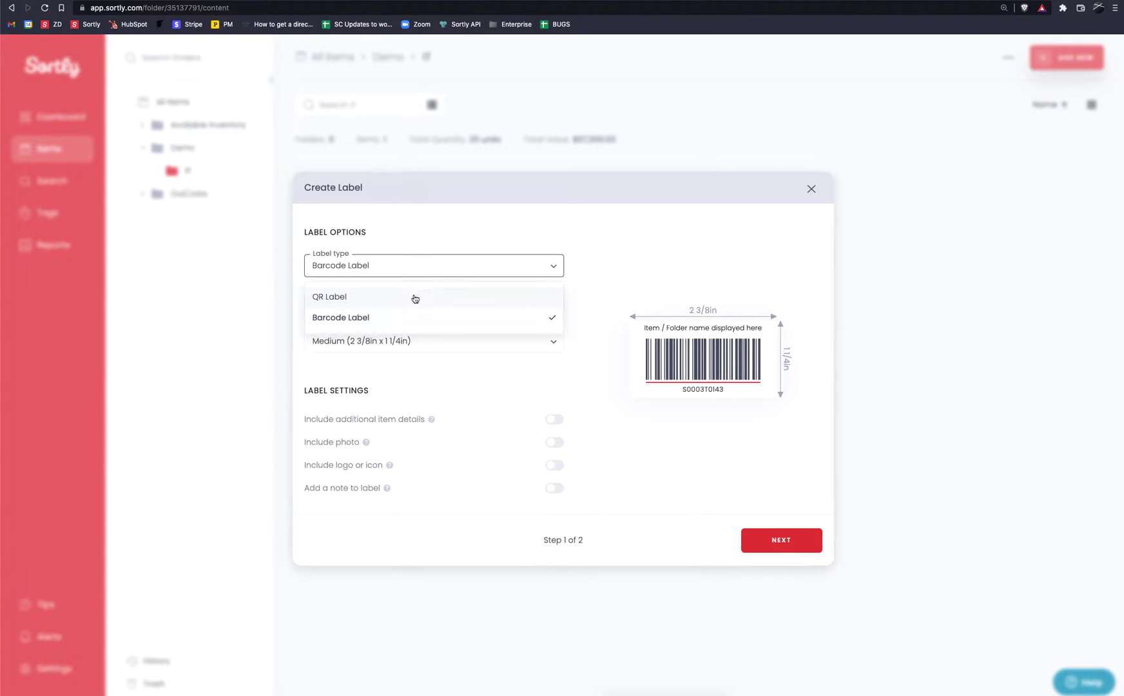
pyautogui.click(330, 296)
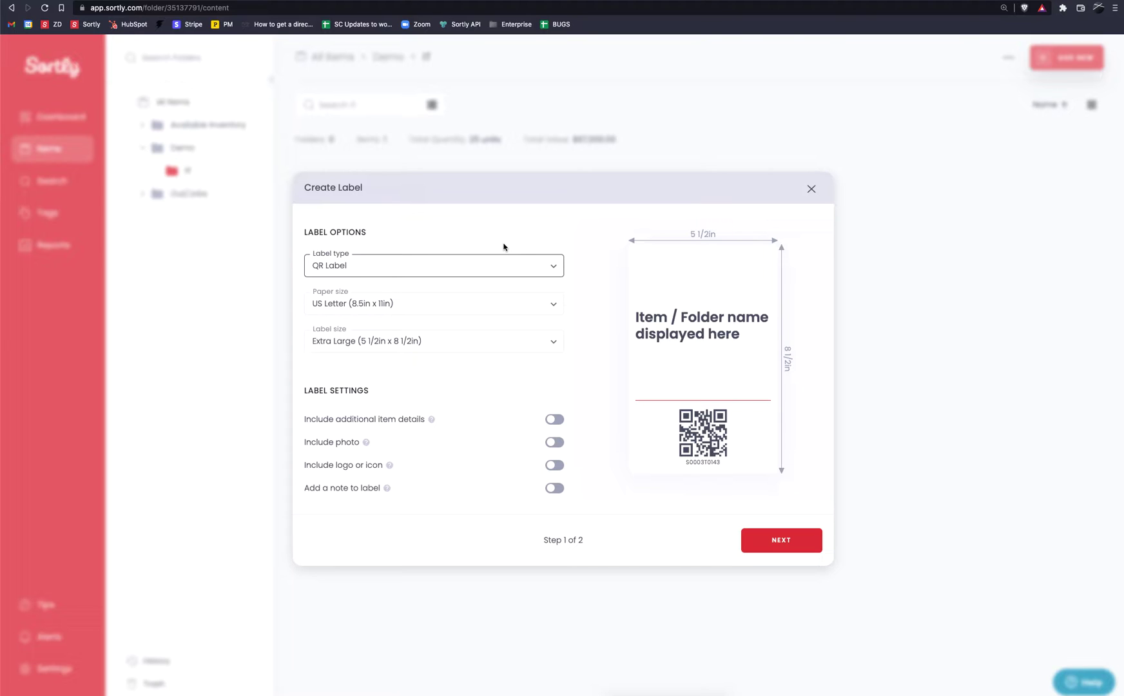
pyautogui.click(433, 340)
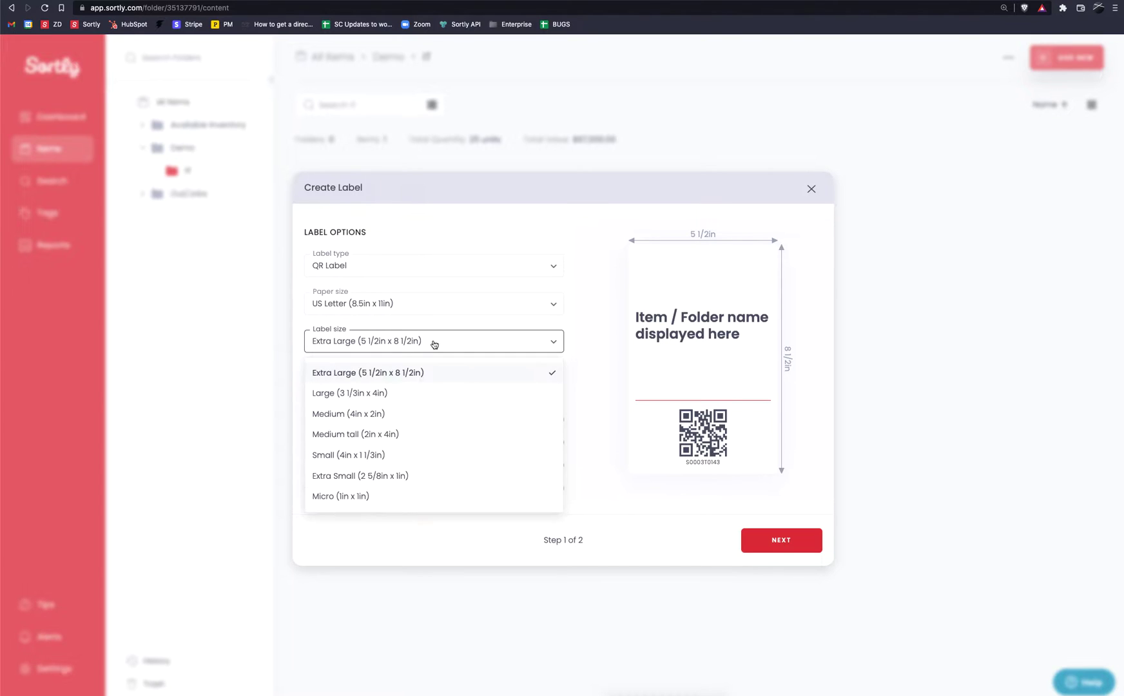
pyautogui.moveTo(398, 497)
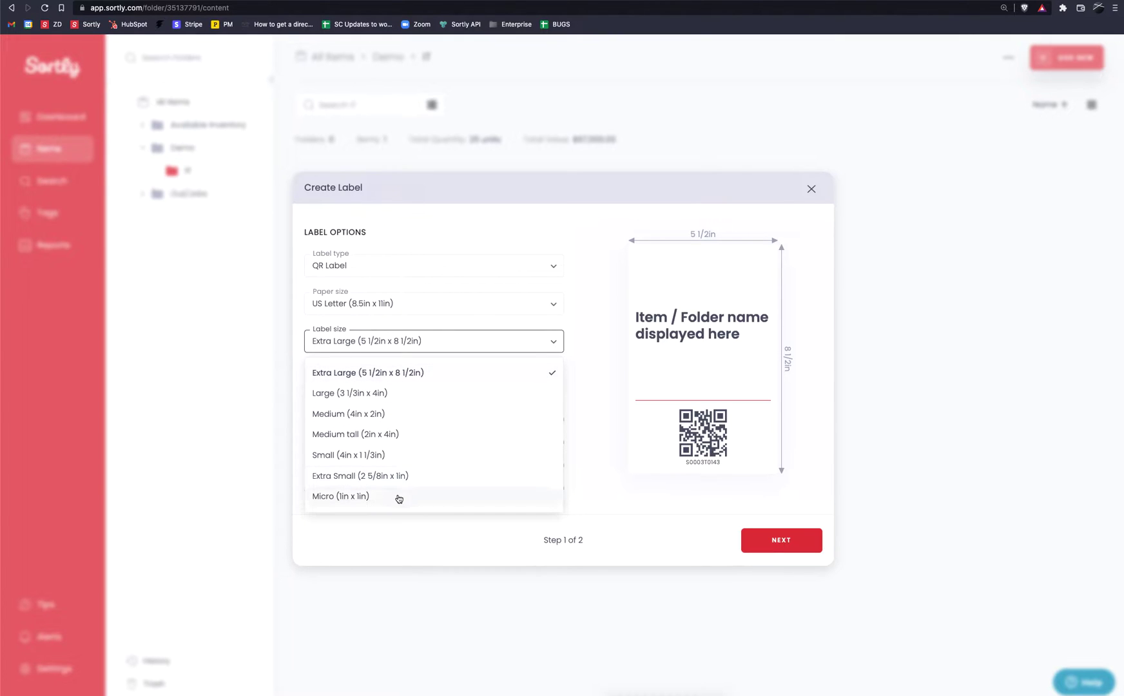
pyautogui.moveTo(372, 383)
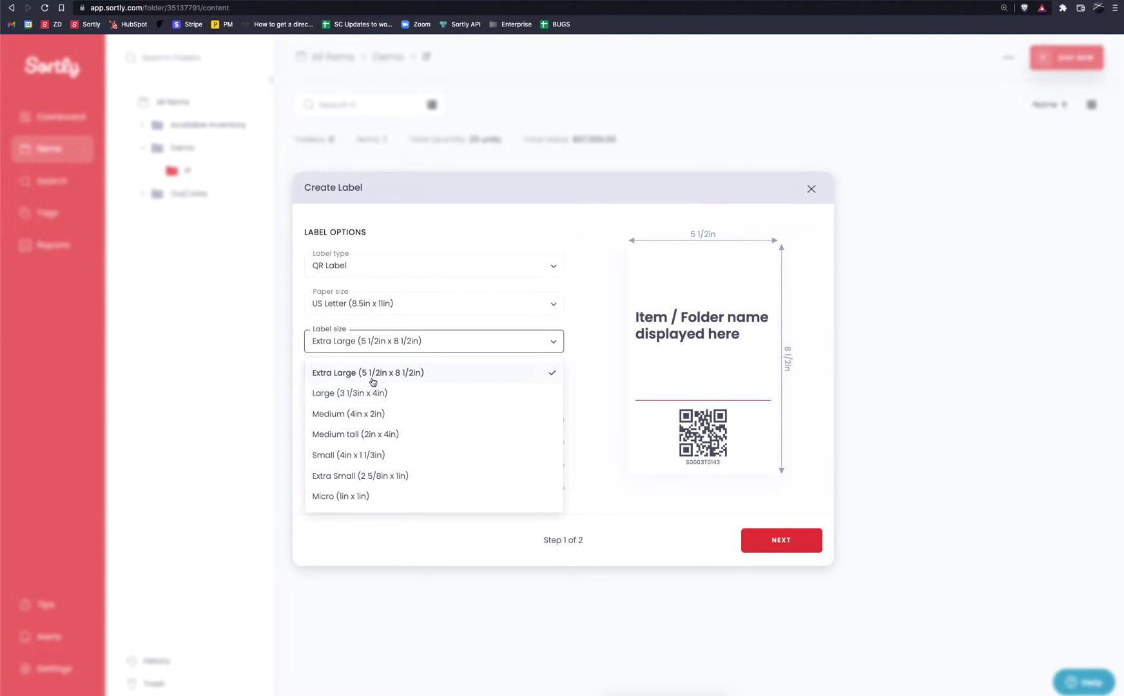
pyautogui.moveTo(445, 374)
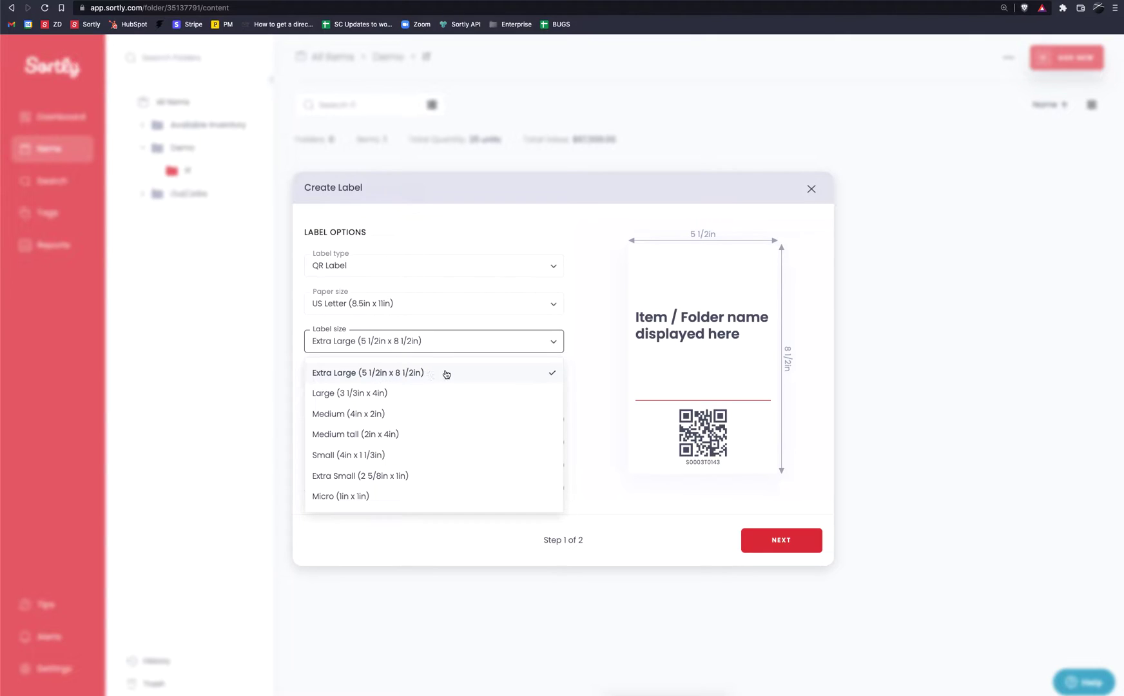
pyautogui.click(369, 372)
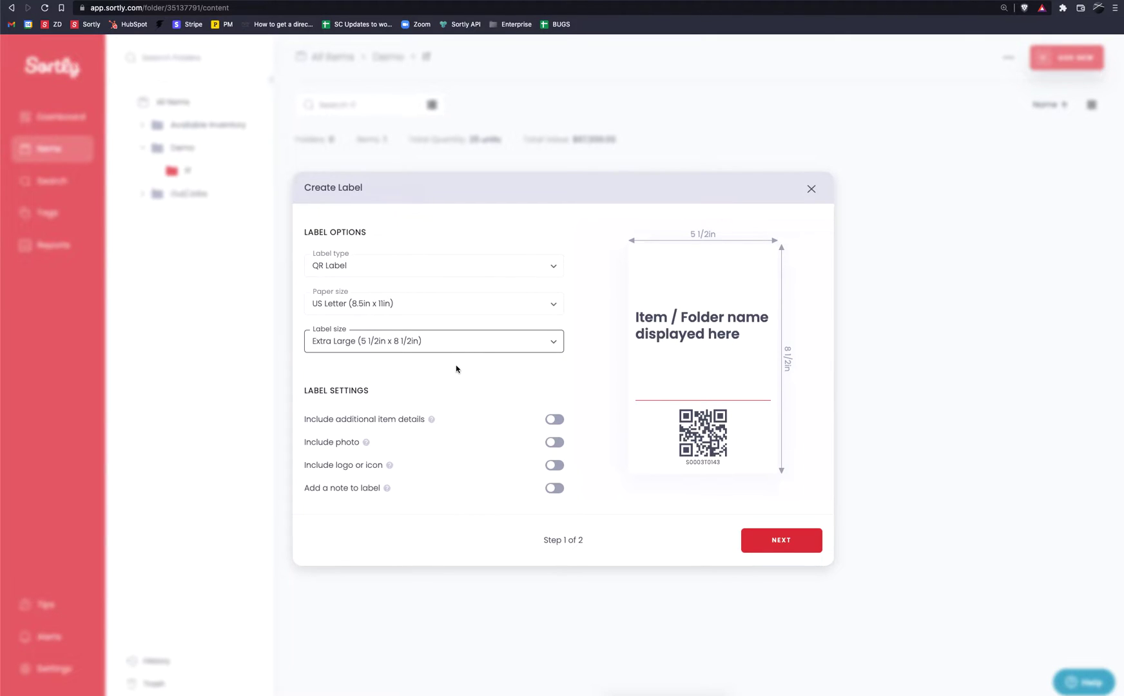
pyautogui.moveTo(459, 371)
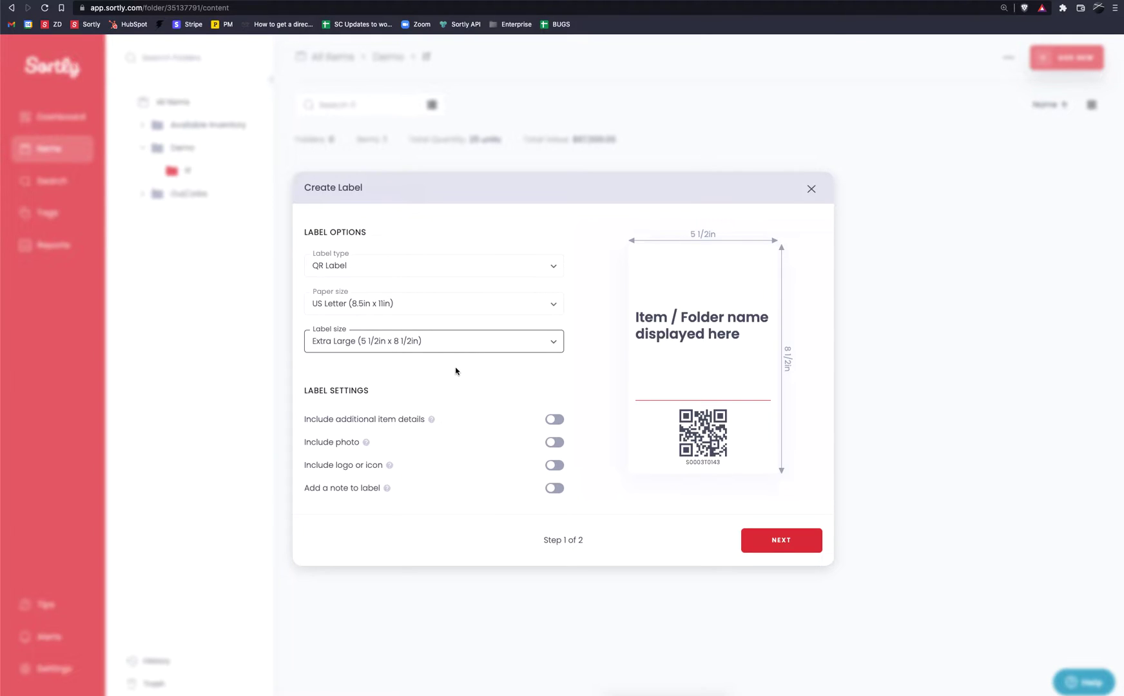
pyautogui.moveTo(466, 379)
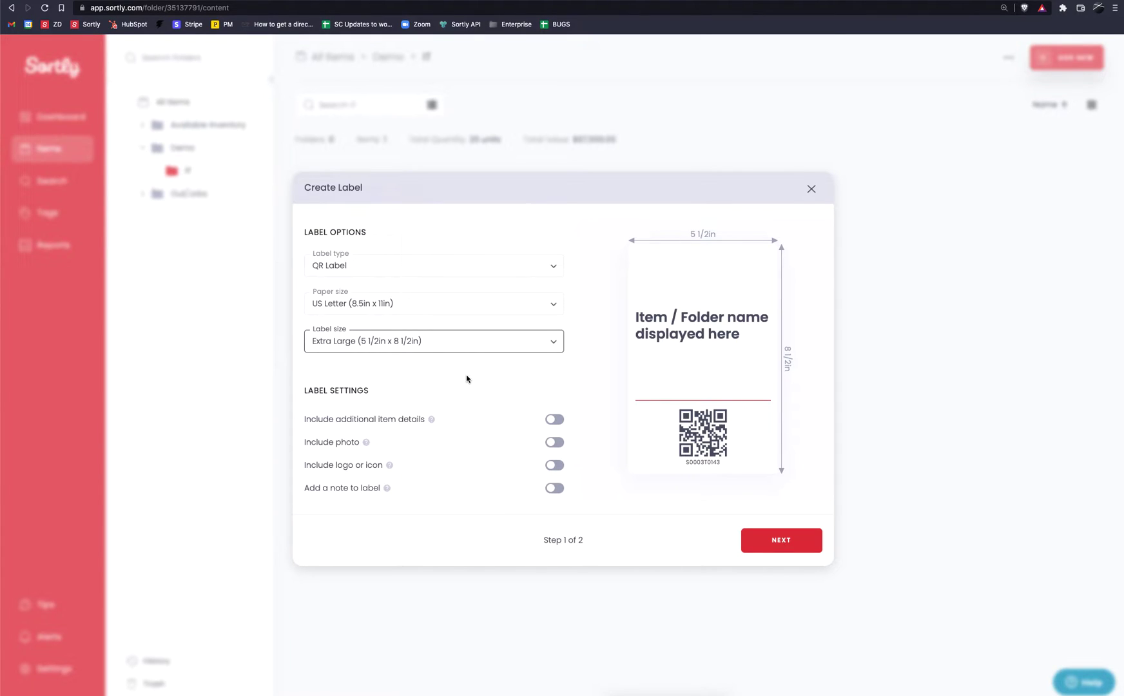
pyautogui.moveTo(308, 427)
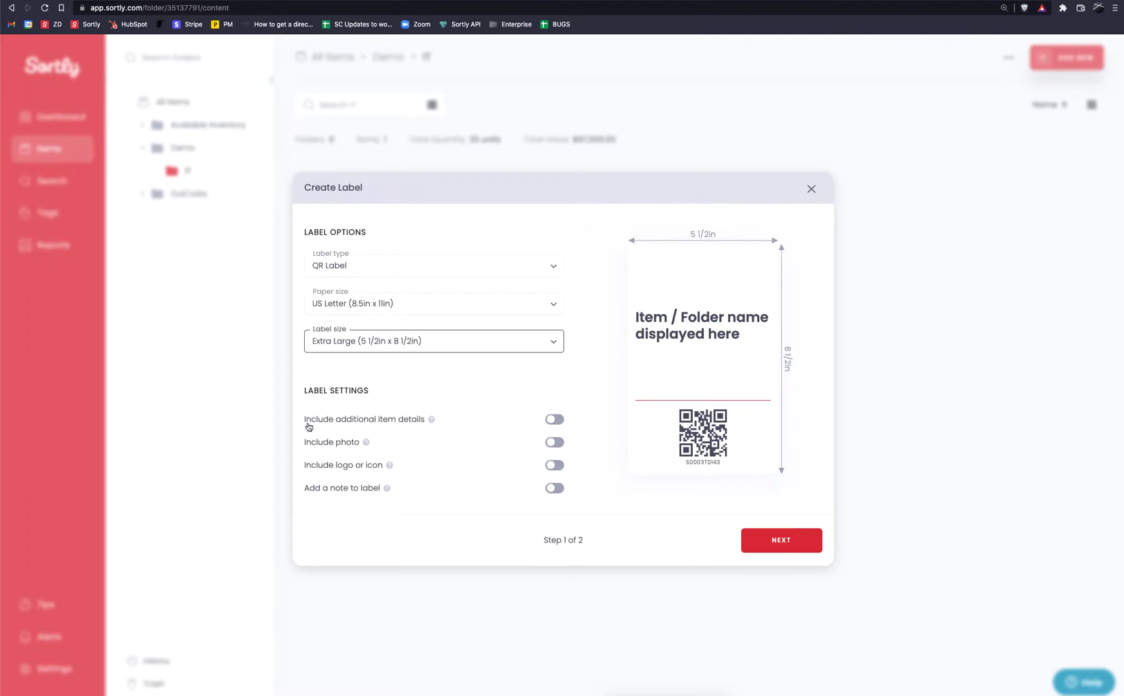
pyautogui.moveTo(506, 434)
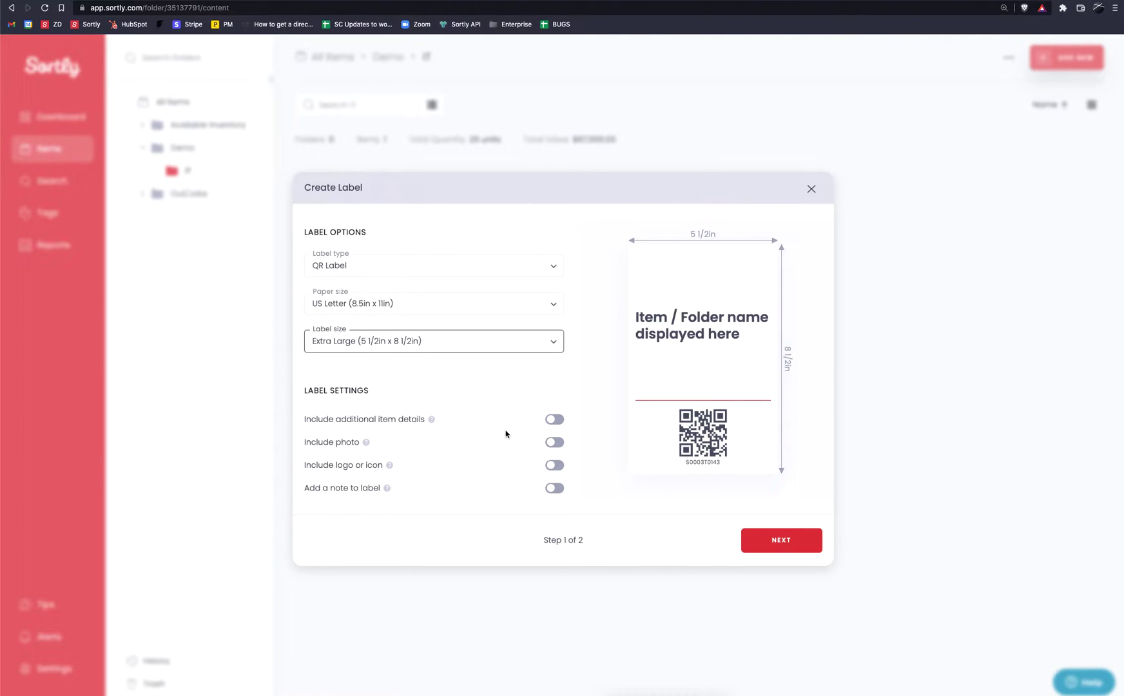
# Step: Include additional item details on the label, showing the Expired Date field
pyautogui.click(553, 420)
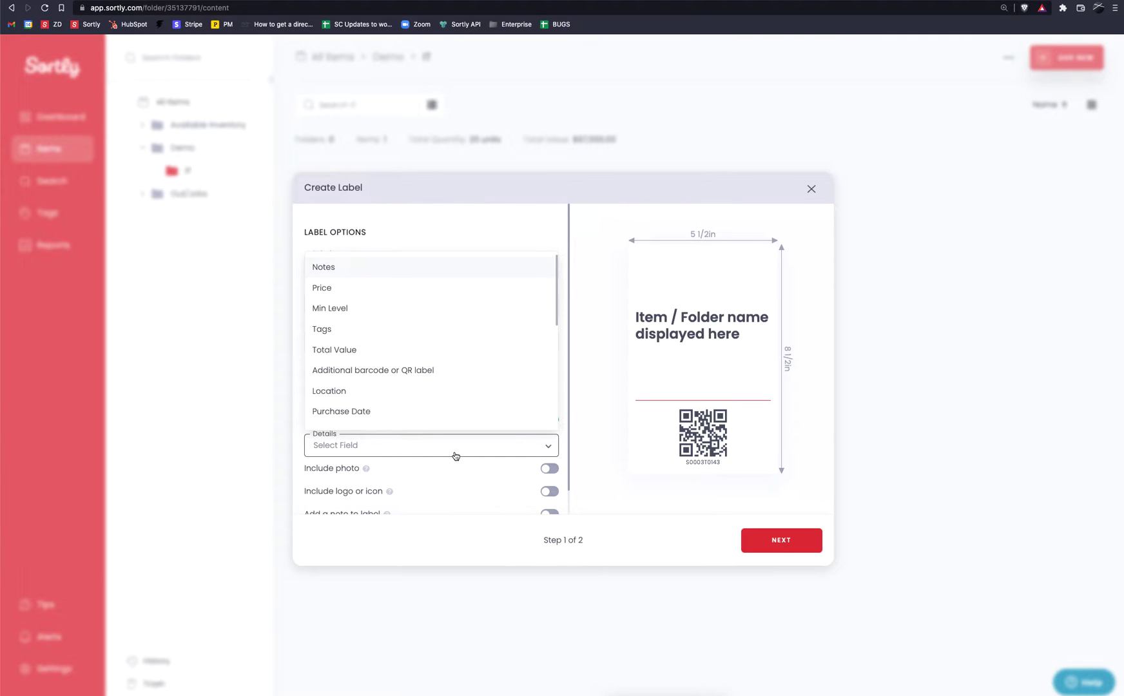
pyautogui.scroll(-3)
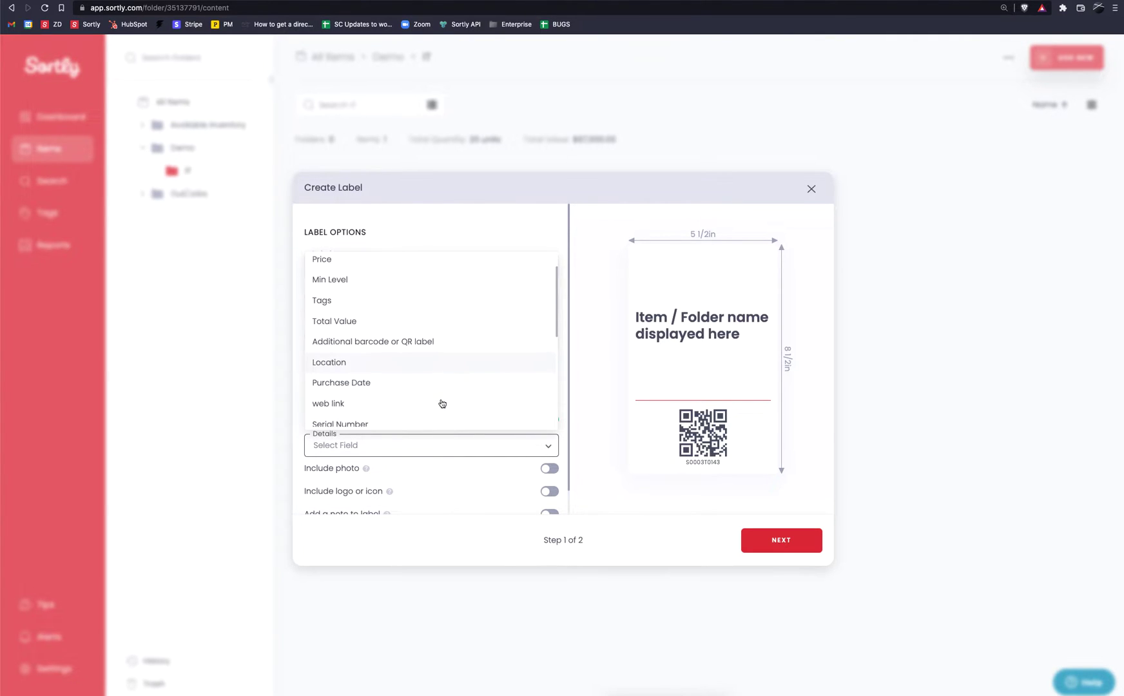
pyautogui.scroll(-3)
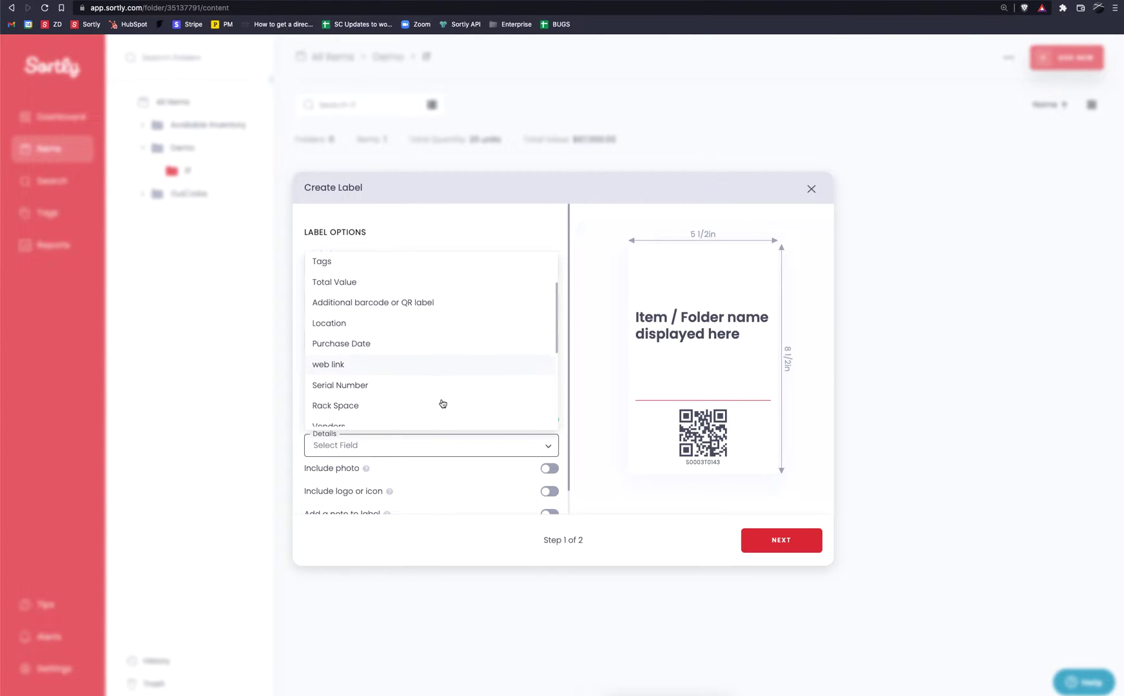
pyautogui.scroll(-3)
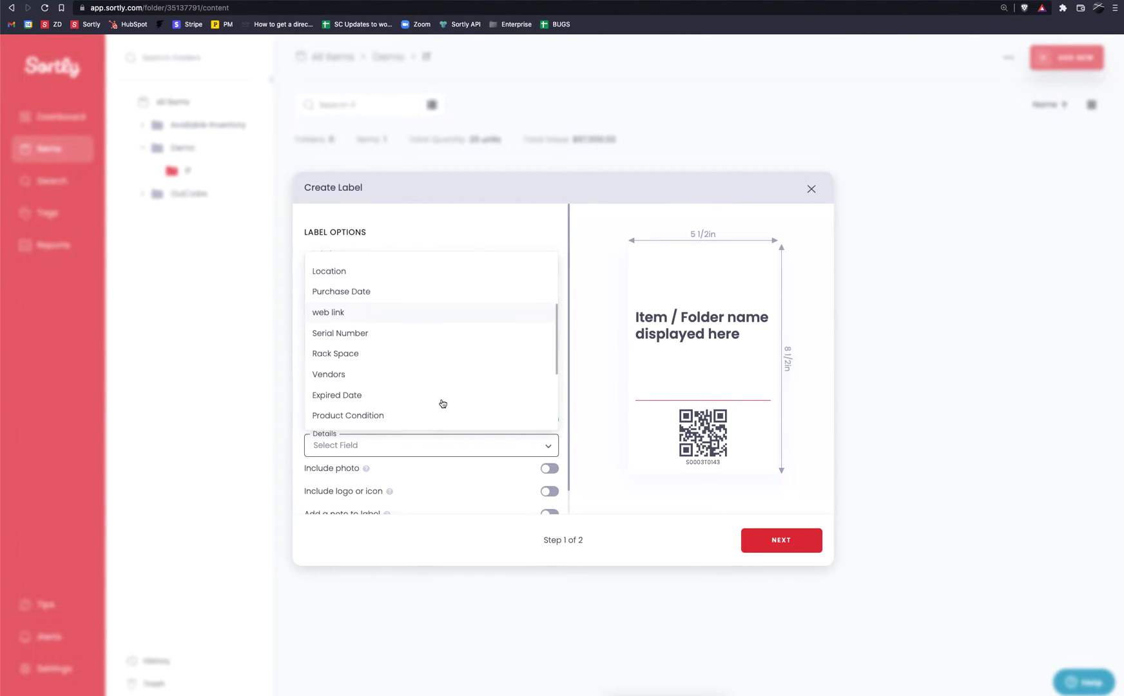
pyautogui.scroll(-3)
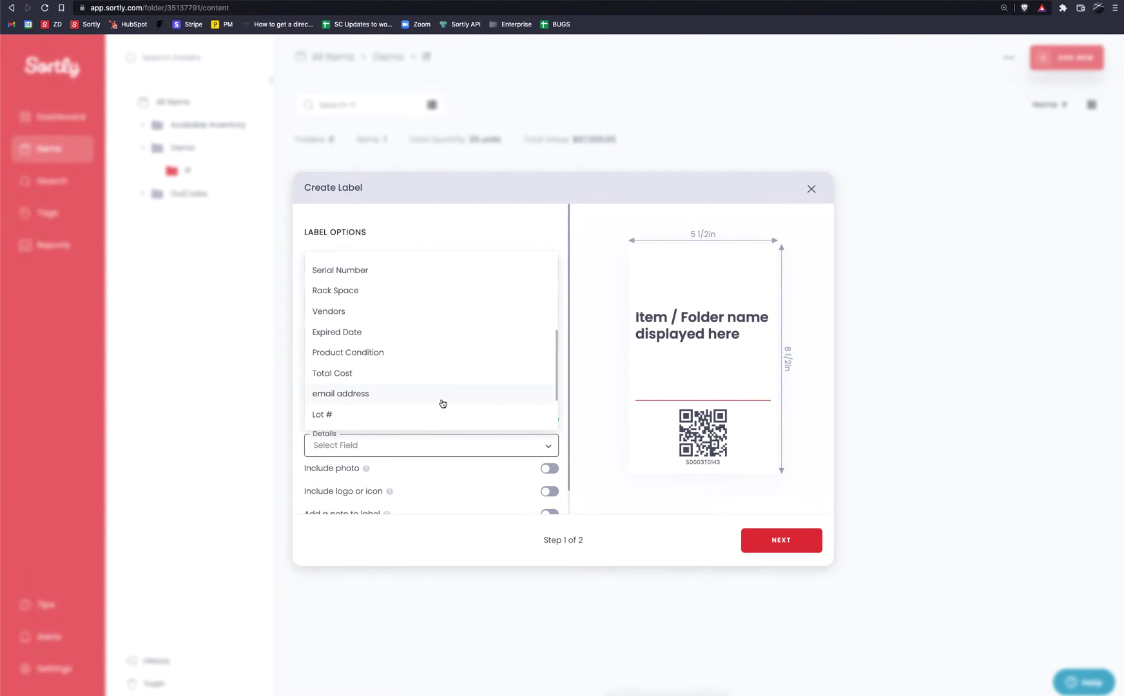
pyautogui.scroll(-3)
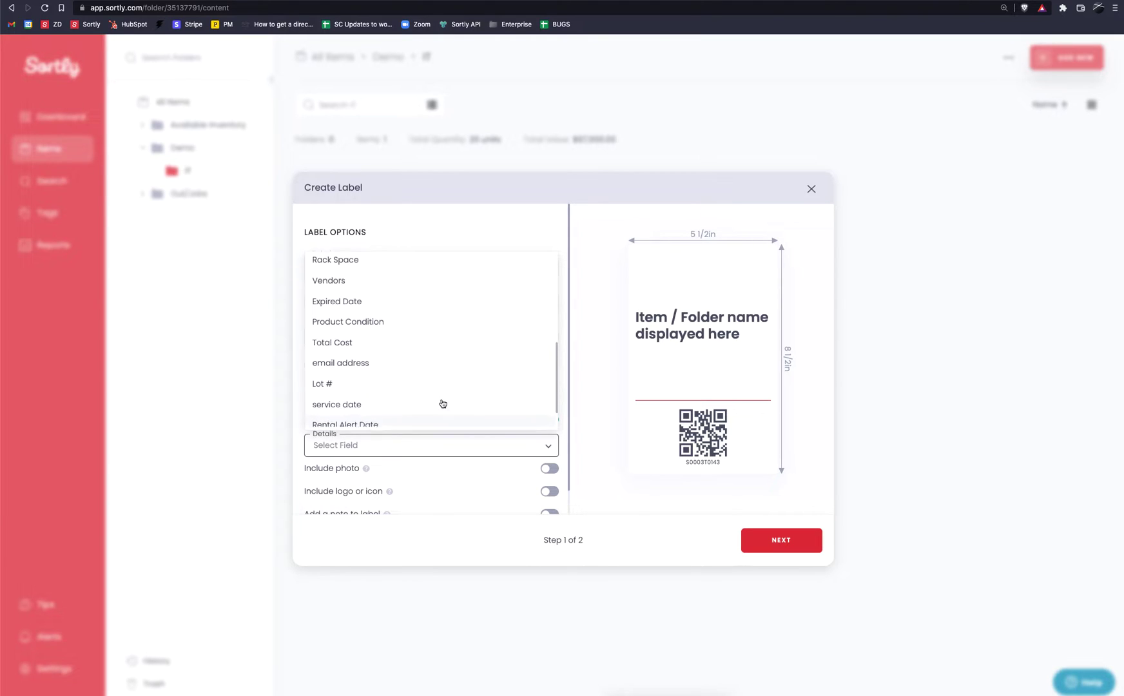
pyautogui.scroll(3)
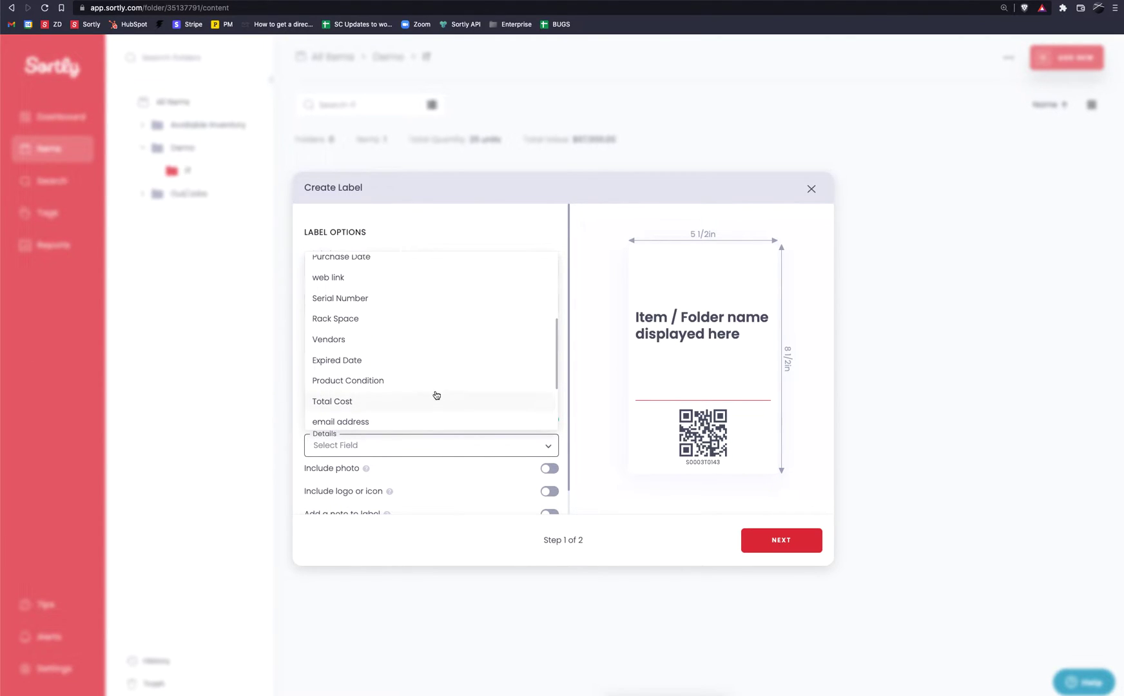
pyautogui.click(337, 360)
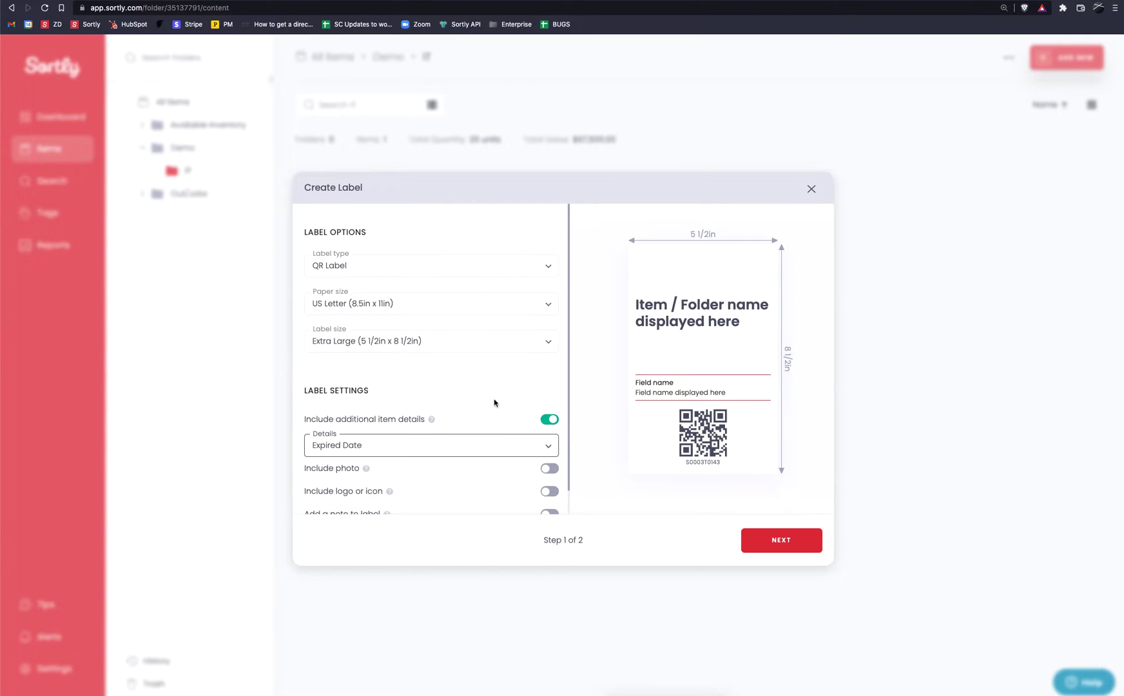
pyautogui.moveTo(619, 389)
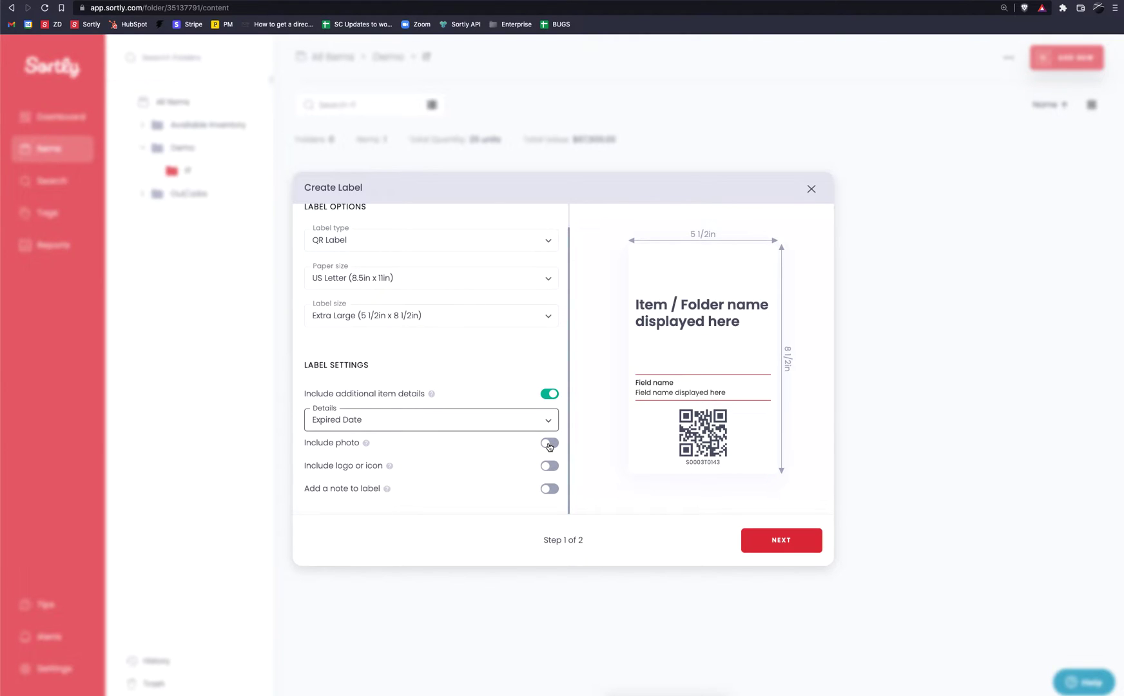
# Step: Add the item photo, a logo slot, and an empty custom note to the label
pyautogui.click(548, 443)
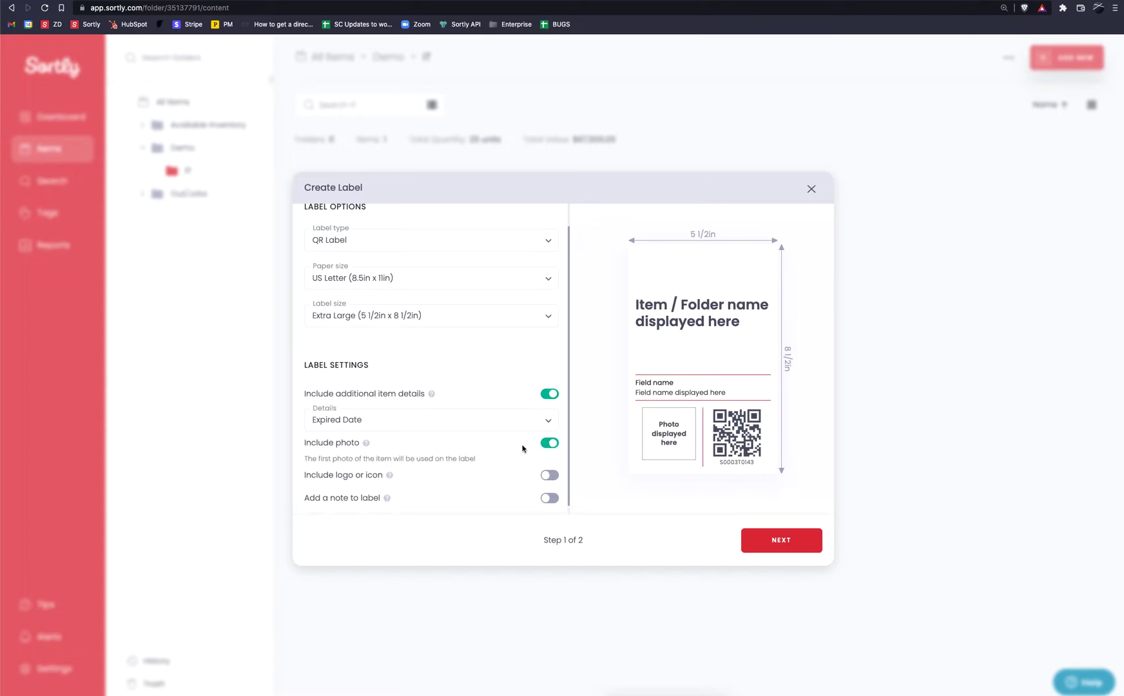
pyautogui.moveTo(660, 440)
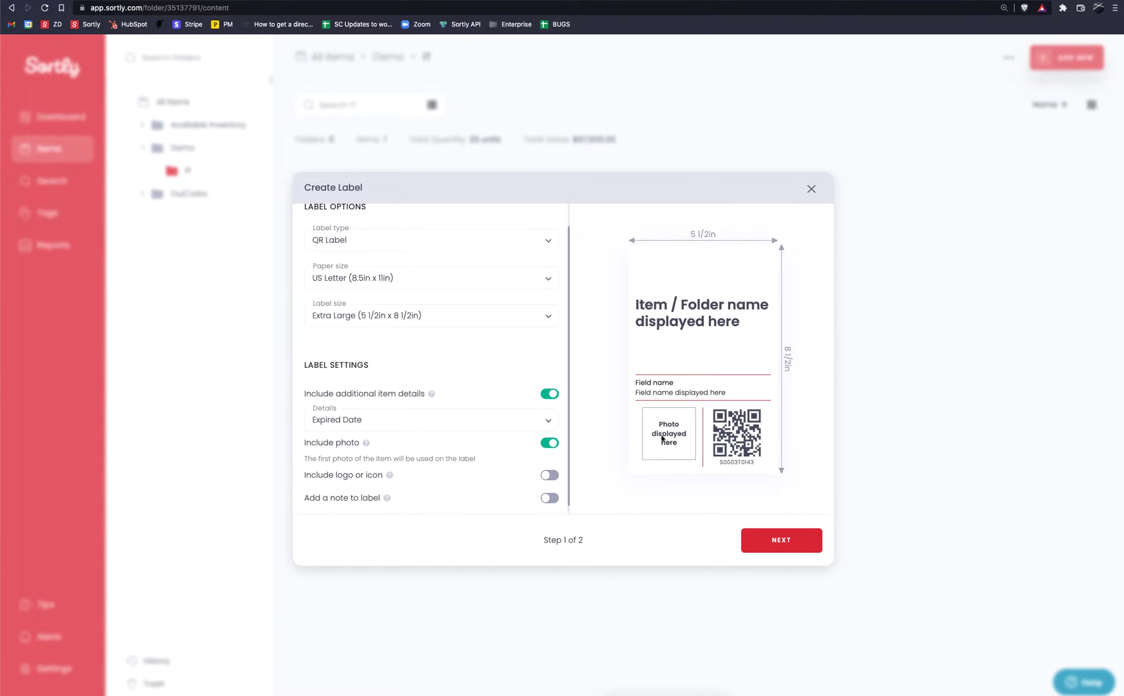
pyautogui.click(549, 466)
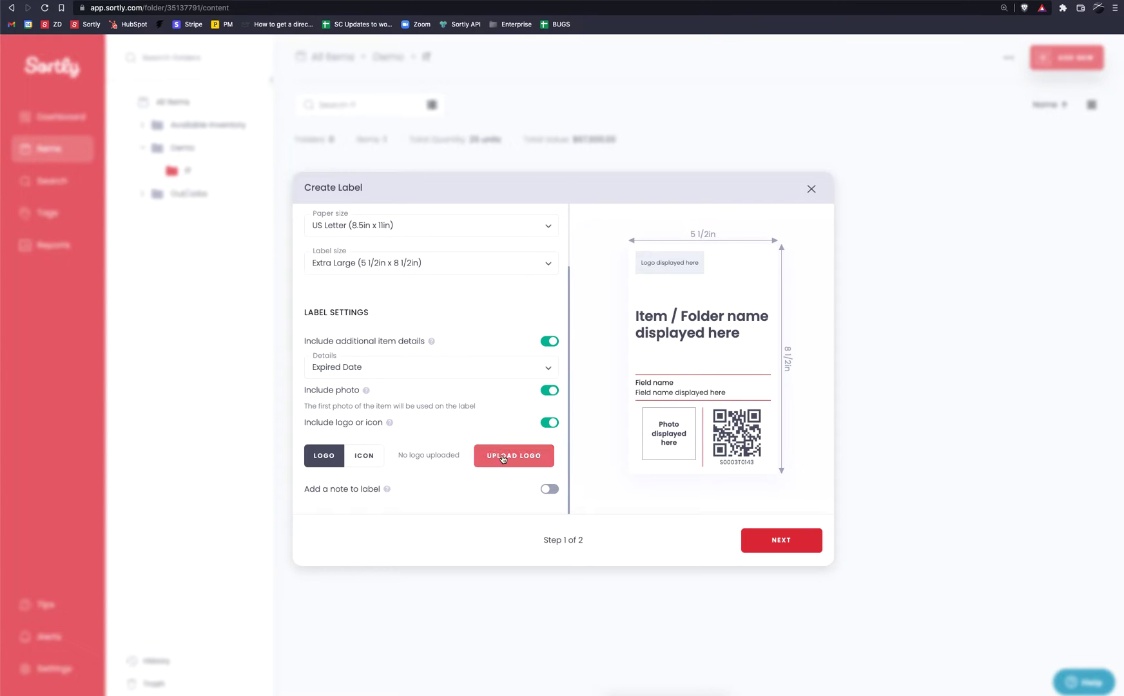
pyautogui.moveTo(538, 324)
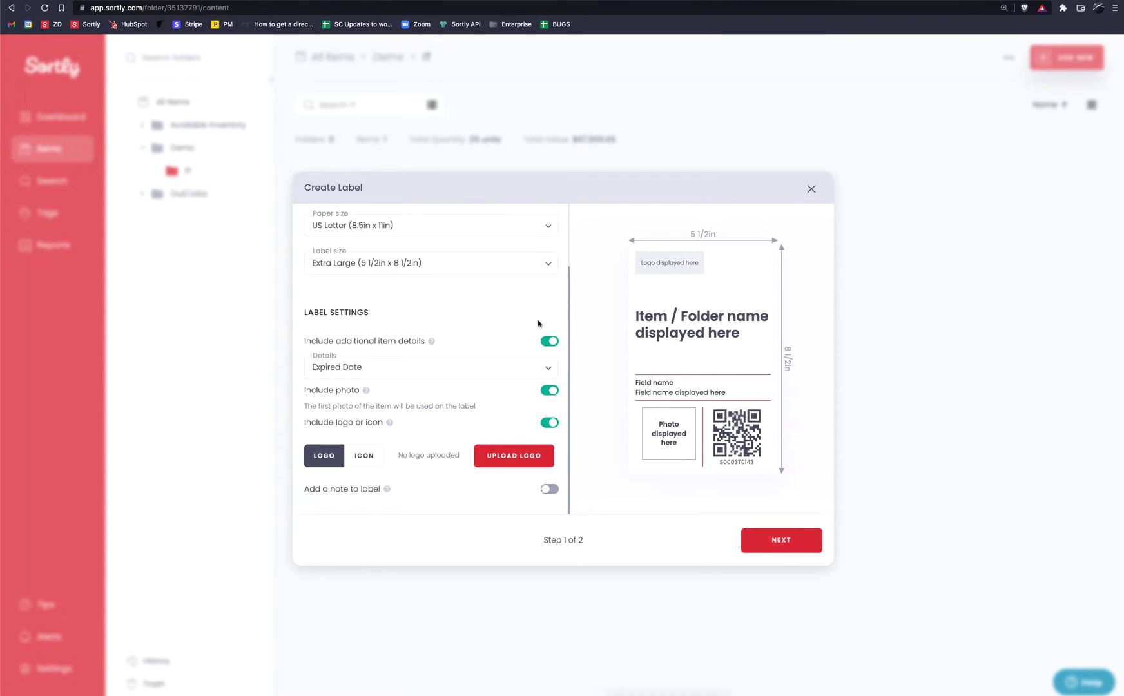
pyautogui.moveTo(371, 498)
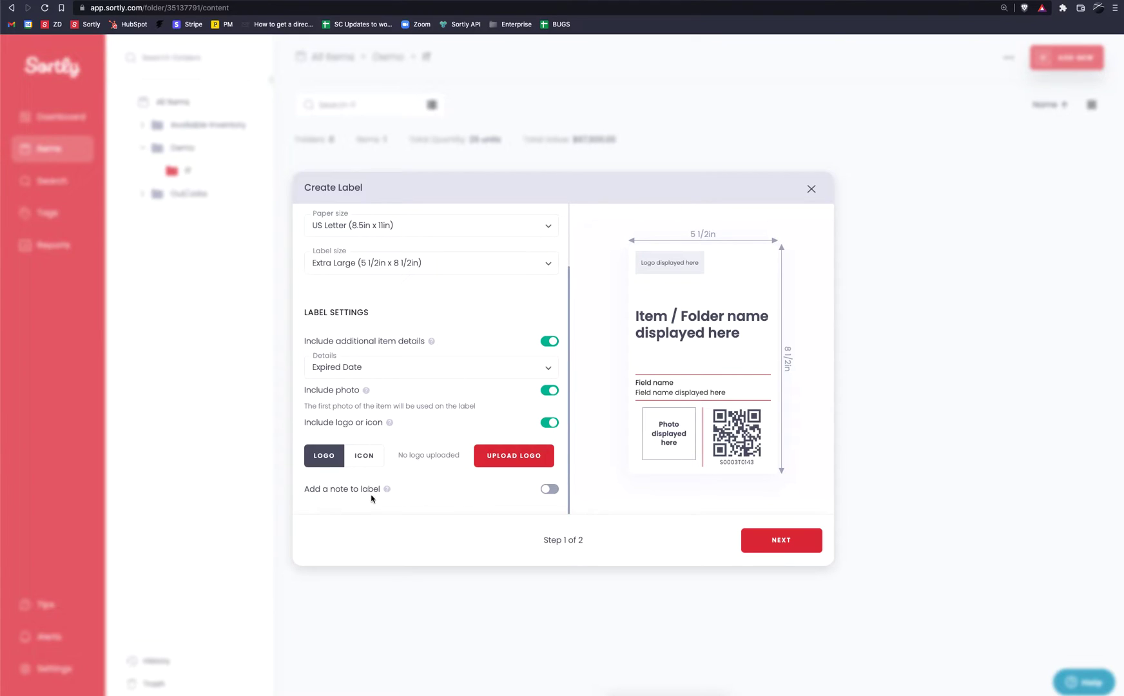
pyautogui.click(549, 492)
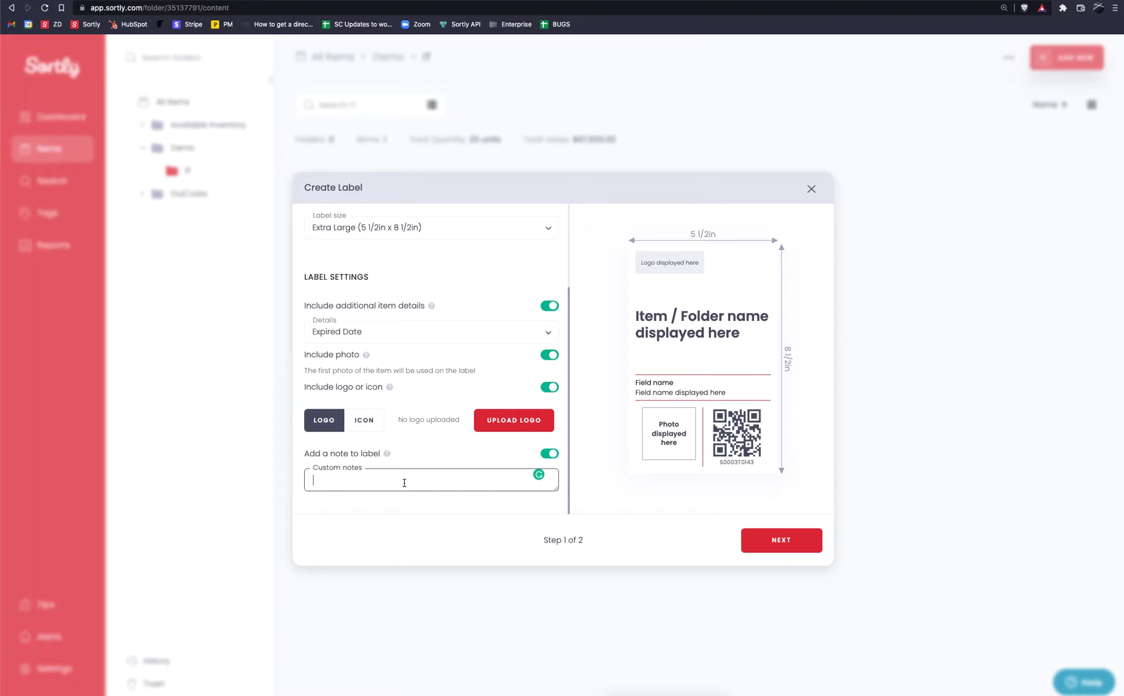
pyautogui.moveTo(642, 447)
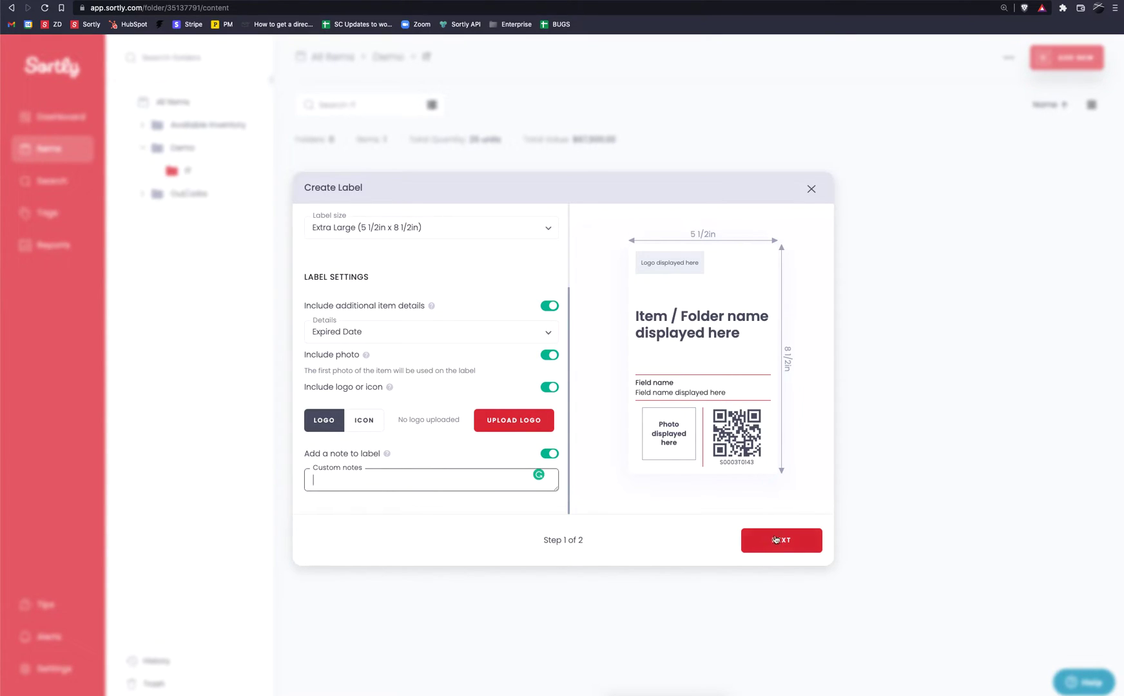
# Step: Go to step 2 and set label quantity to Custom after trying other options
pyautogui.click(781, 541)
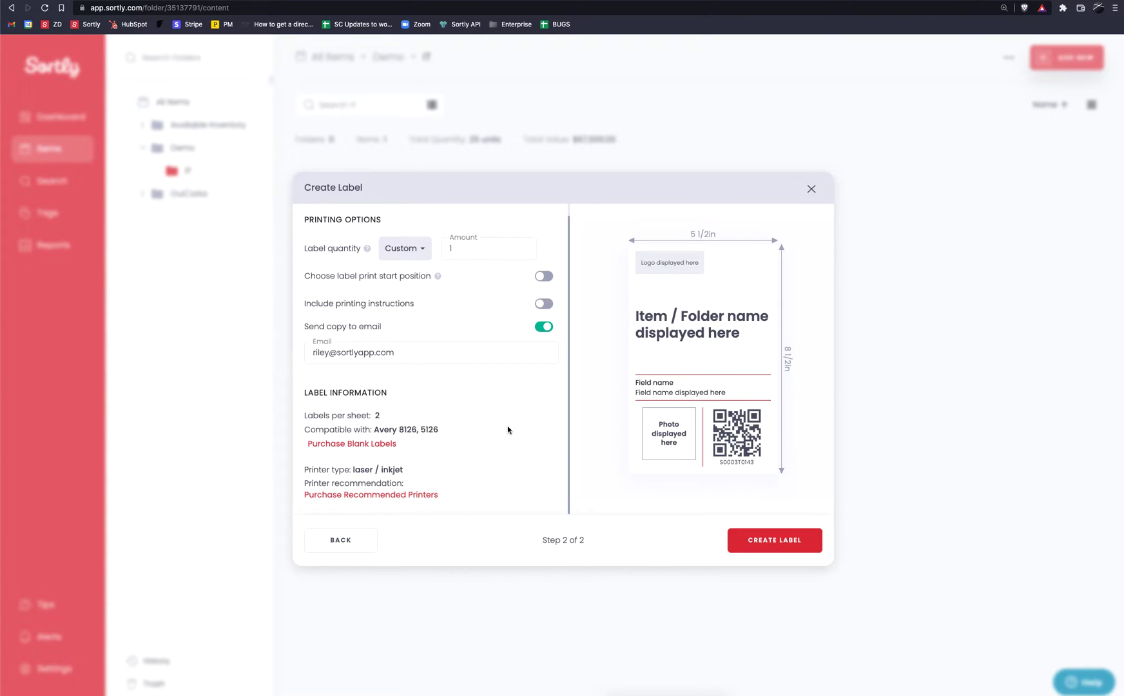
pyautogui.moveTo(318, 260)
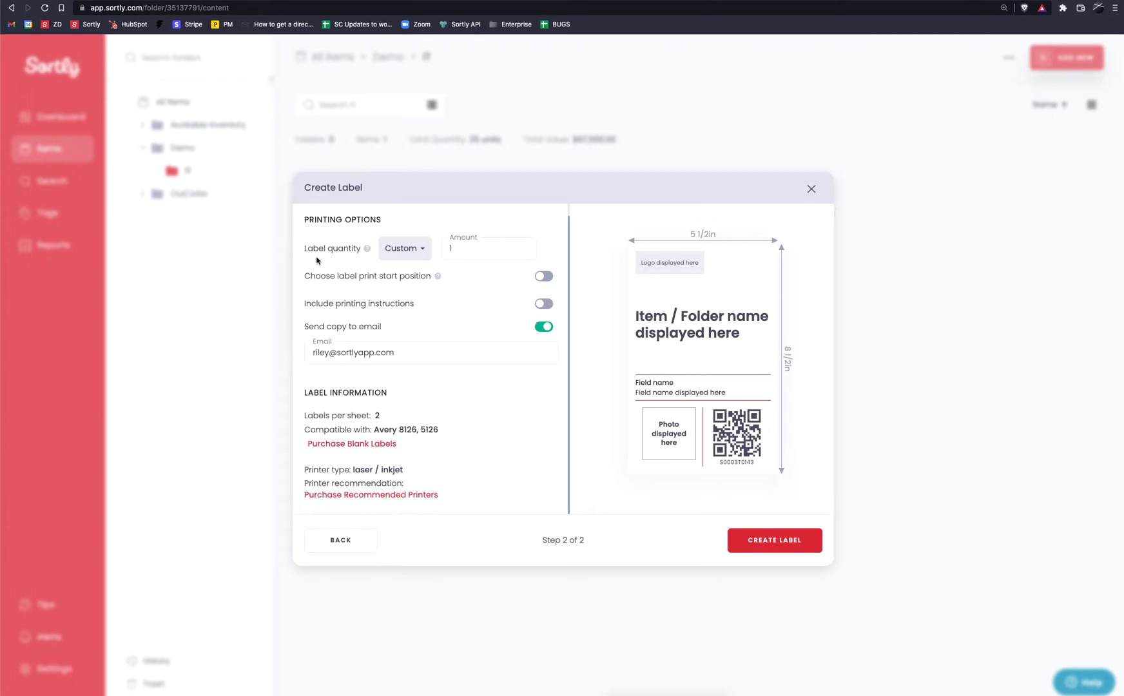
pyautogui.moveTo(415, 251)
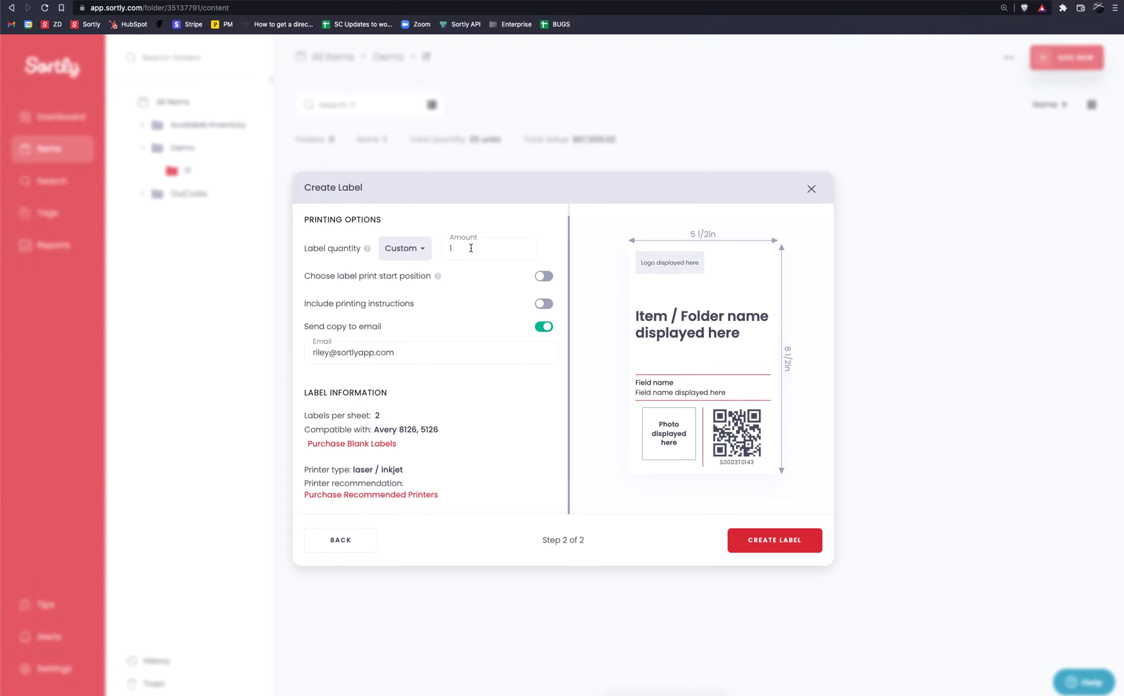
pyautogui.click(404, 248)
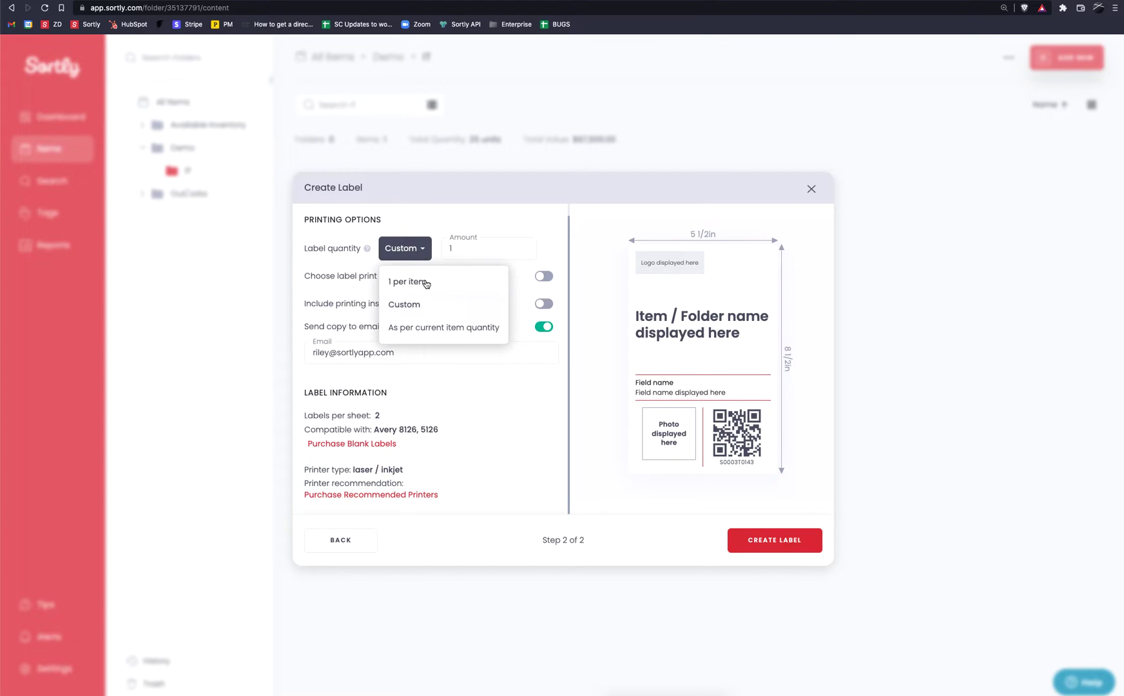
pyautogui.click(407, 281)
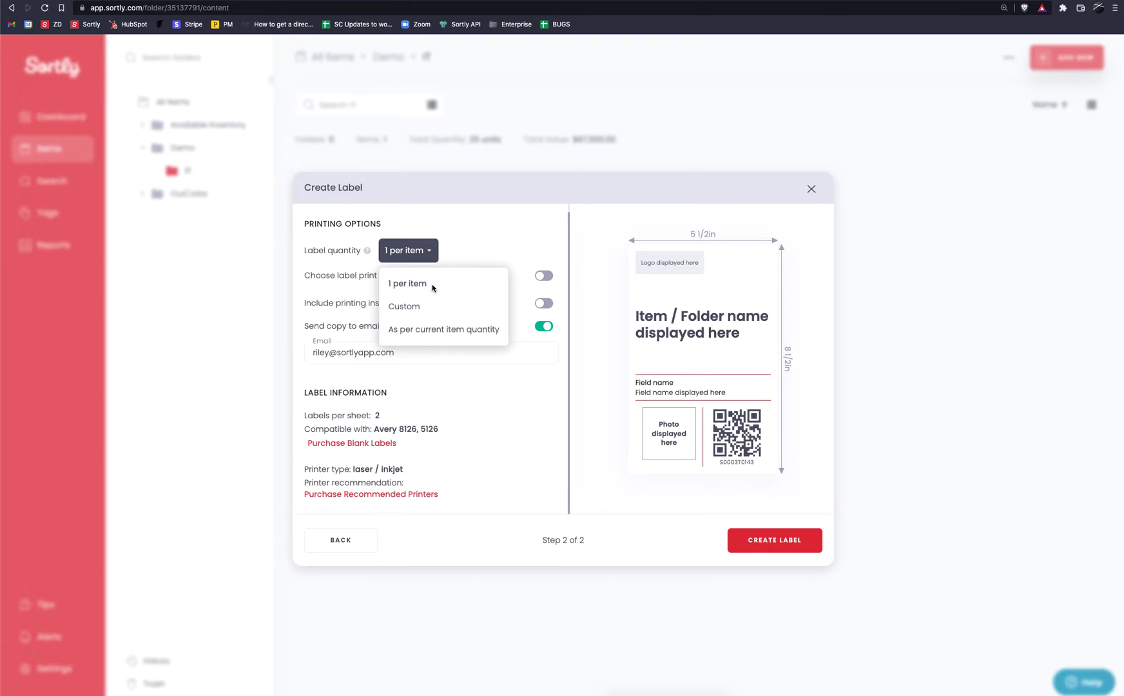
pyautogui.moveTo(426, 333)
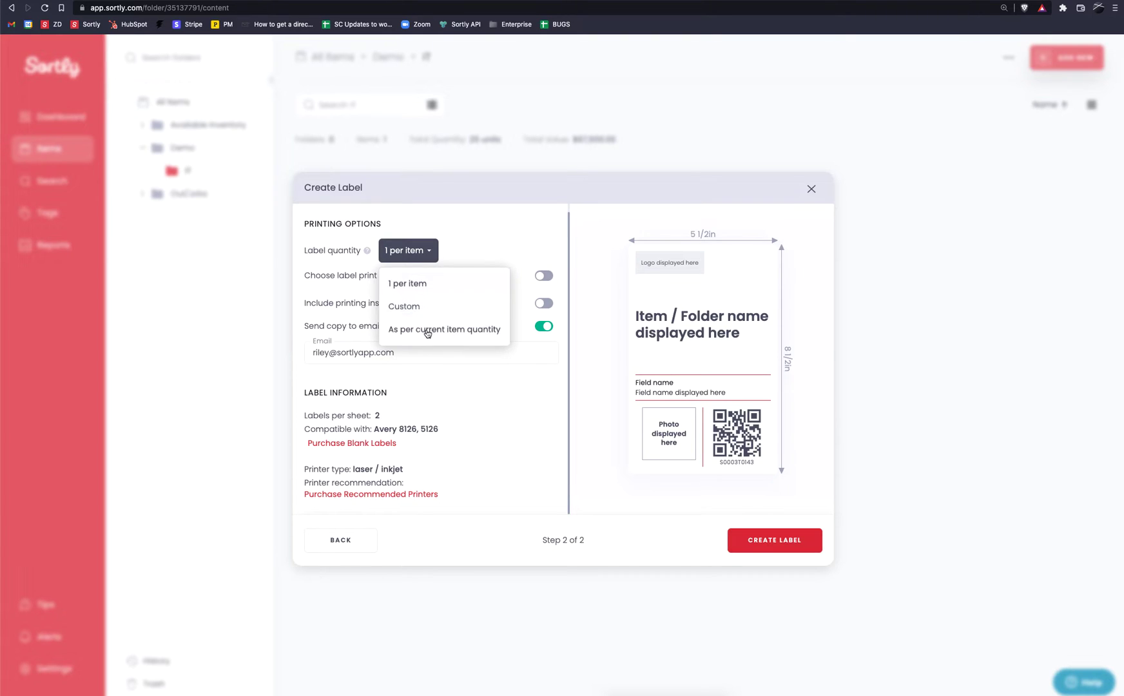
pyautogui.click(443, 330)
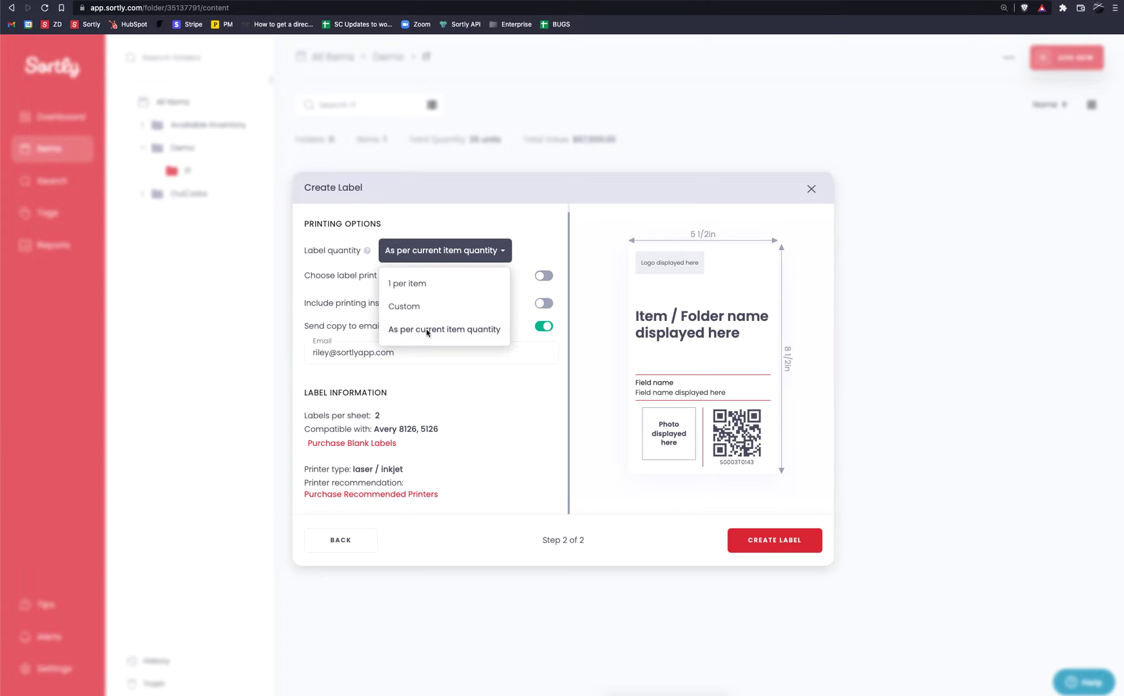
pyautogui.moveTo(430, 317)
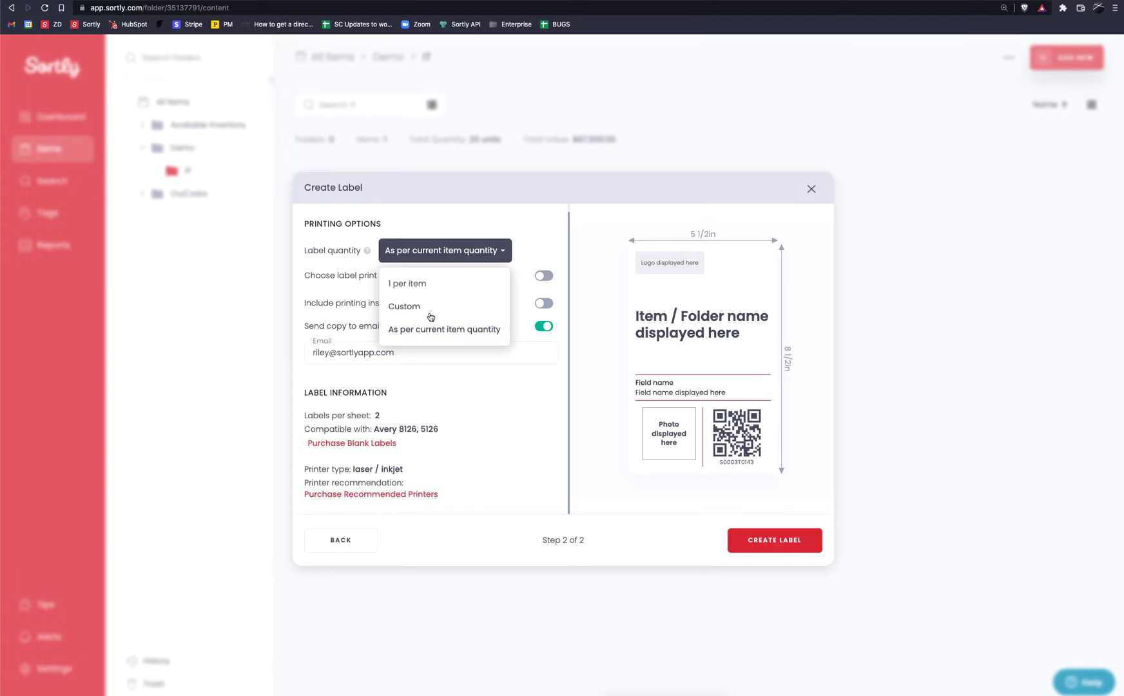
pyautogui.click(403, 306)
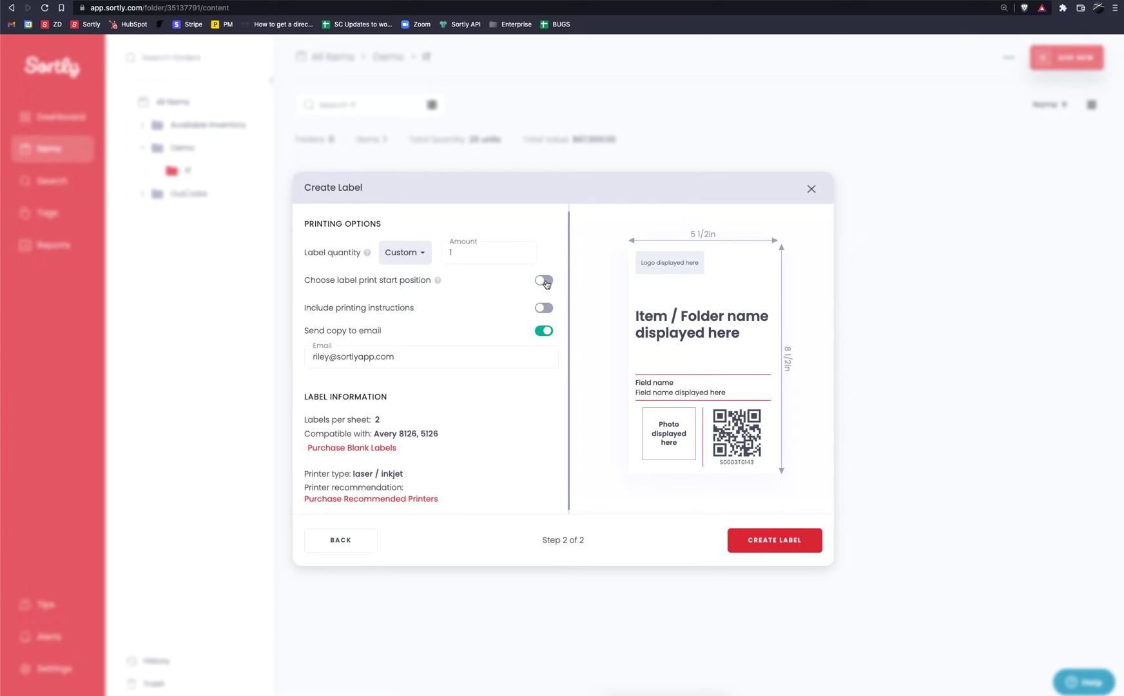
pyautogui.click(543, 281)
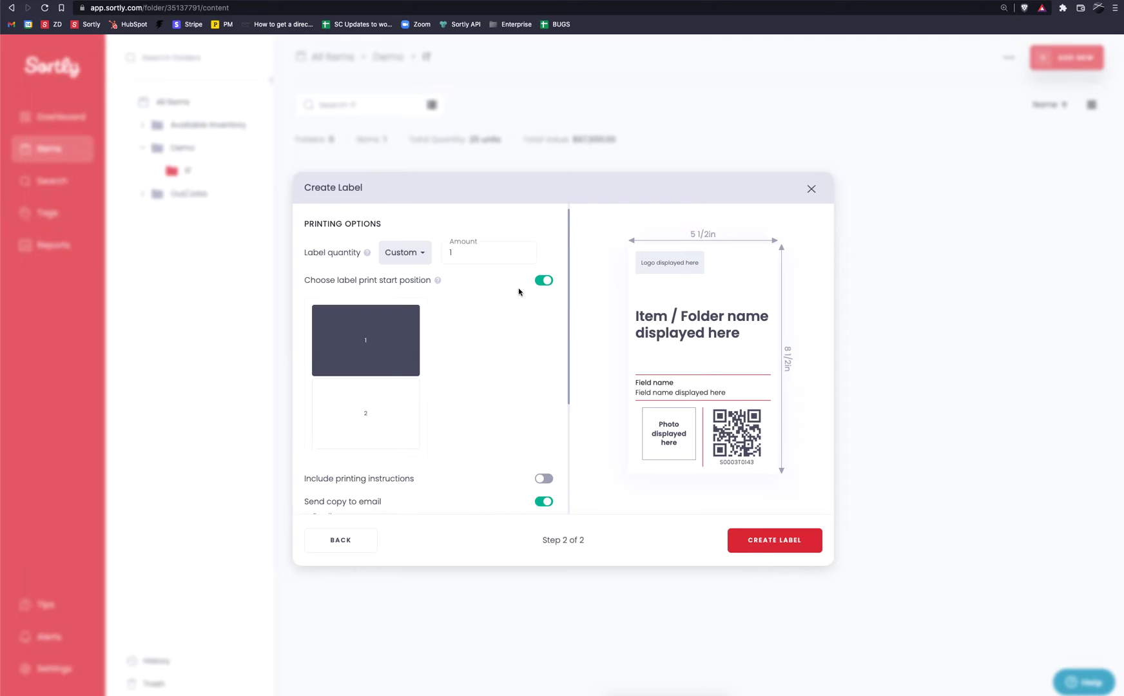
pyautogui.click(365, 413)
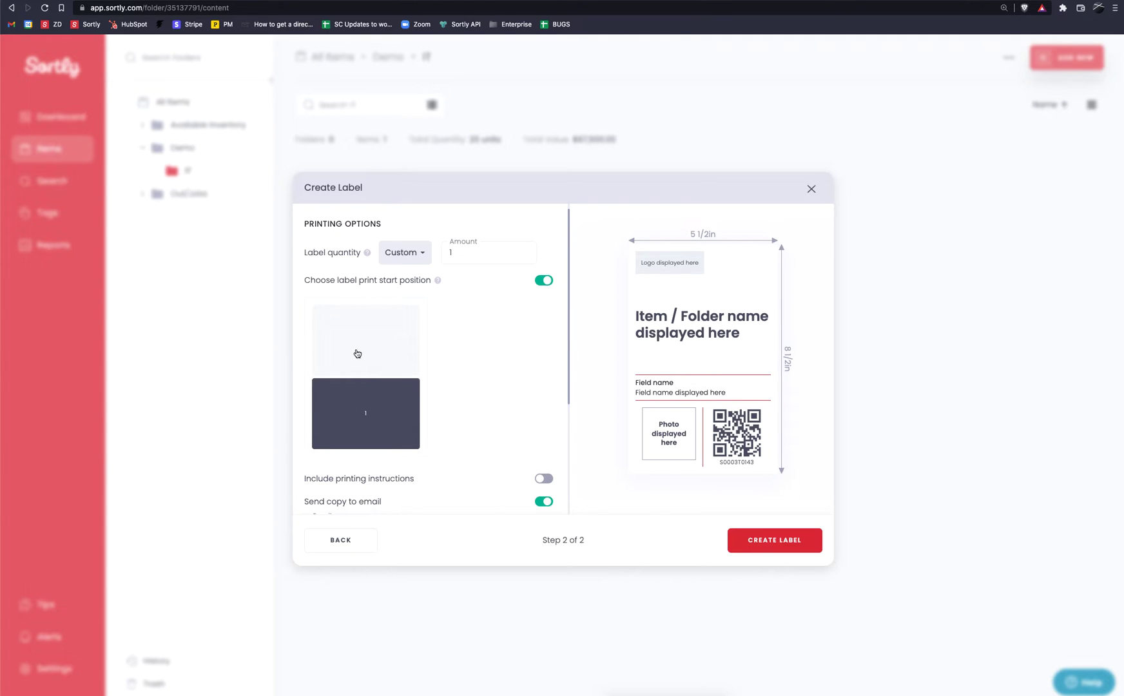
pyautogui.moveTo(381, 369)
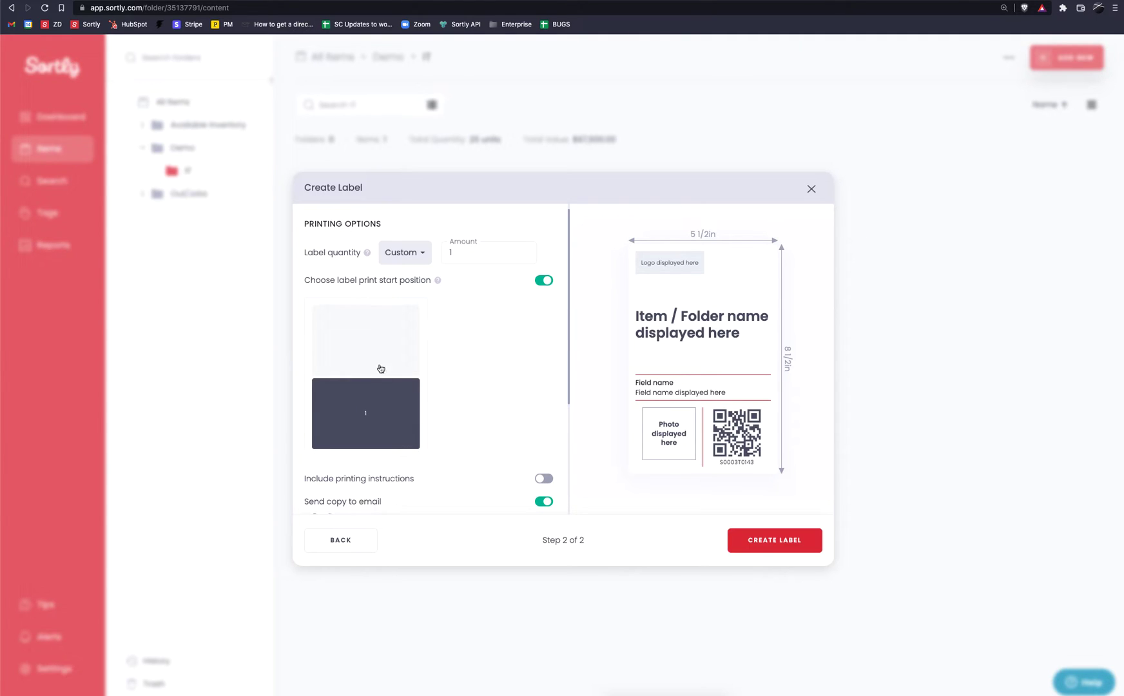
pyautogui.moveTo(357, 397)
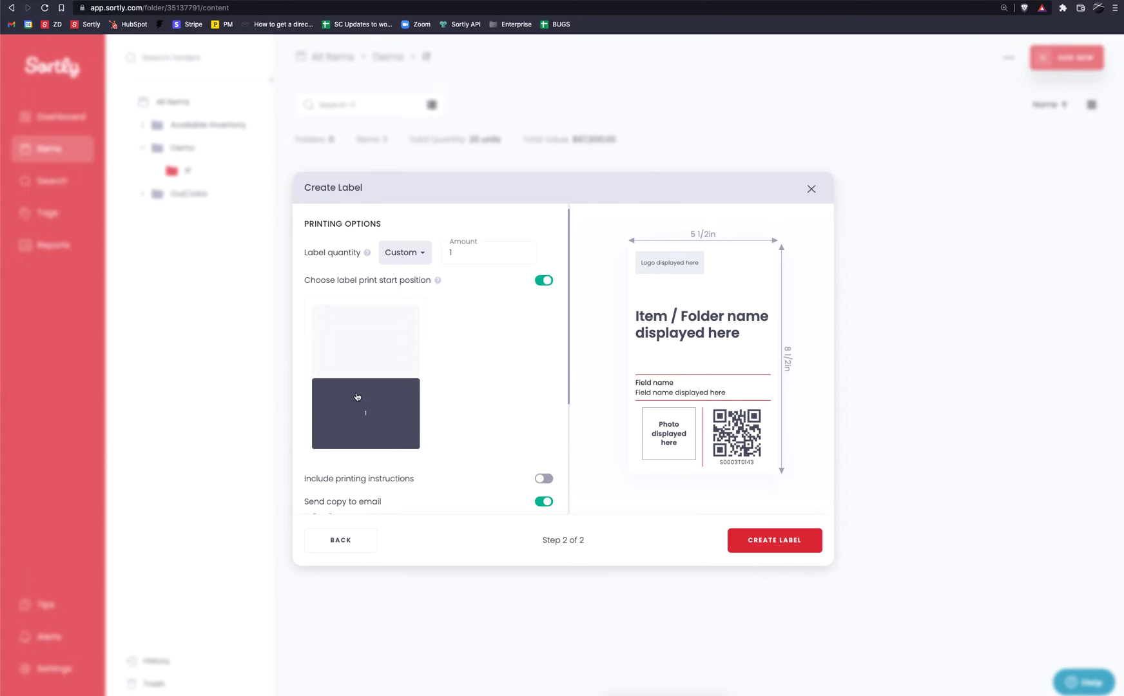
pyautogui.moveTo(366, 414)
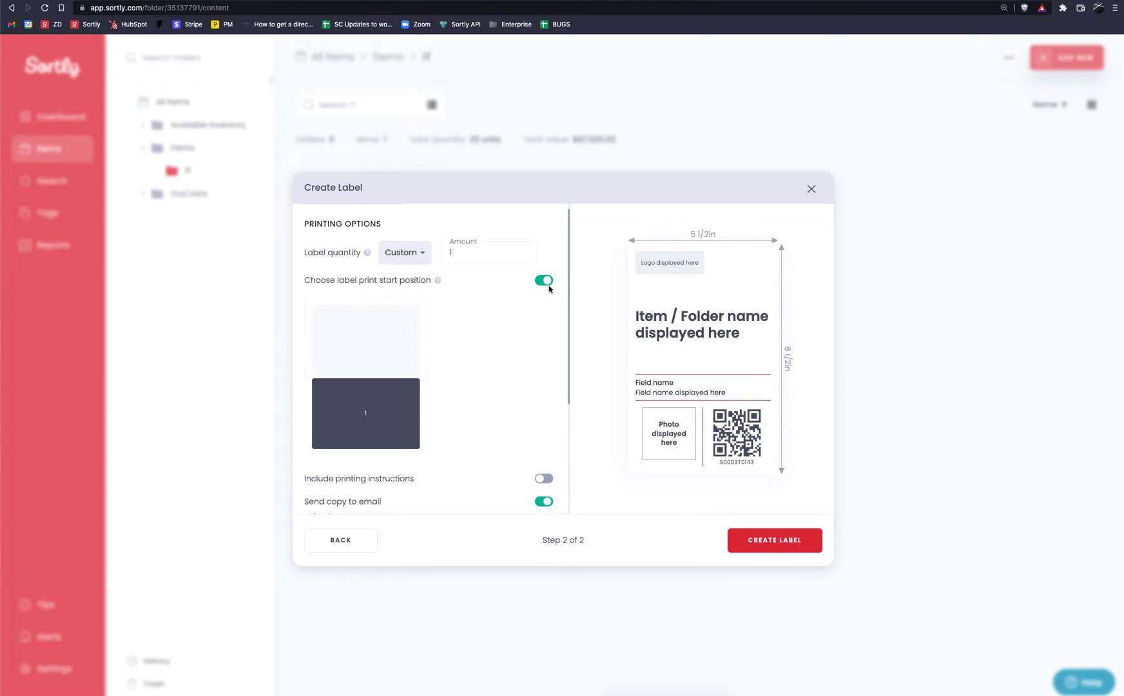
pyautogui.click(543, 280)
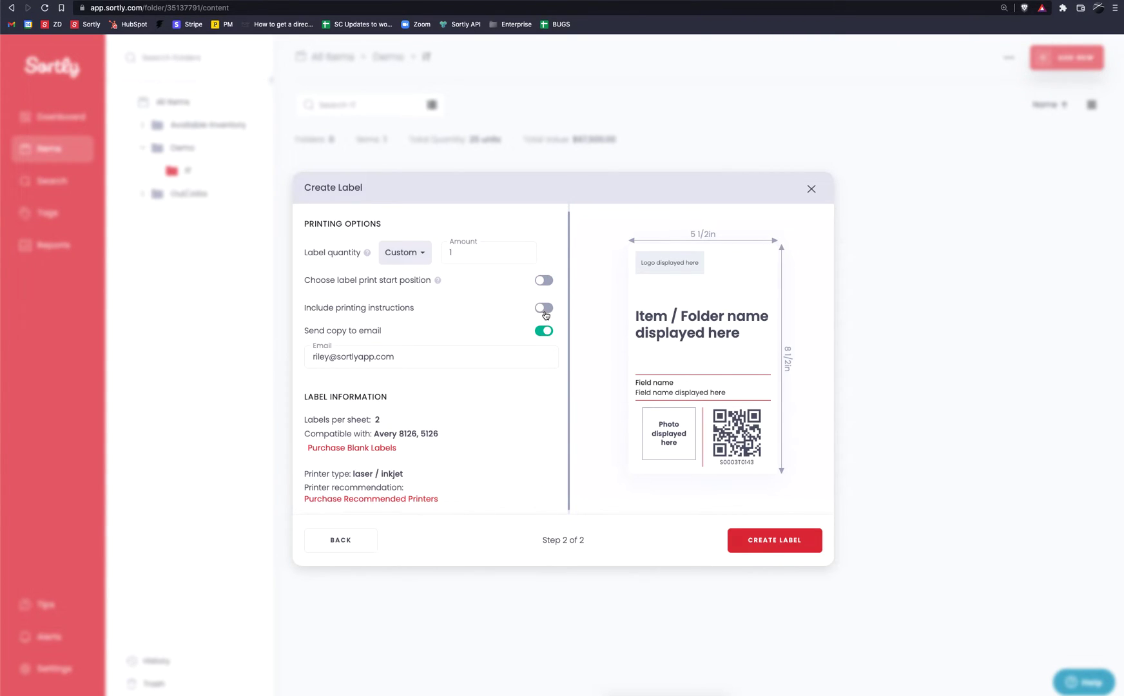
pyautogui.moveTo(545, 313)
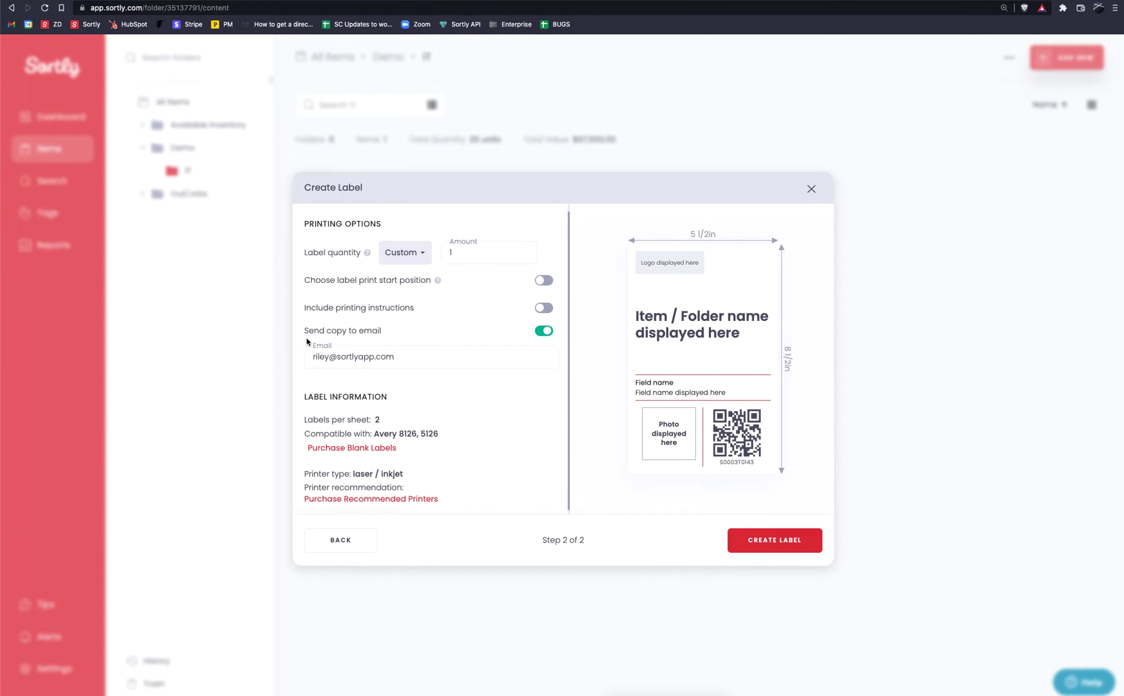
pyautogui.moveTo(462, 338)
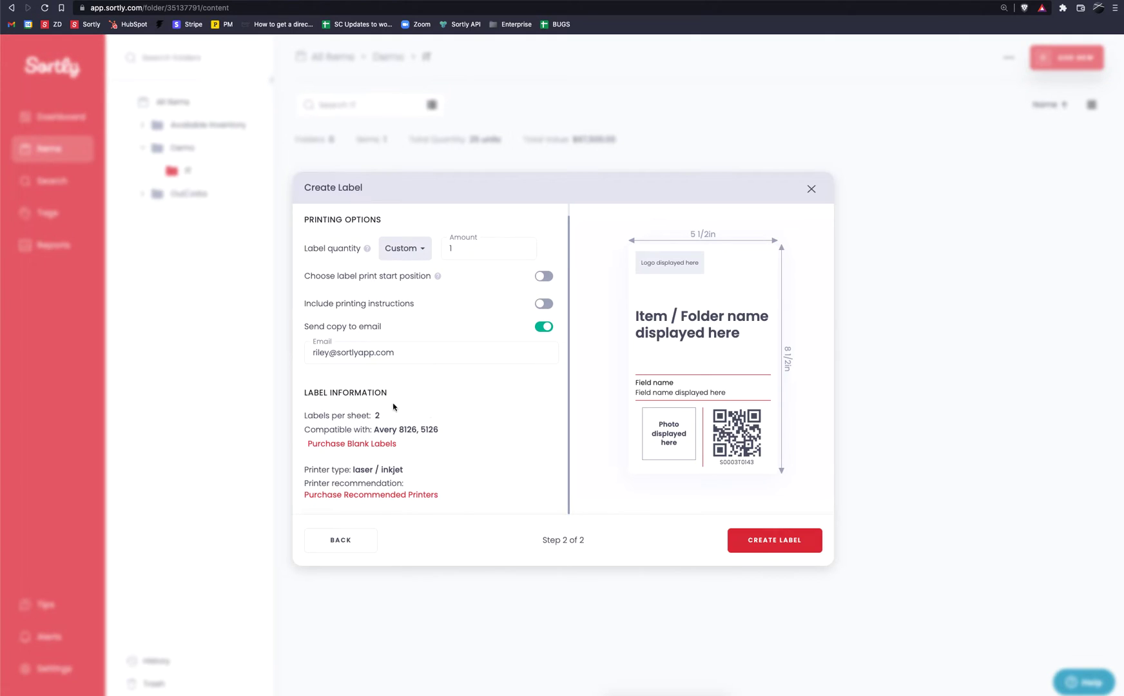
pyautogui.moveTo(316, 419)
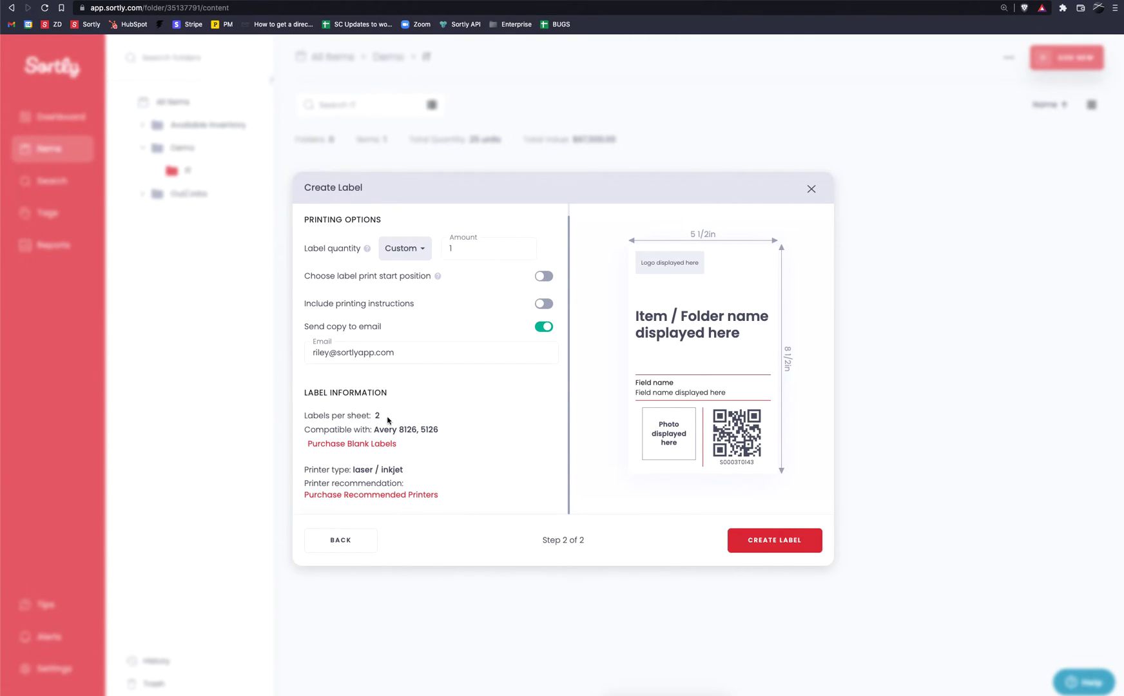
pyautogui.moveTo(423, 440)
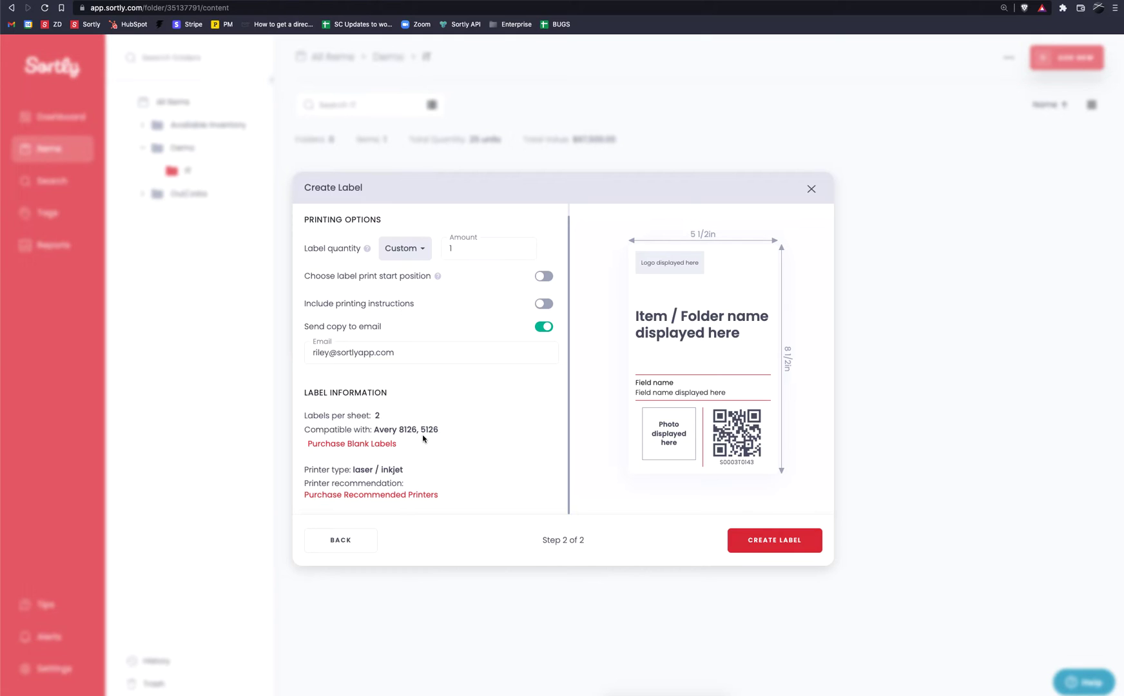
pyautogui.moveTo(452, 440)
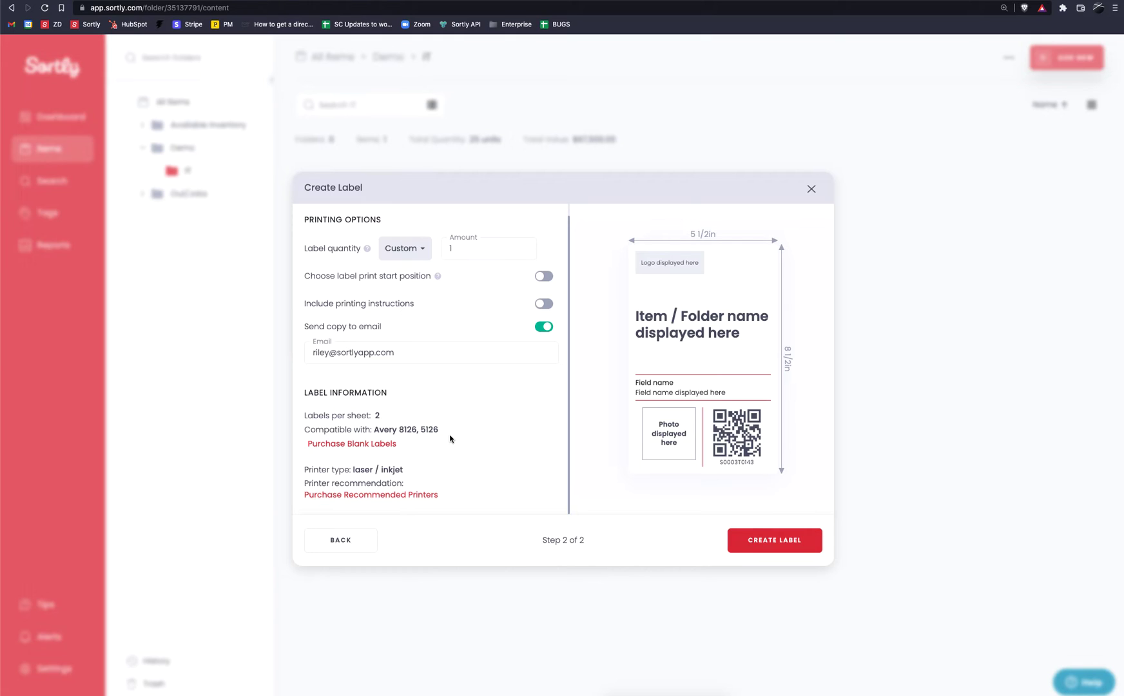
pyautogui.moveTo(350, 449)
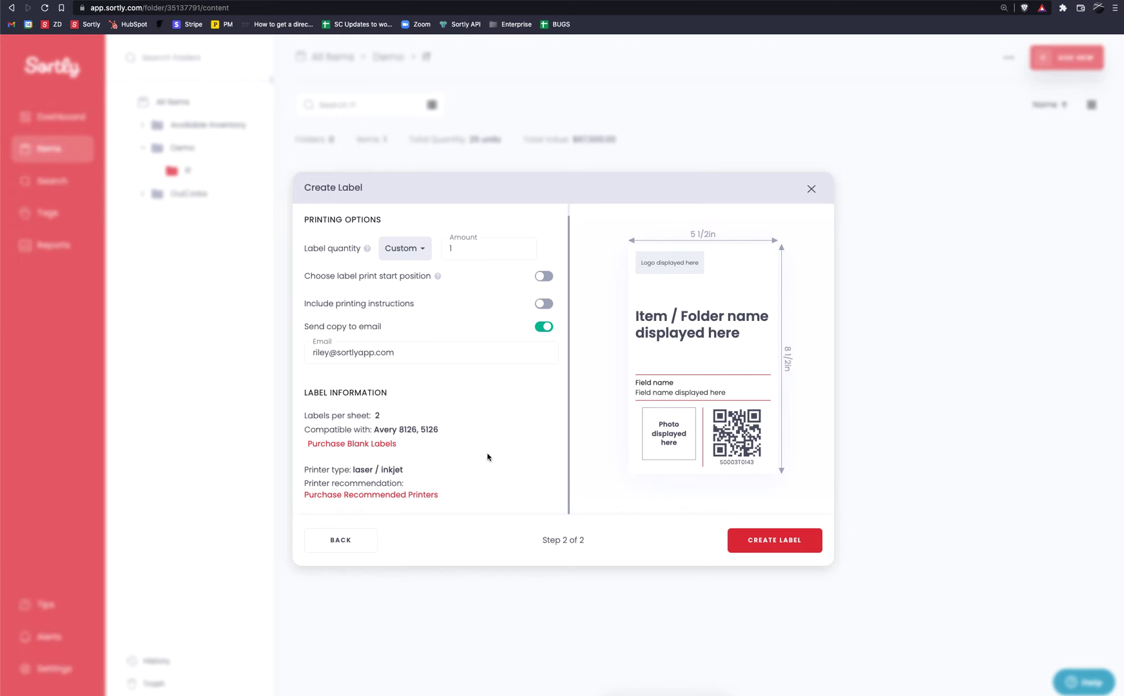
pyautogui.moveTo(448, 467)
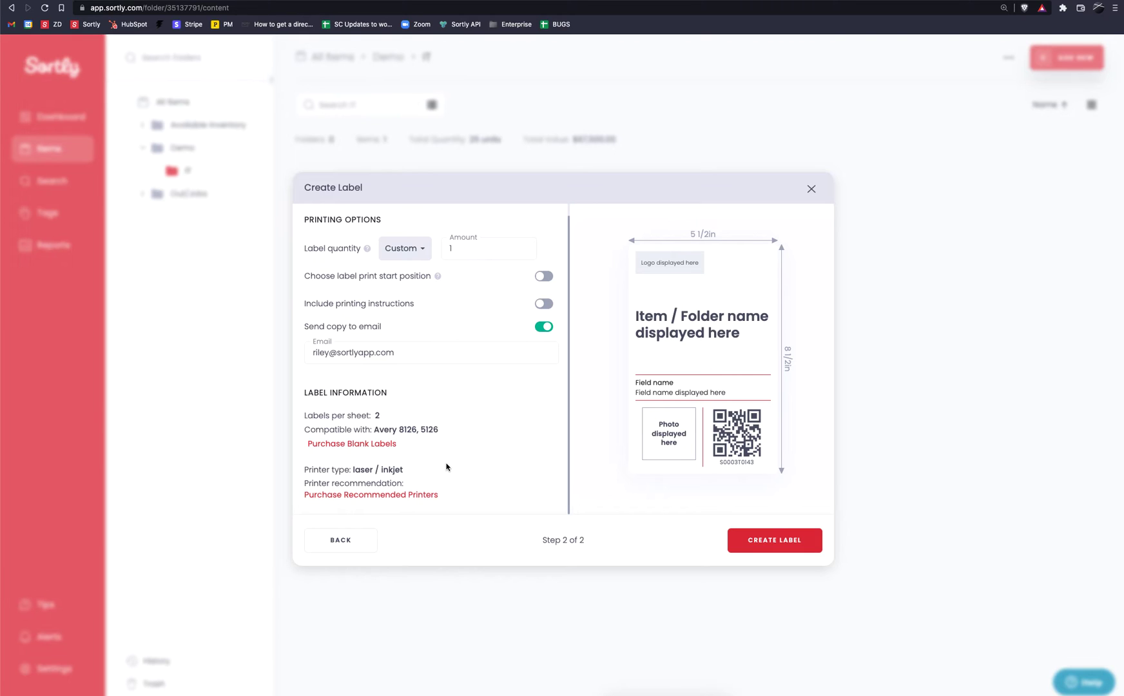
pyautogui.moveTo(359, 480)
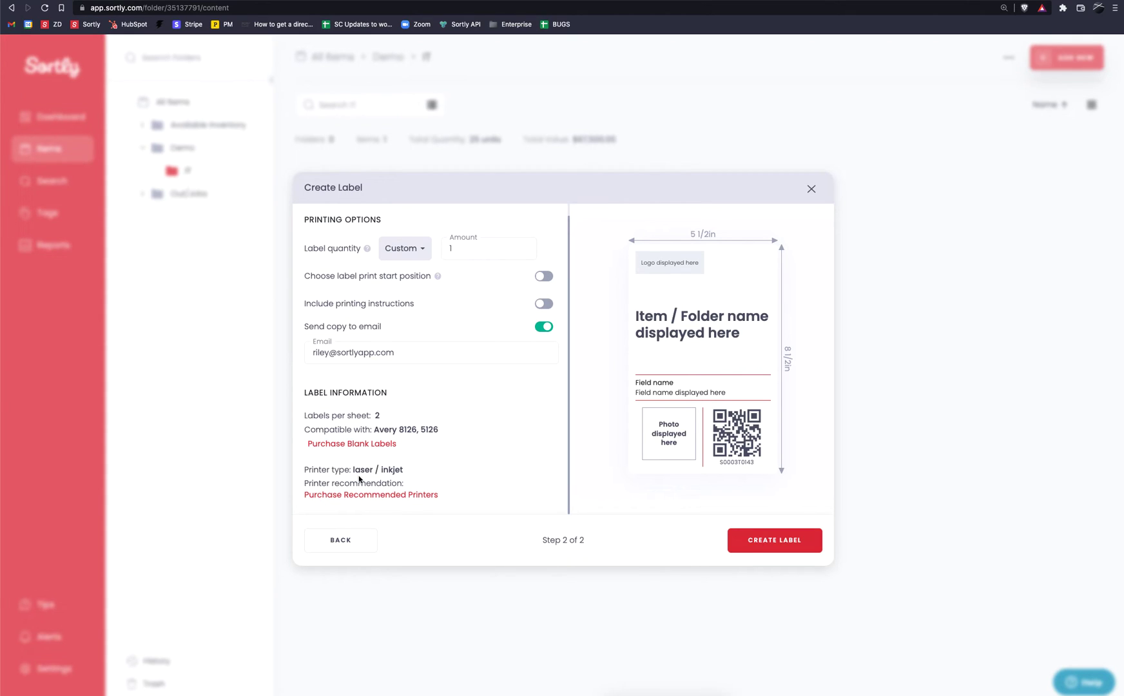
pyautogui.moveTo(401, 480)
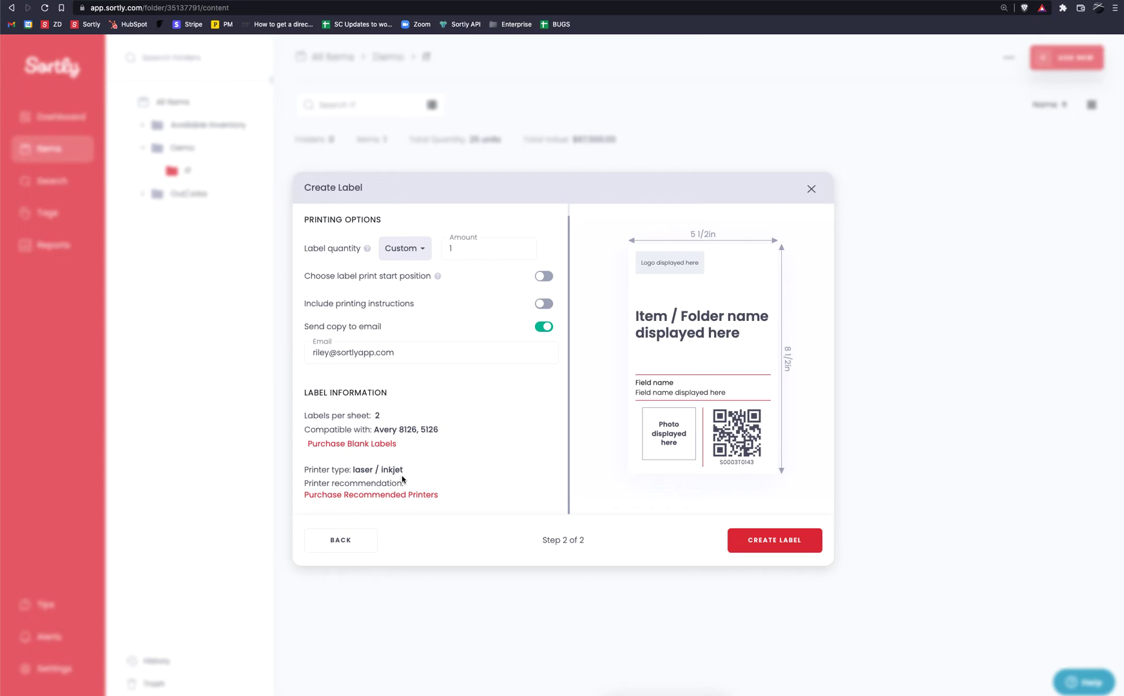
pyautogui.moveTo(437, 503)
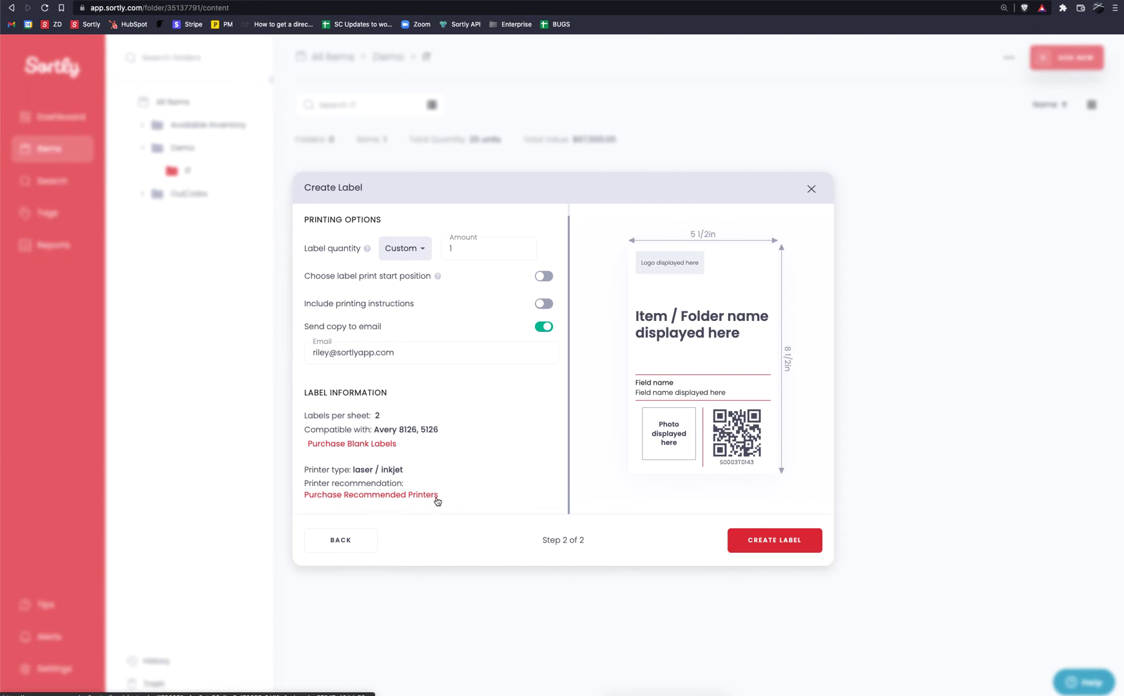
pyautogui.moveTo(486, 499)
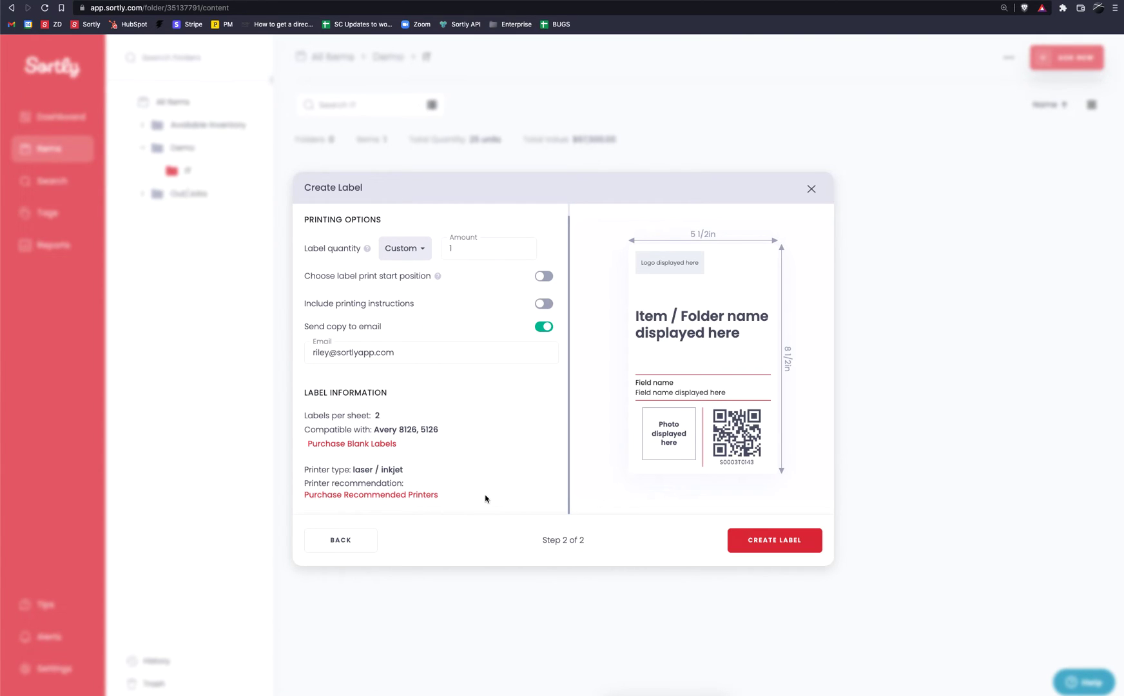
pyautogui.moveTo(715, 371)
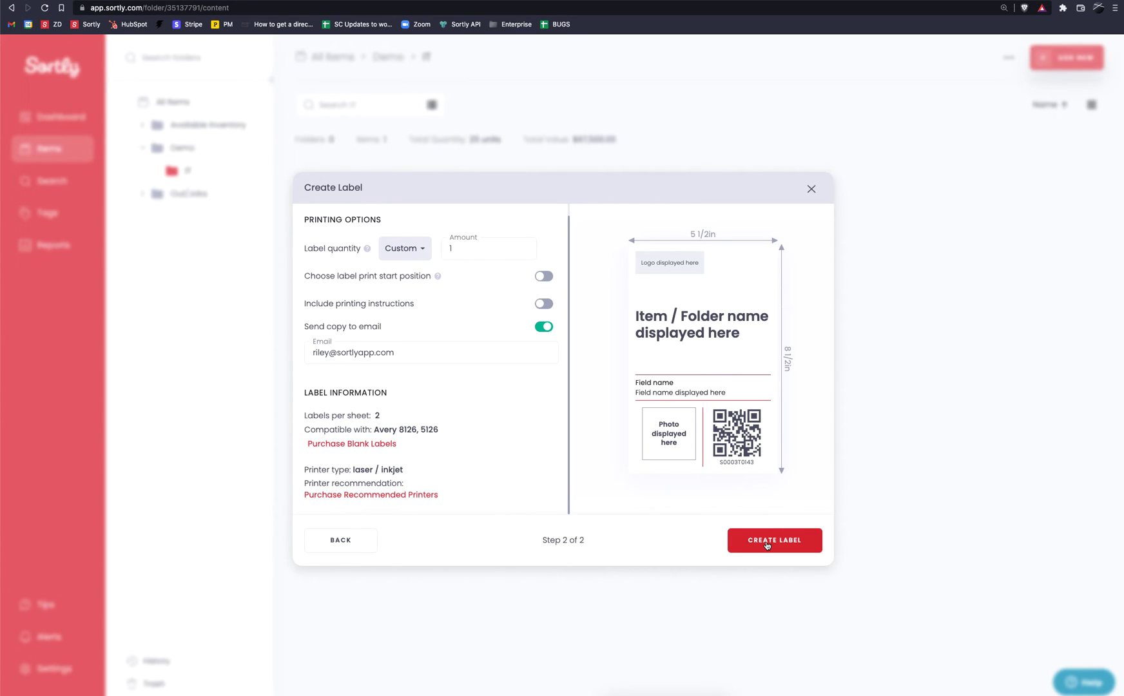
# Step: Generate the extra-large QR label PDF and save it to the Desktop
pyautogui.click(775, 541)
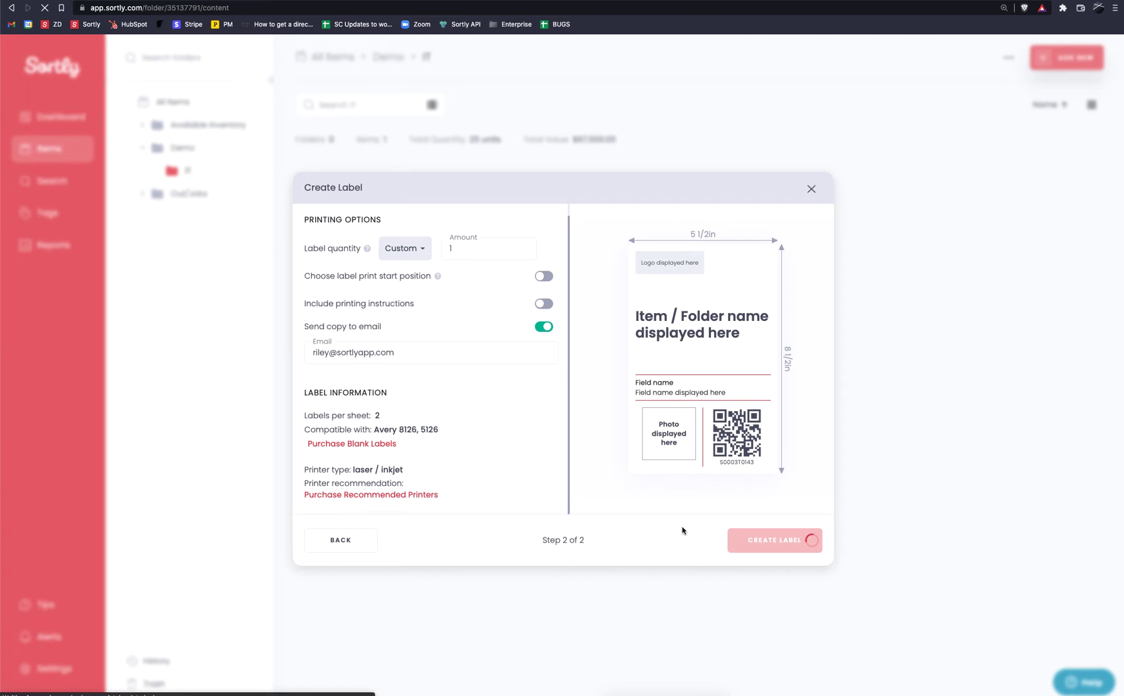
pyautogui.click(775, 540)
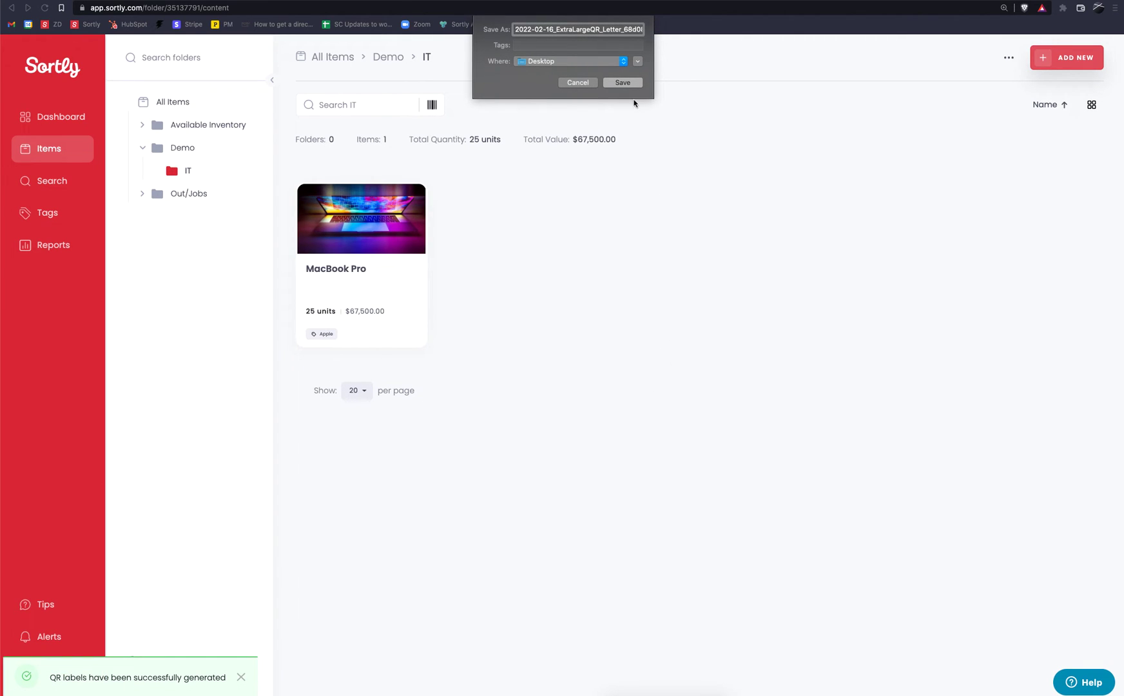
pyautogui.click(621, 82)
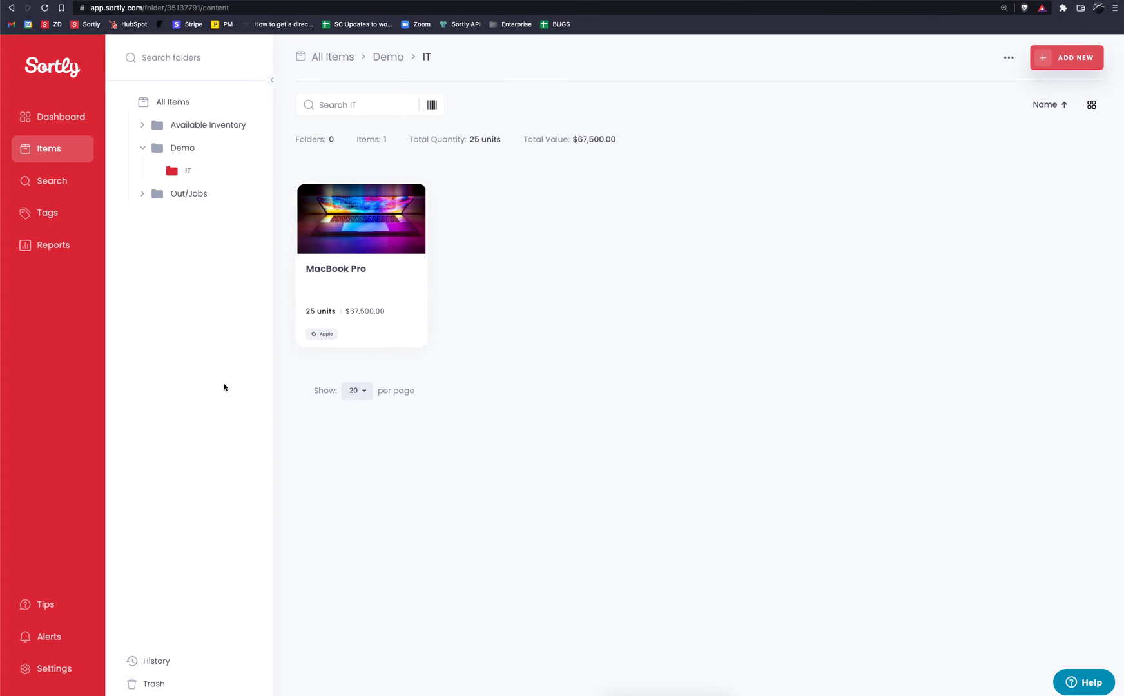
pyautogui.moveTo(353, 275)
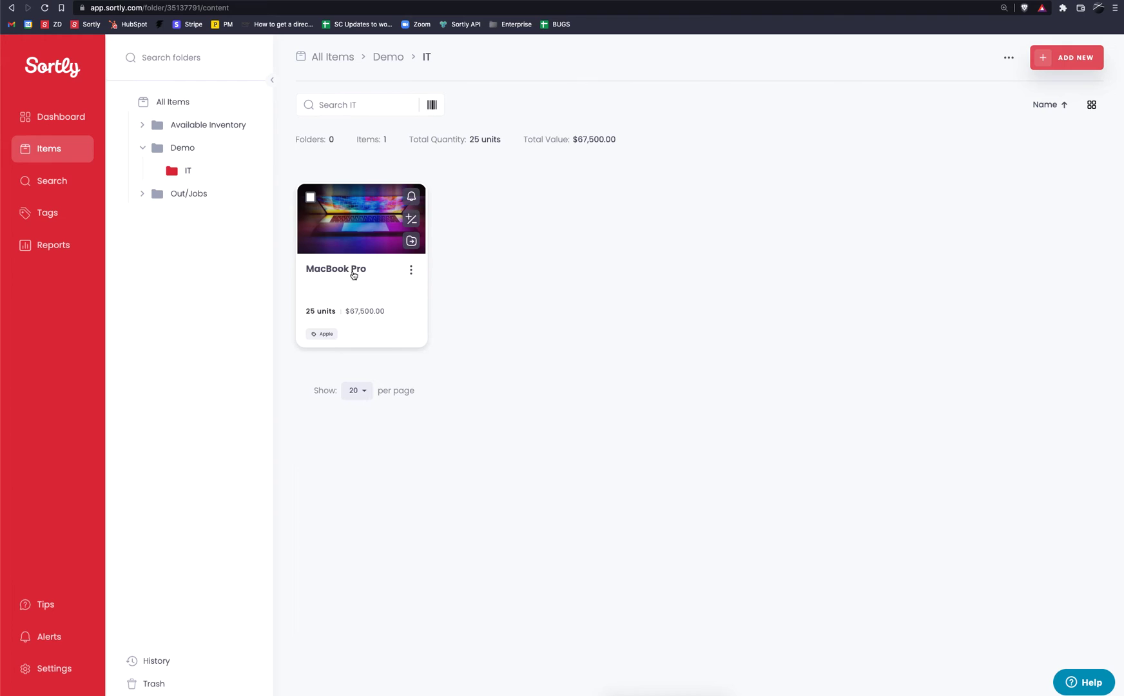
pyautogui.moveTo(358, 242)
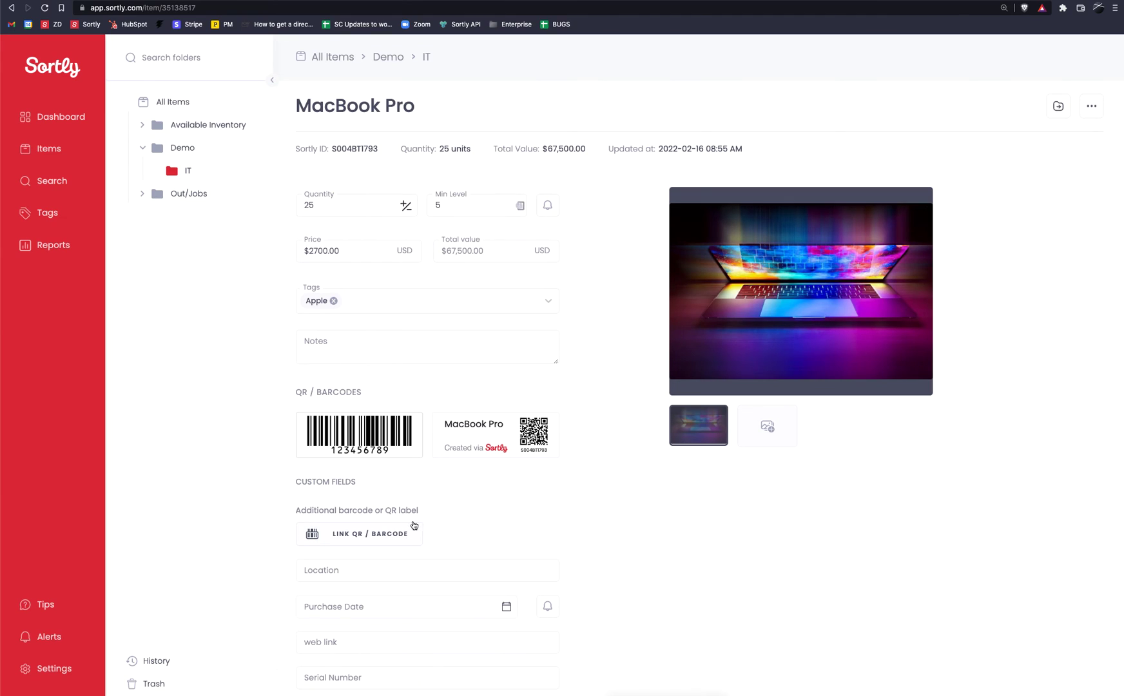
pyautogui.moveTo(543, 463)
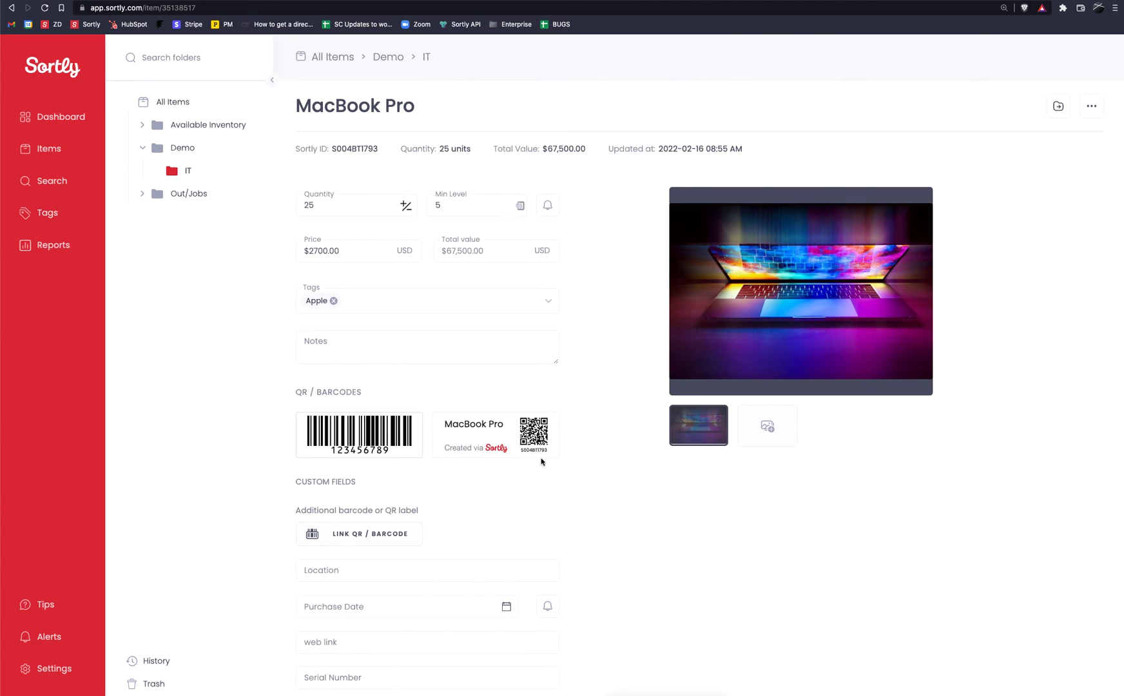
pyautogui.moveTo(542, 445)
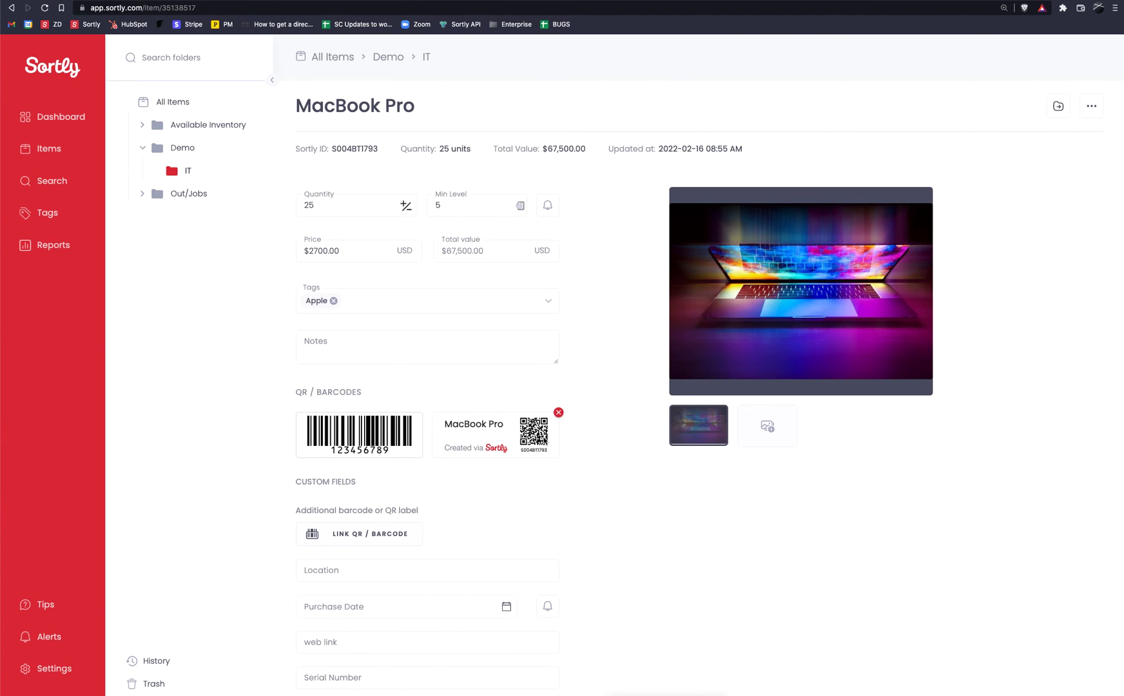
pyautogui.moveTo(521, 456)
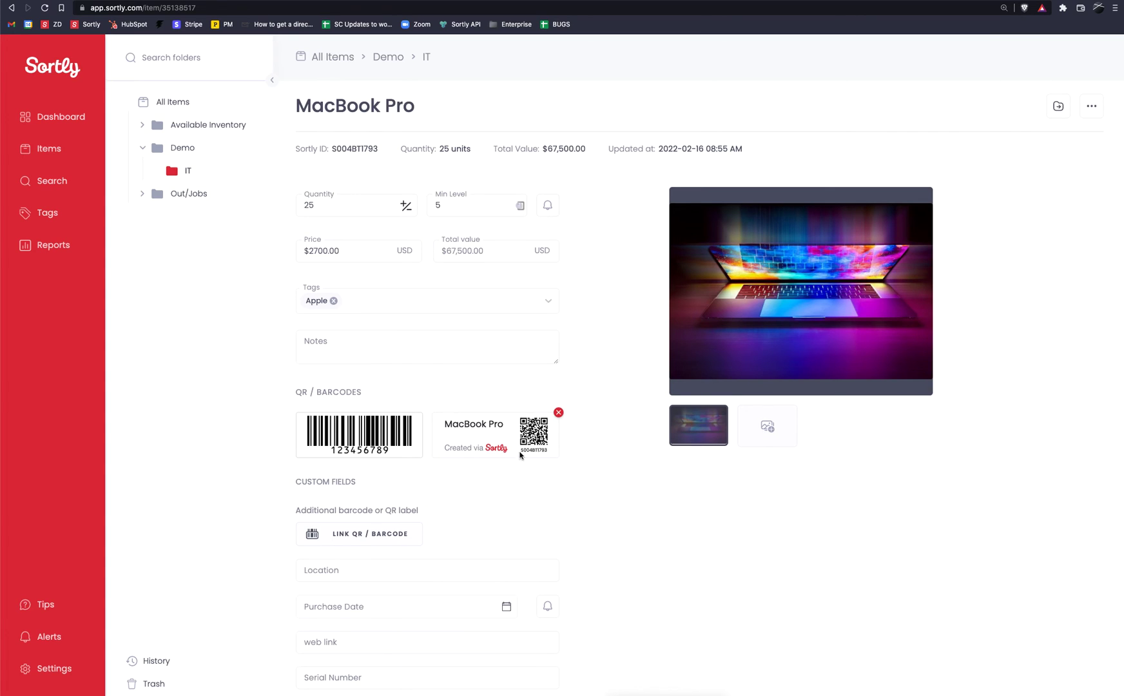
pyautogui.moveTo(462, 460)
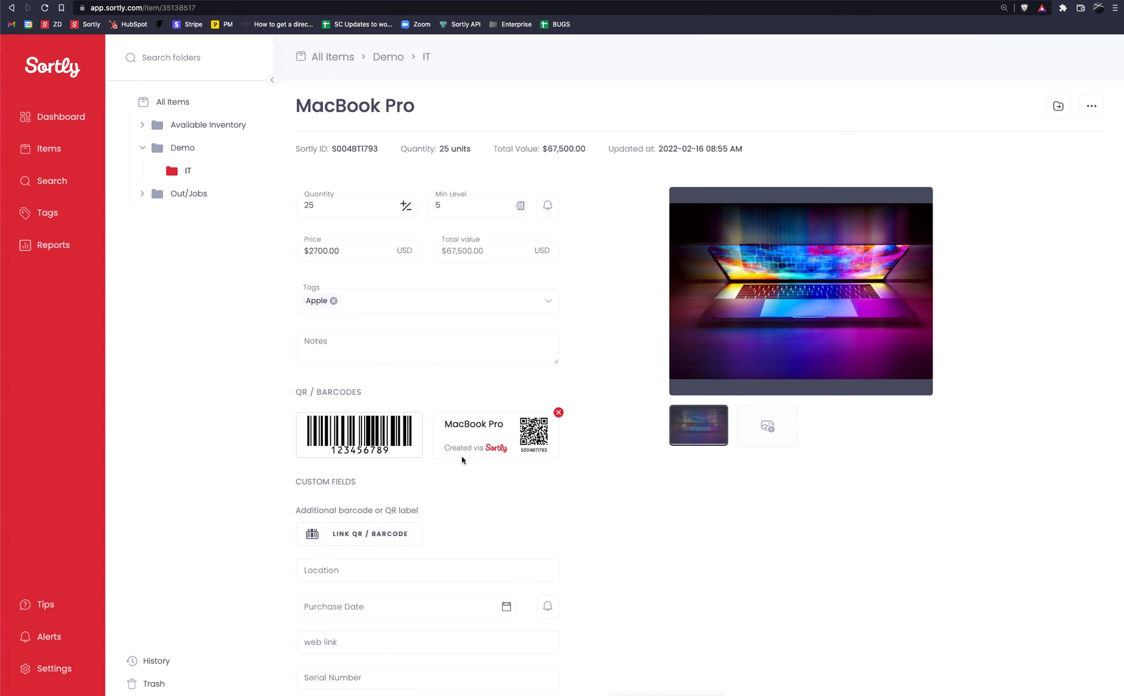
pyautogui.moveTo(531, 486)
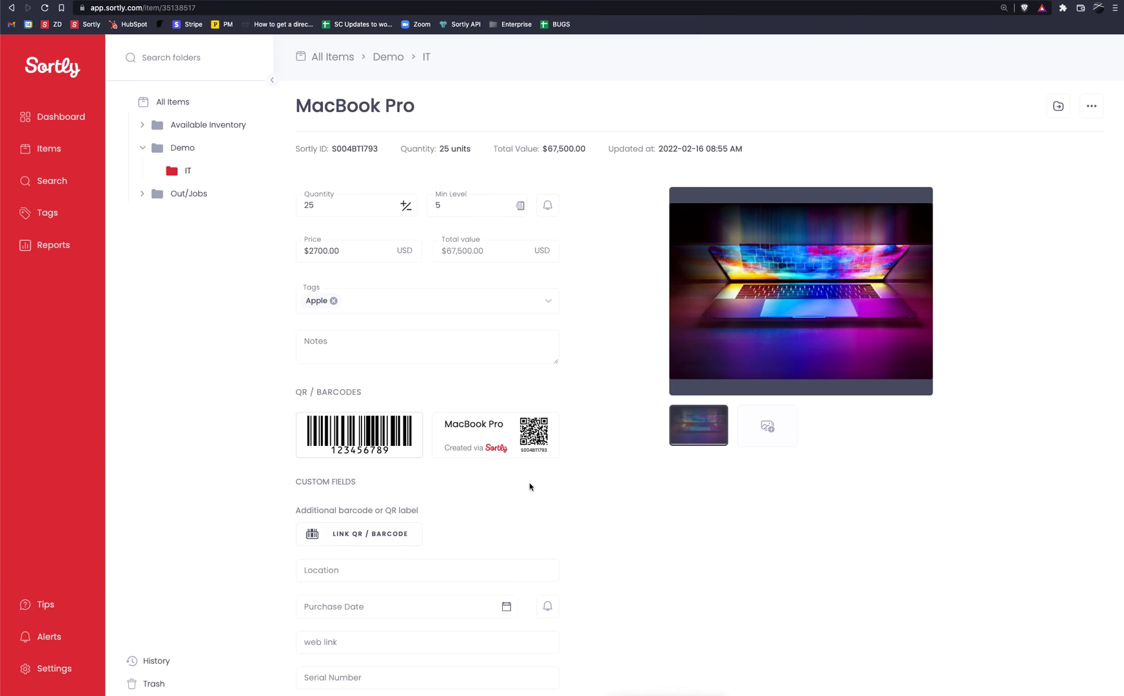
pyautogui.moveTo(558, 480)
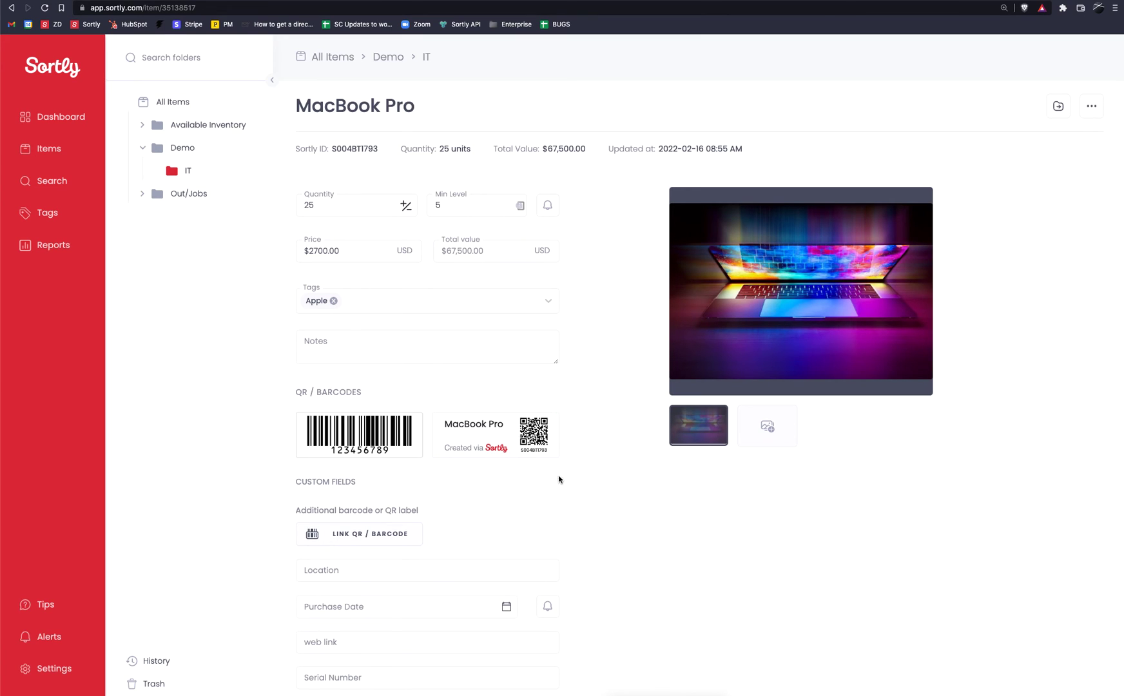
pyautogui.moveTo(581, 504)
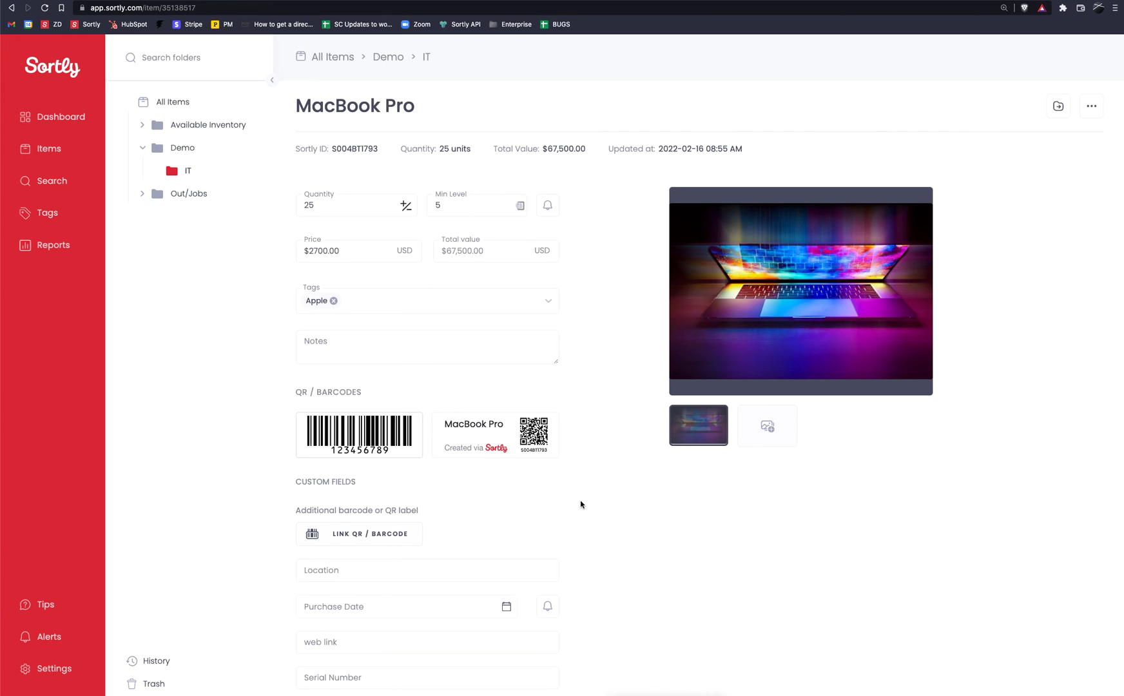
pyautogui.moveTo(556, 472)
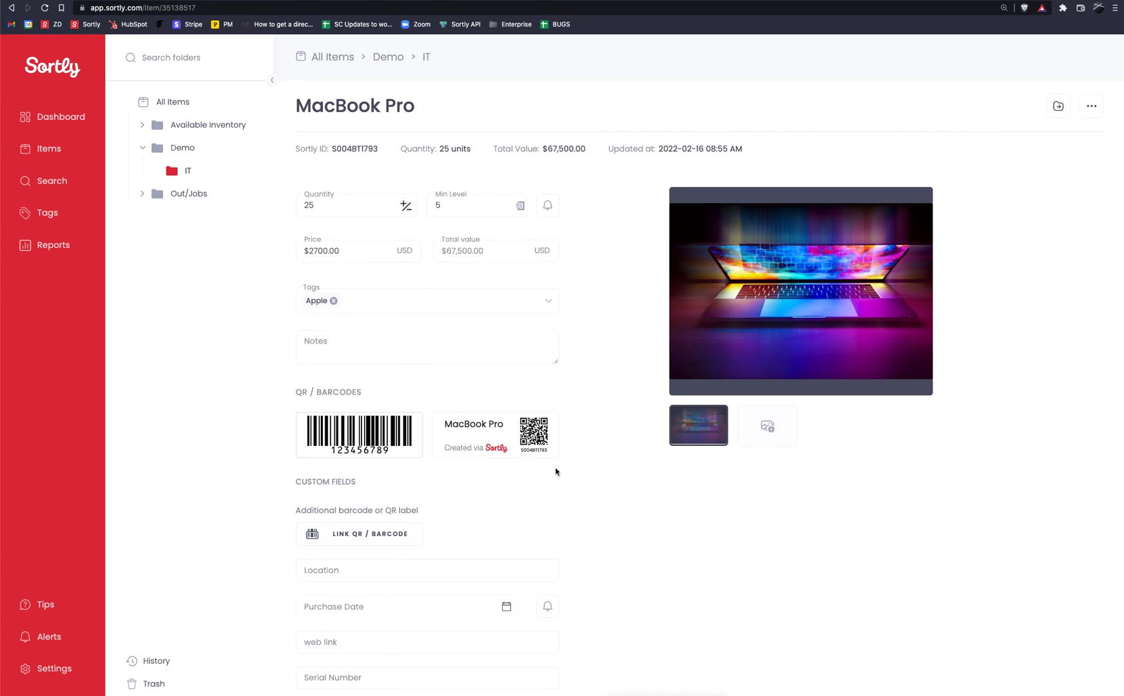
pyautogui.moveTo(573, 491)
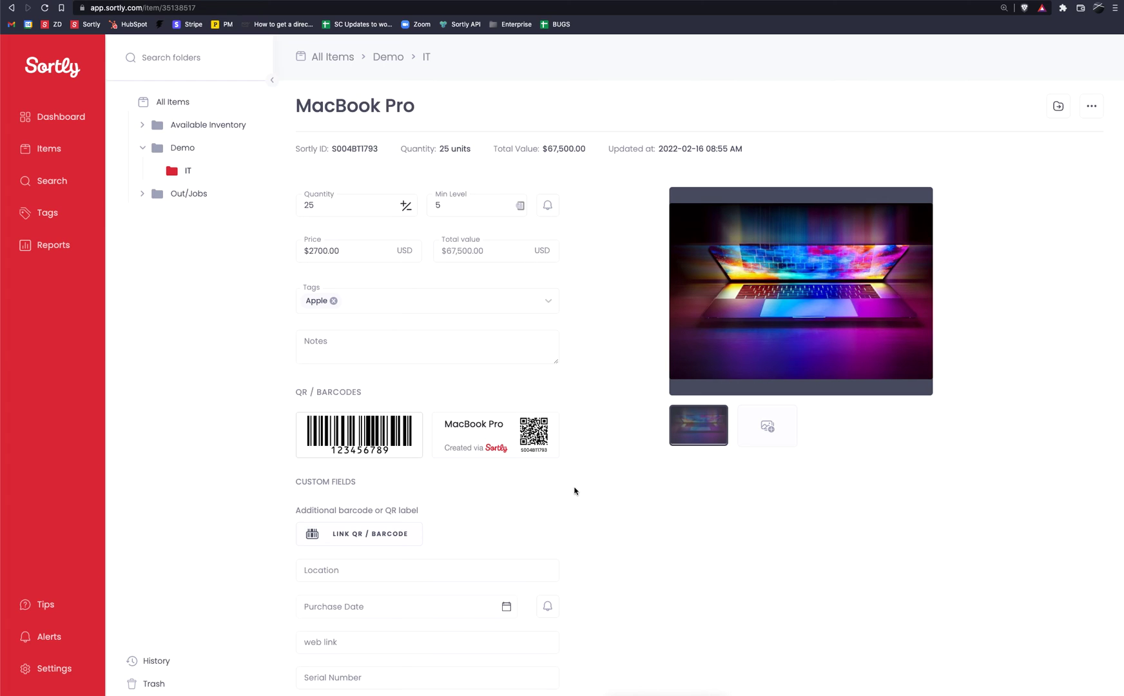
pyautogui.moveTo(234, 180)
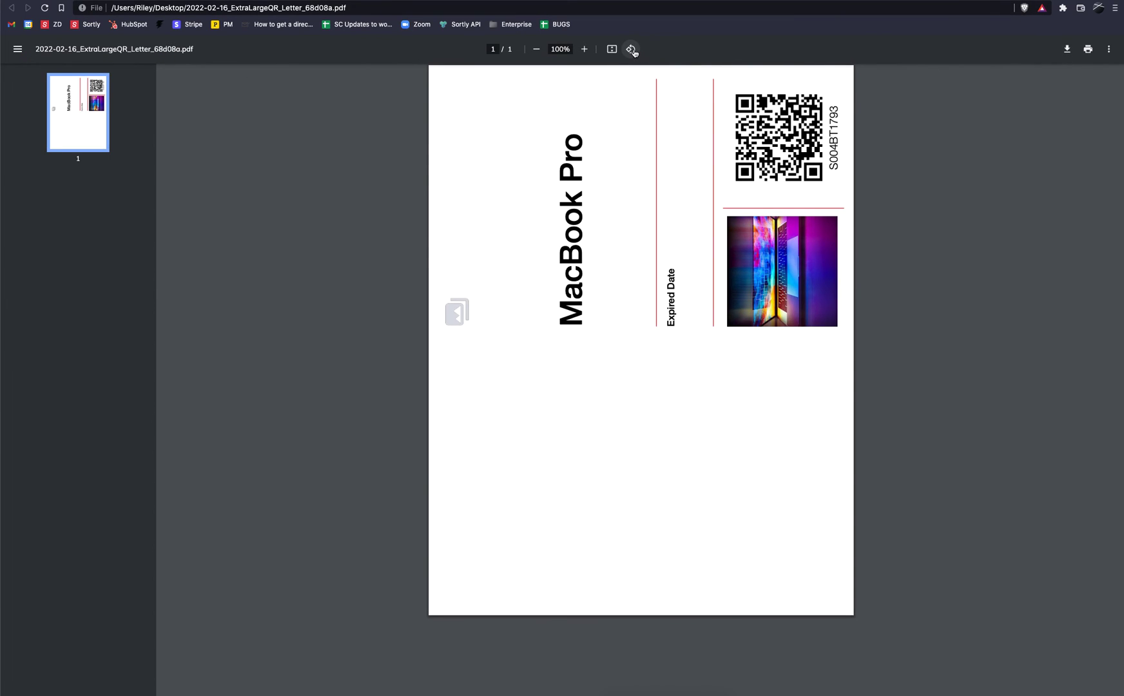
# Step: Rotate the label PDF in Chrome's viewer to landscape so it reads upright
pyautogui.click(630, 49)
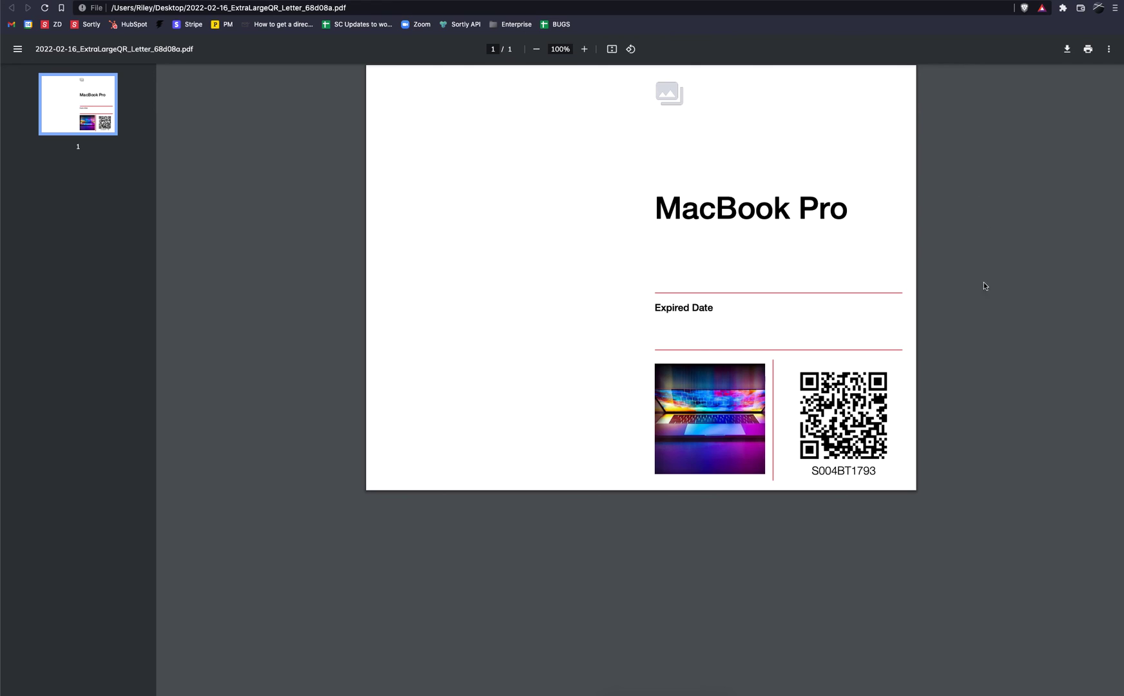
pyautogui.moveTo(569, 296)
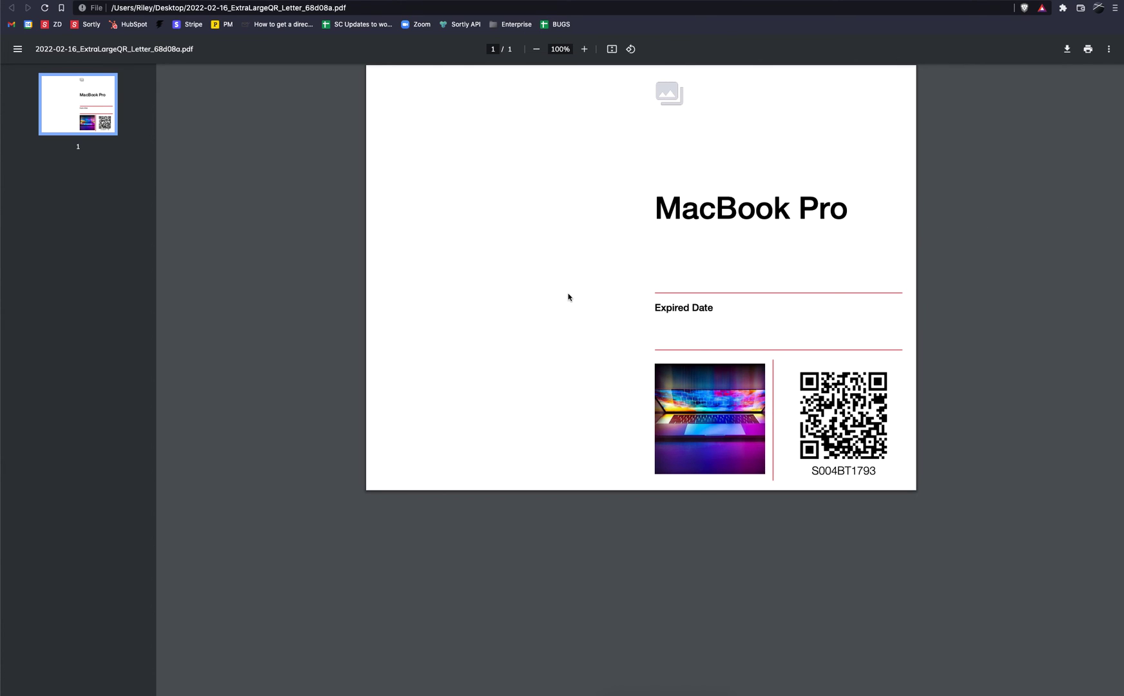
pyautogui.moveTo(667, 103)
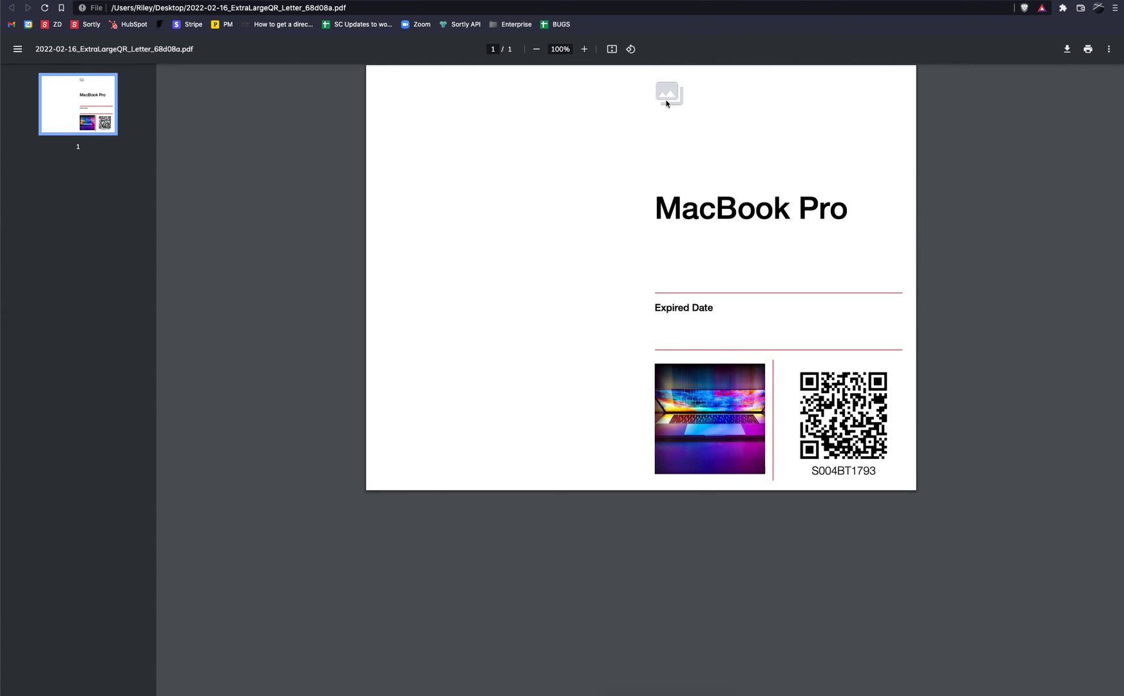
pyautogui.moveTo(697, 96)
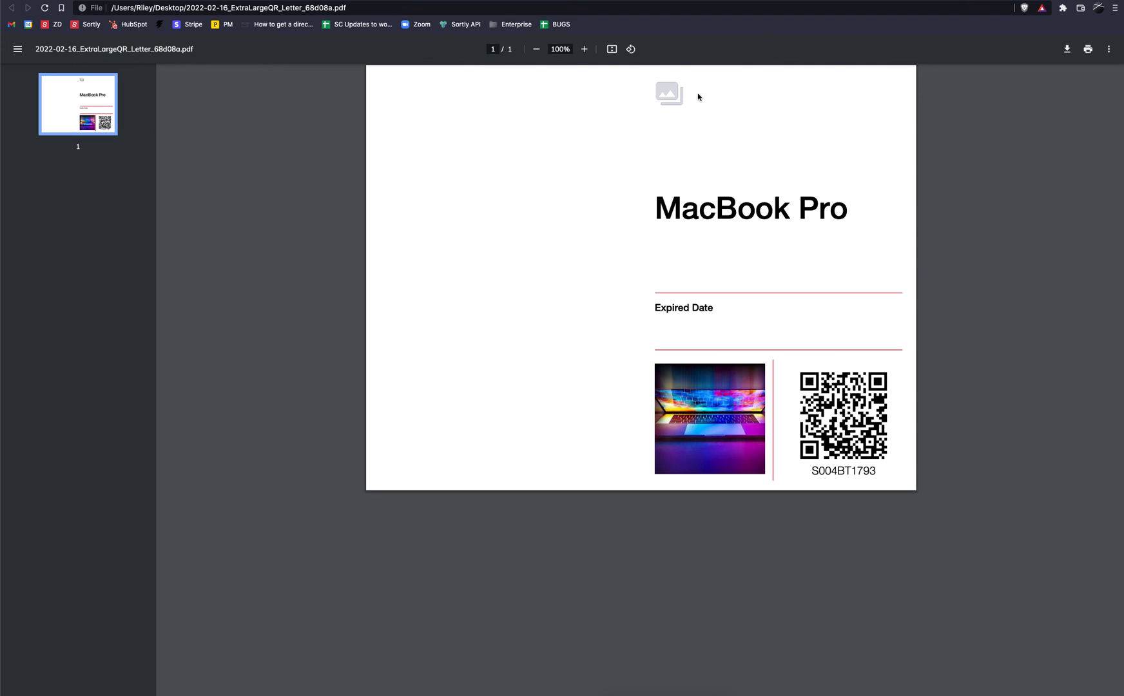
pyautogui.moveTo(690, 321)
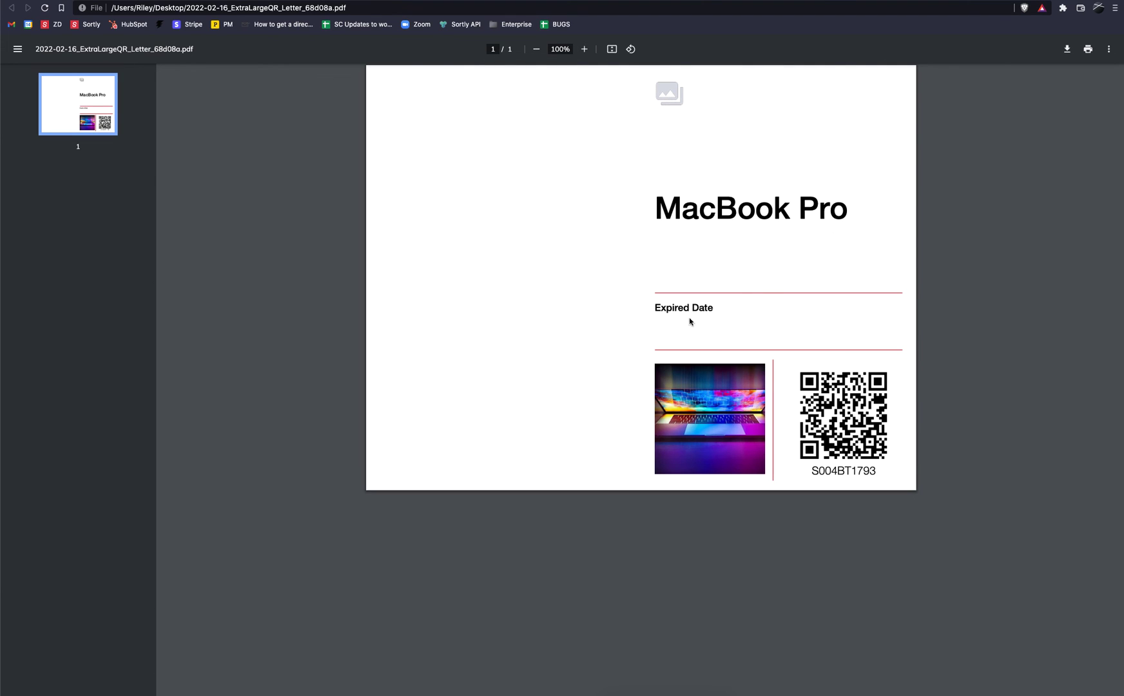
pyautogui.moveTo(756, 331)
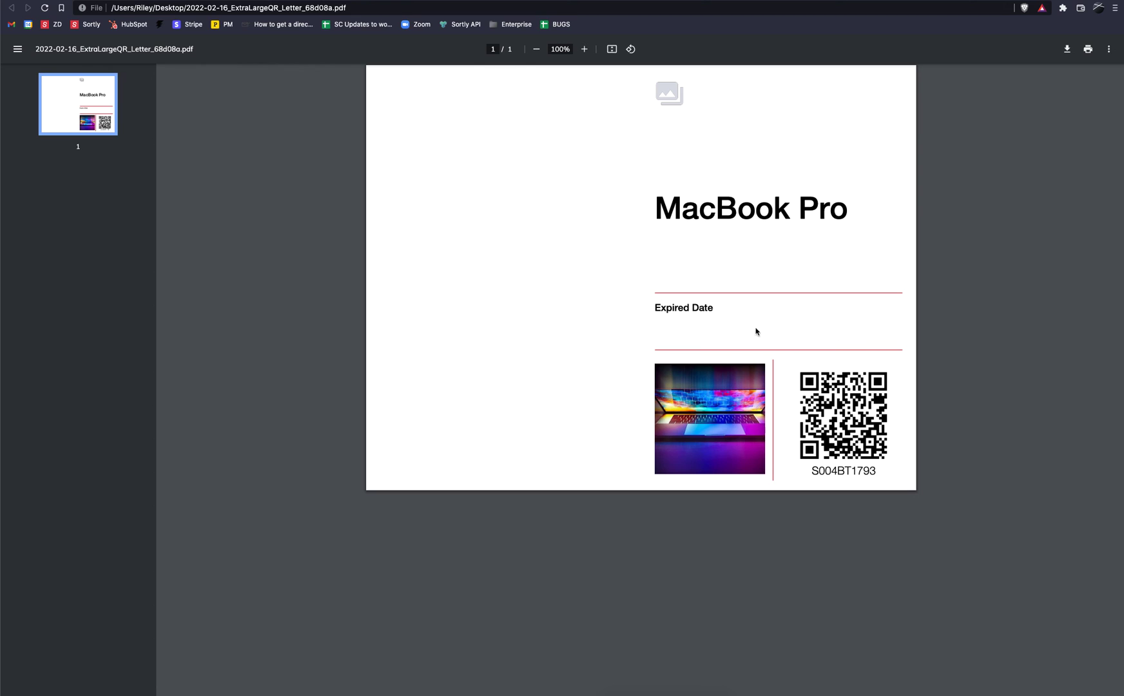
pyautogui.moveTo(701, 418)
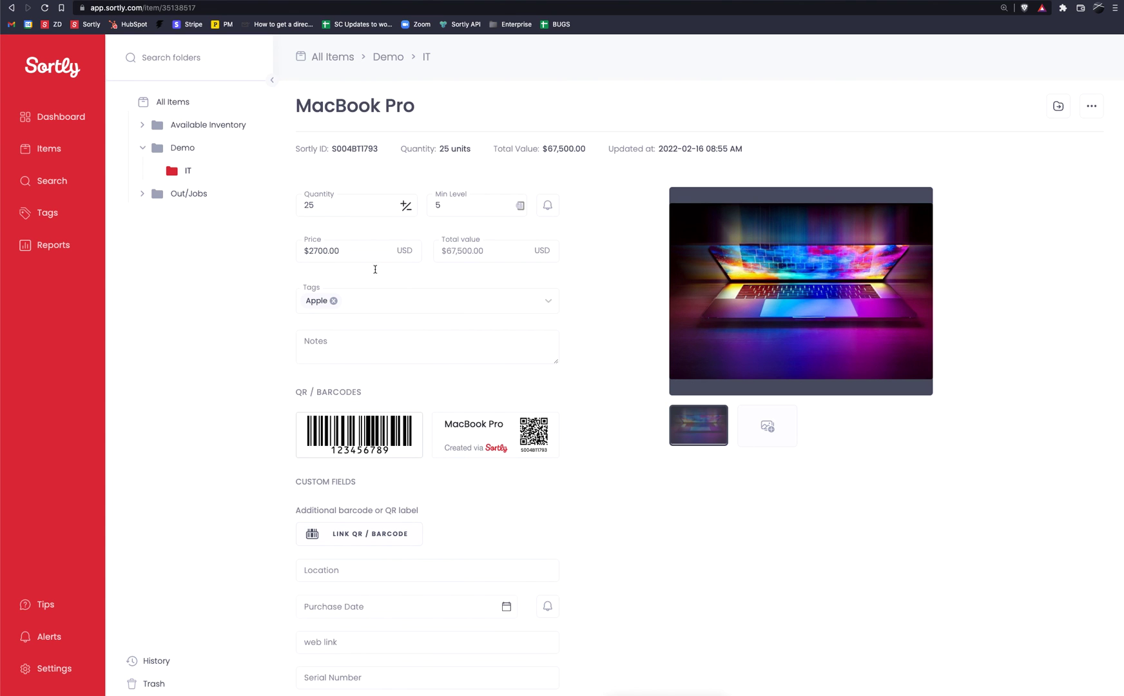
pyautogui.moveTo(562, 462)
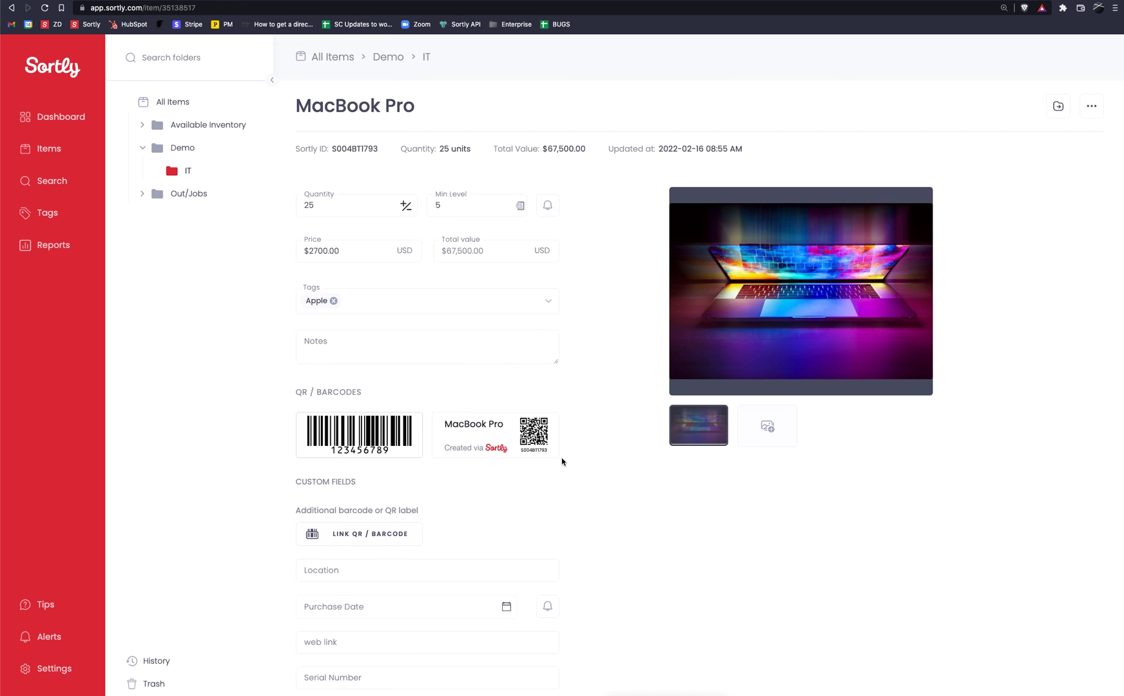
pyautogui.moveTo(251, 79)
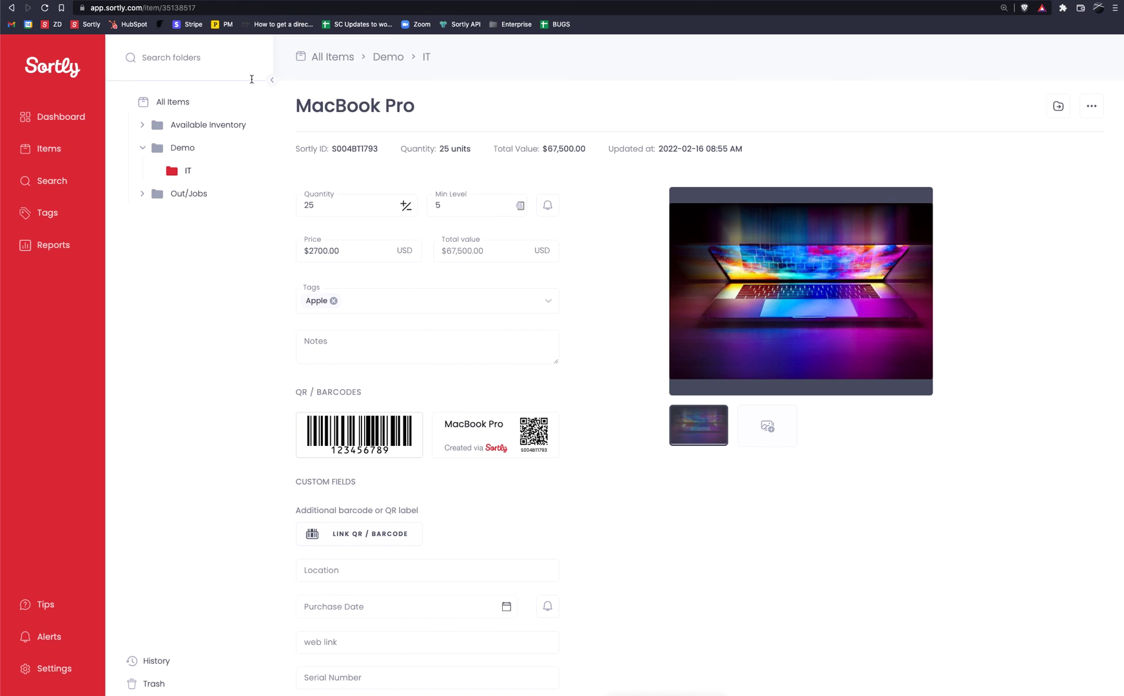